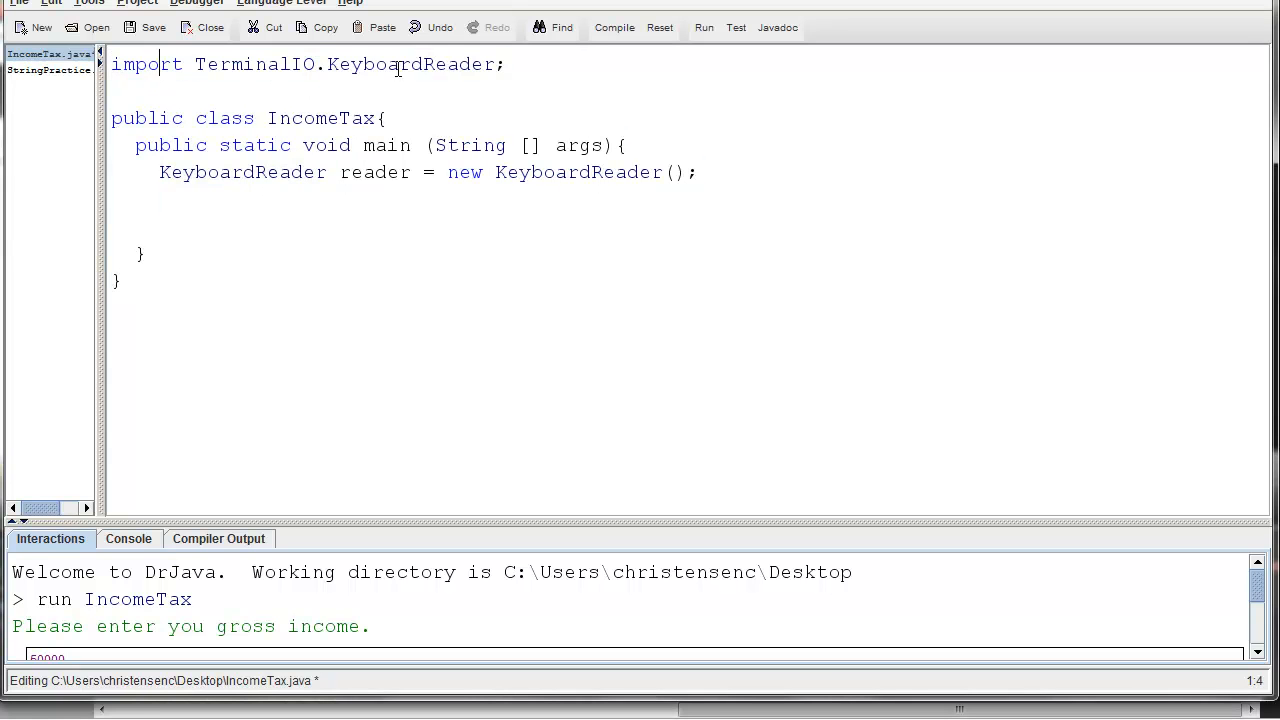
Declare 'double income;' and 'int dependents;' on new lines below the KeyboardReader line
double_click(410, 64)
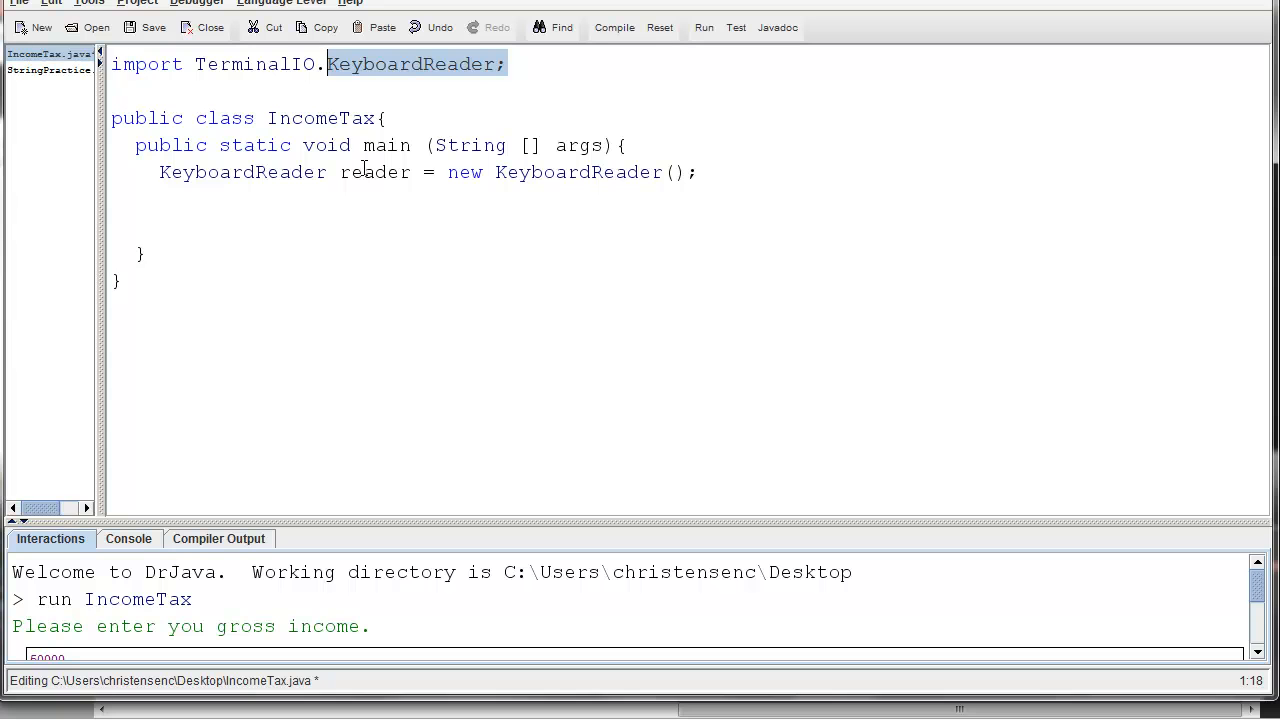
left_click(700, 172)
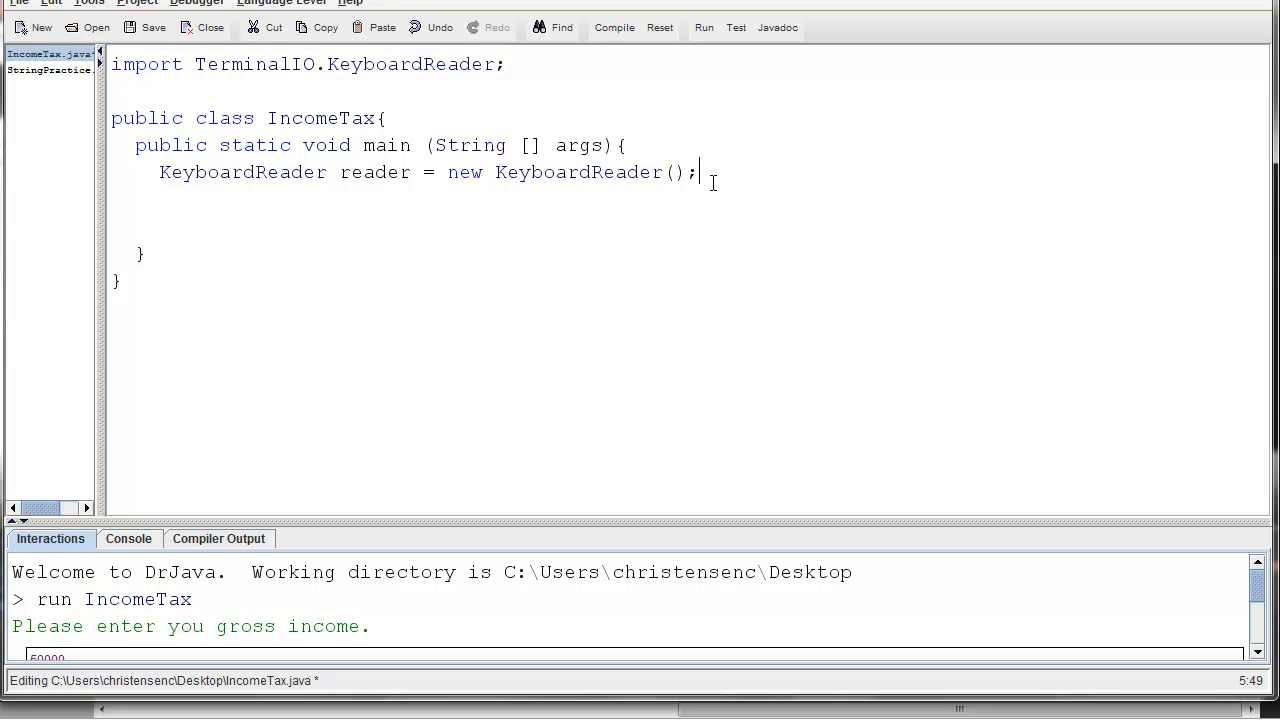
key("Return")
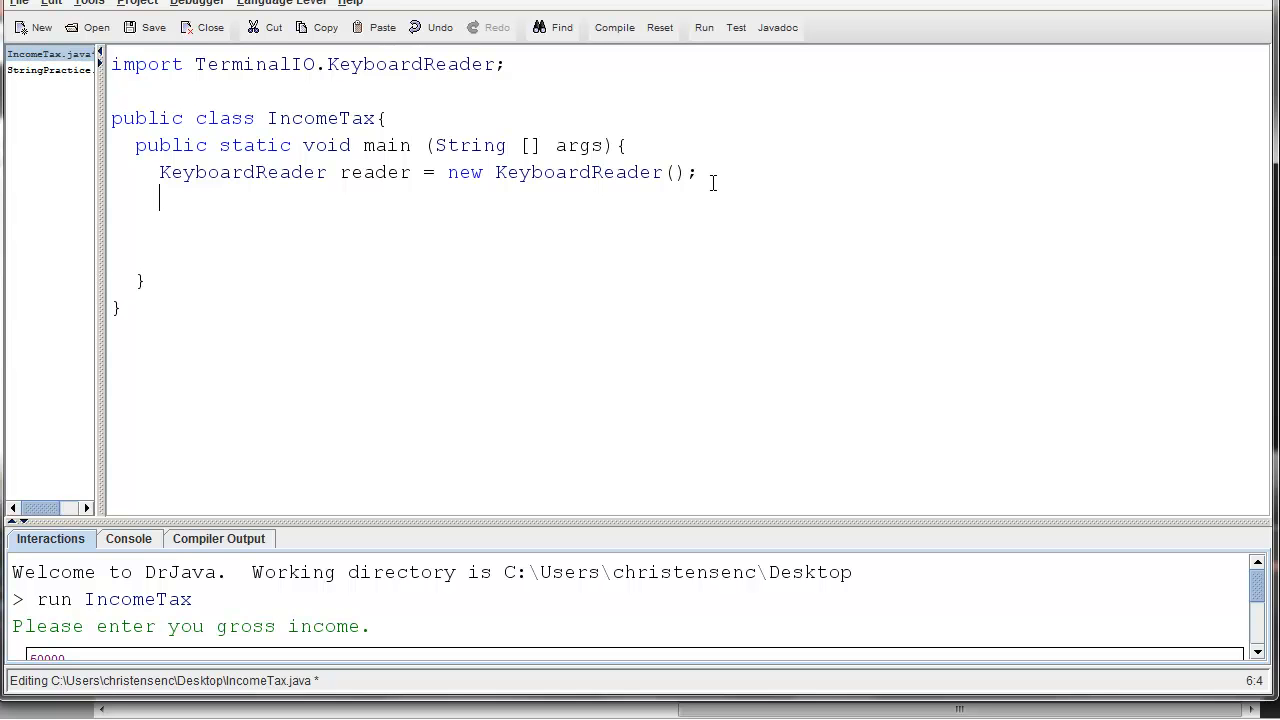
type("doubl")
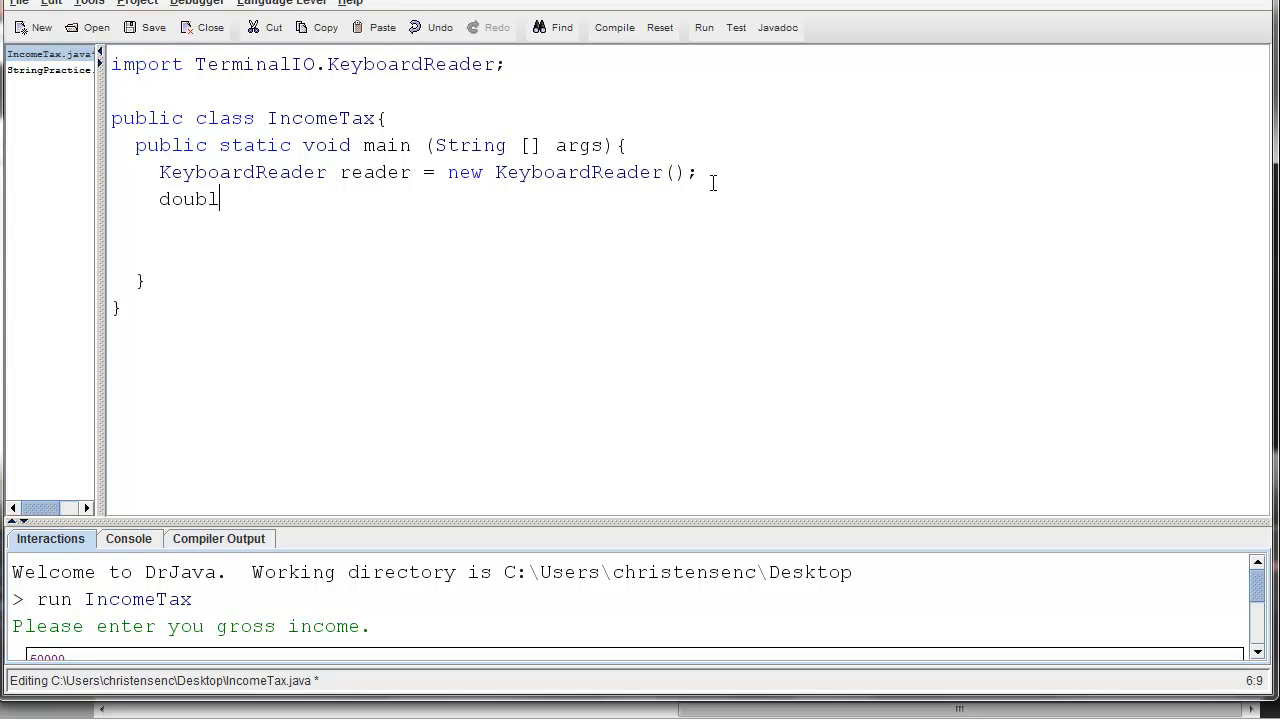
type("e")
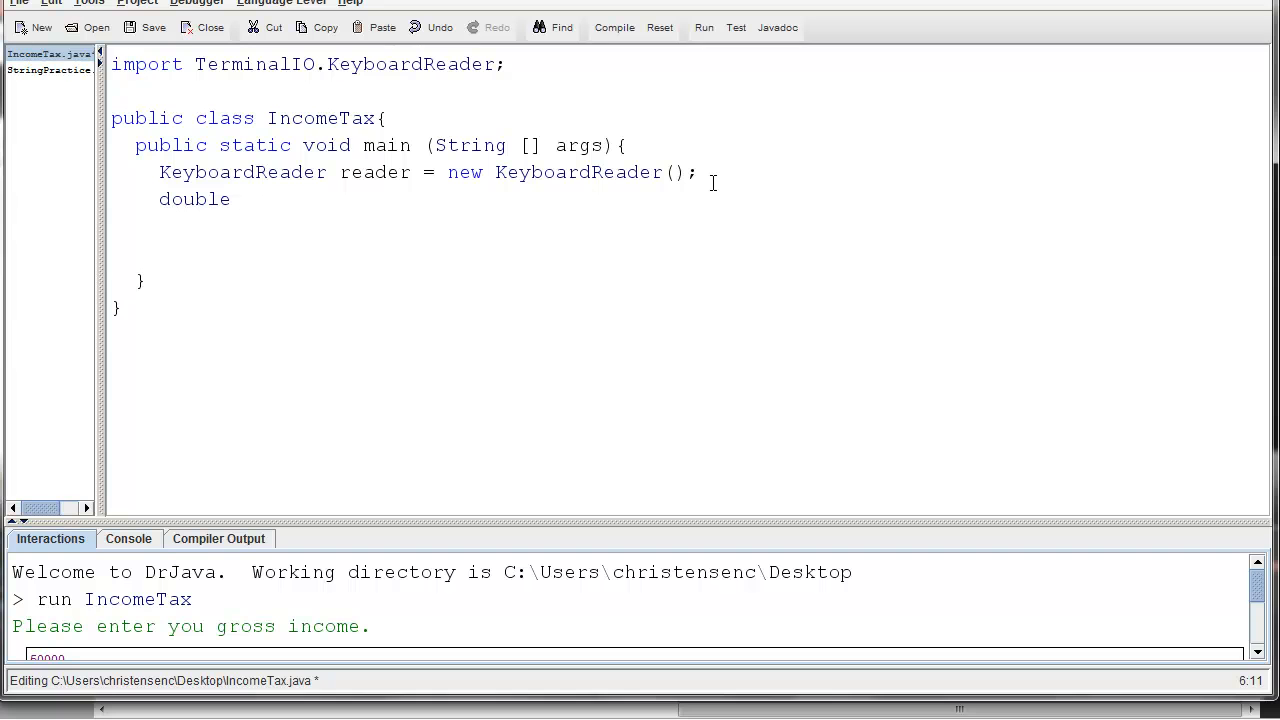
type("income;")
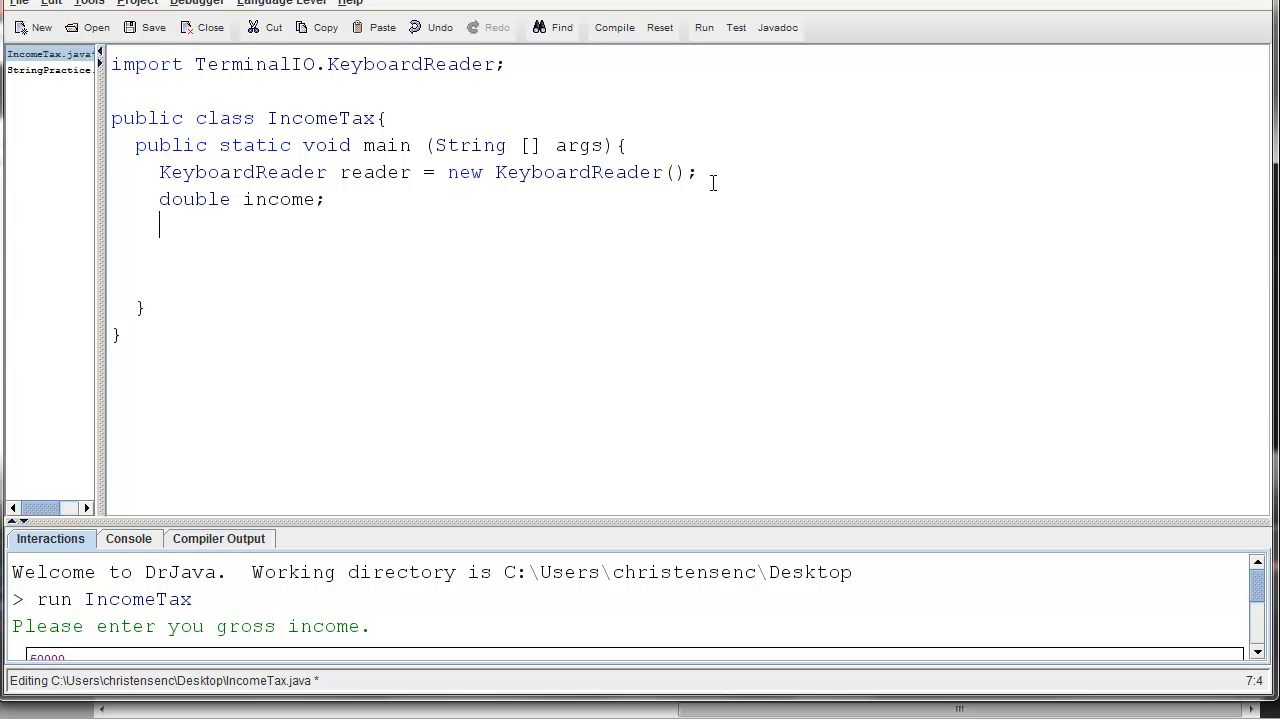
type("int")
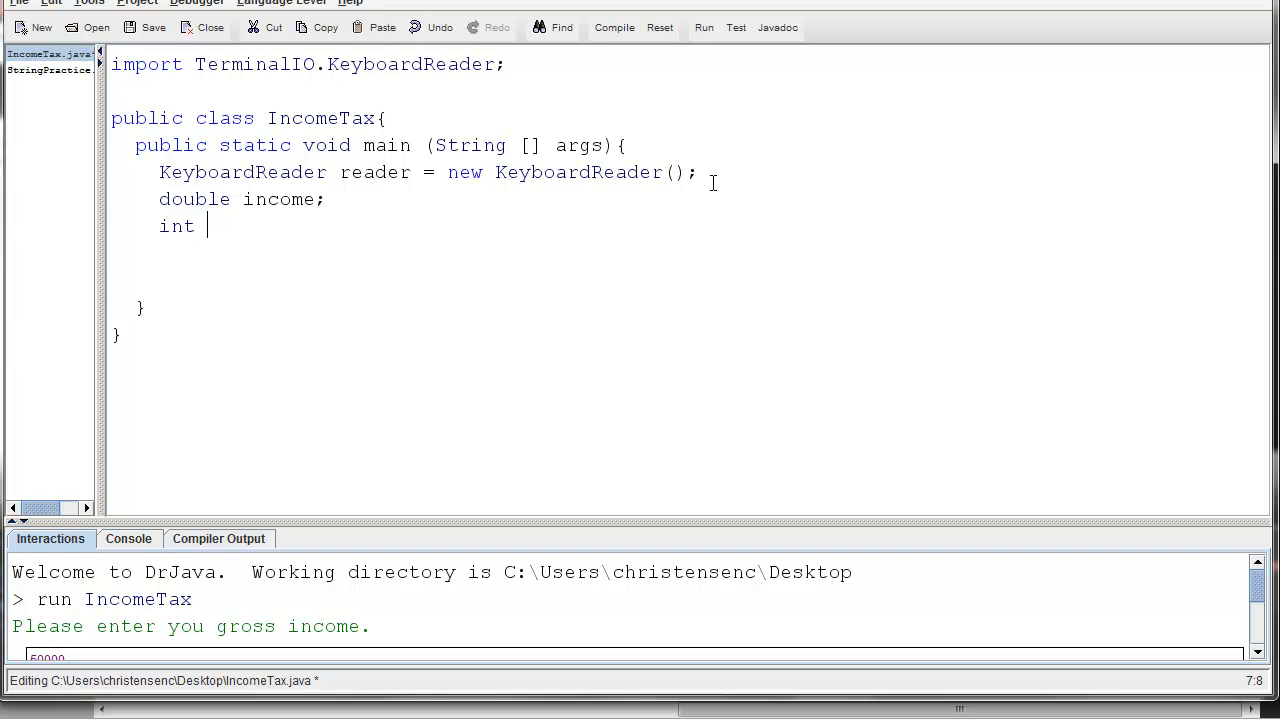
type("depe")
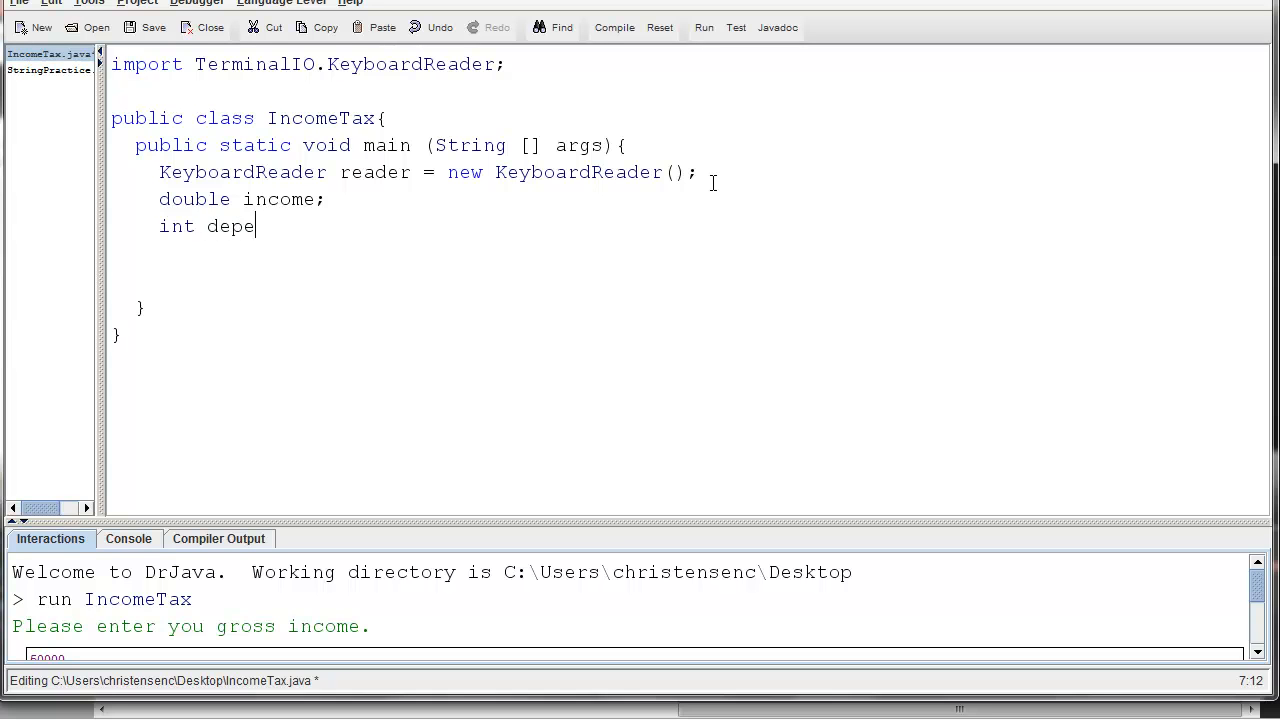
type("ndents;")
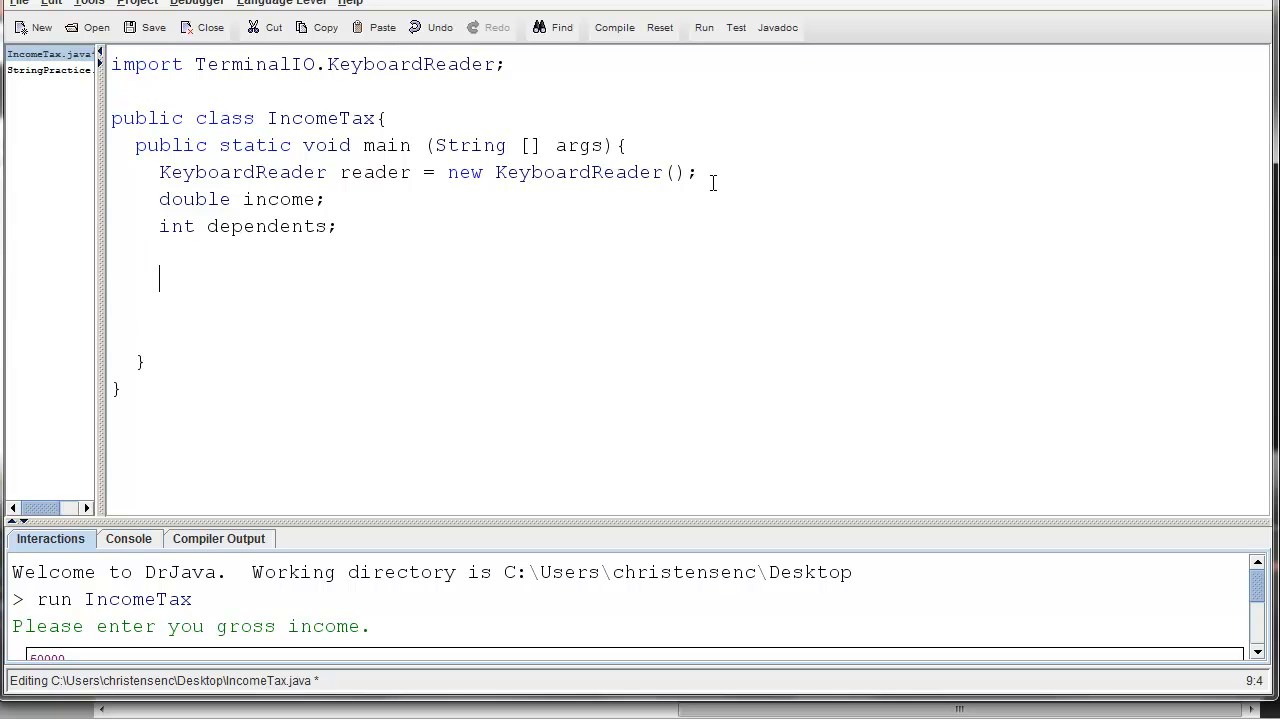
mouse_move(593, 175)
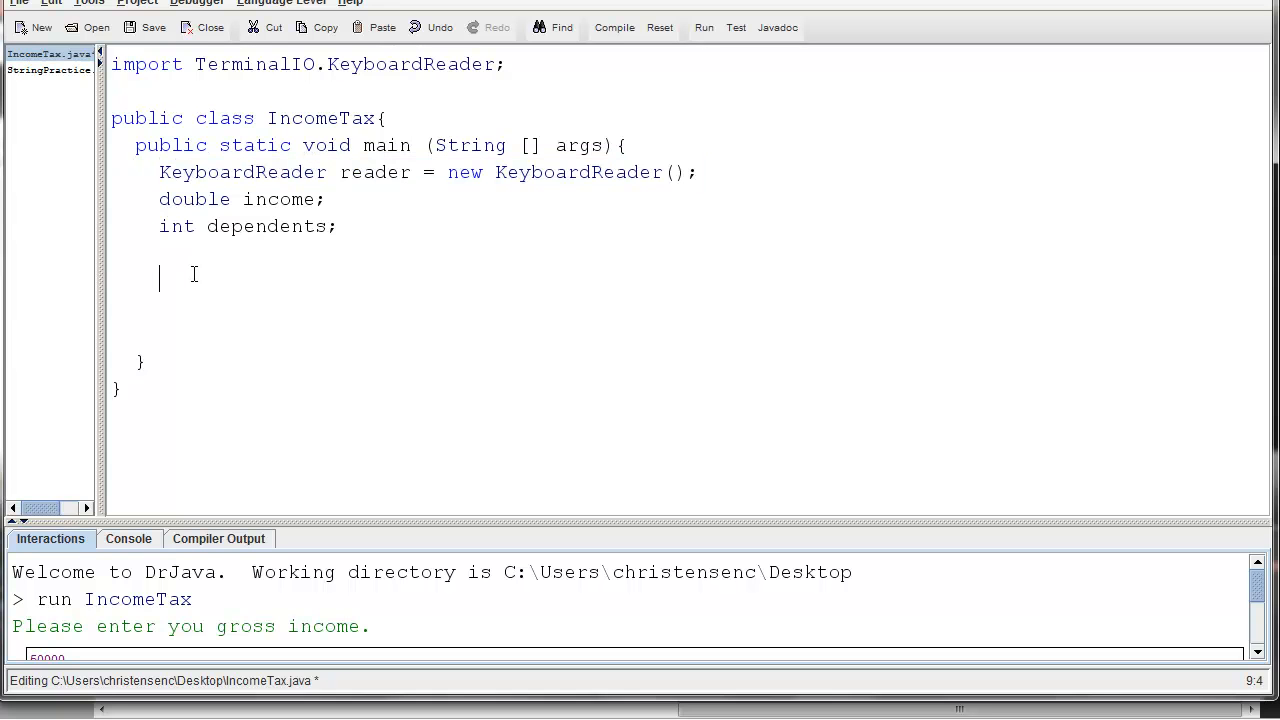
Read income from the keyboard with 'income = reader.readDouble();'
type("income")
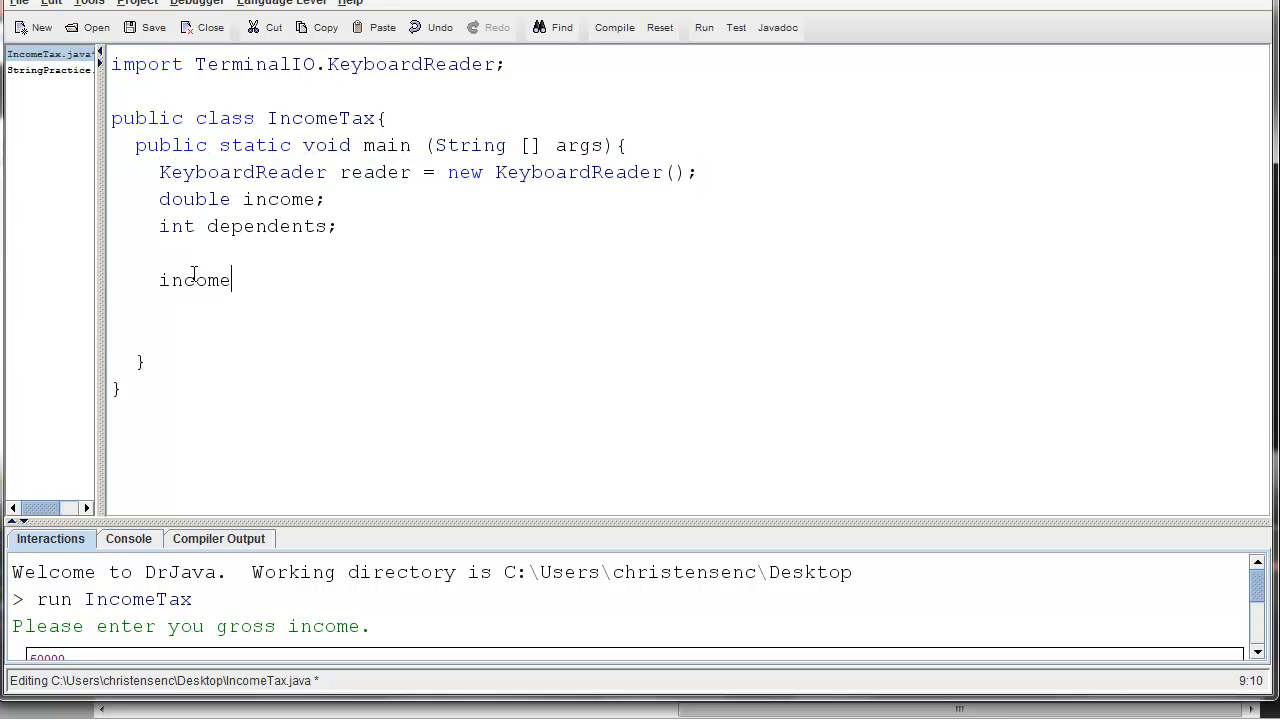
type("=")
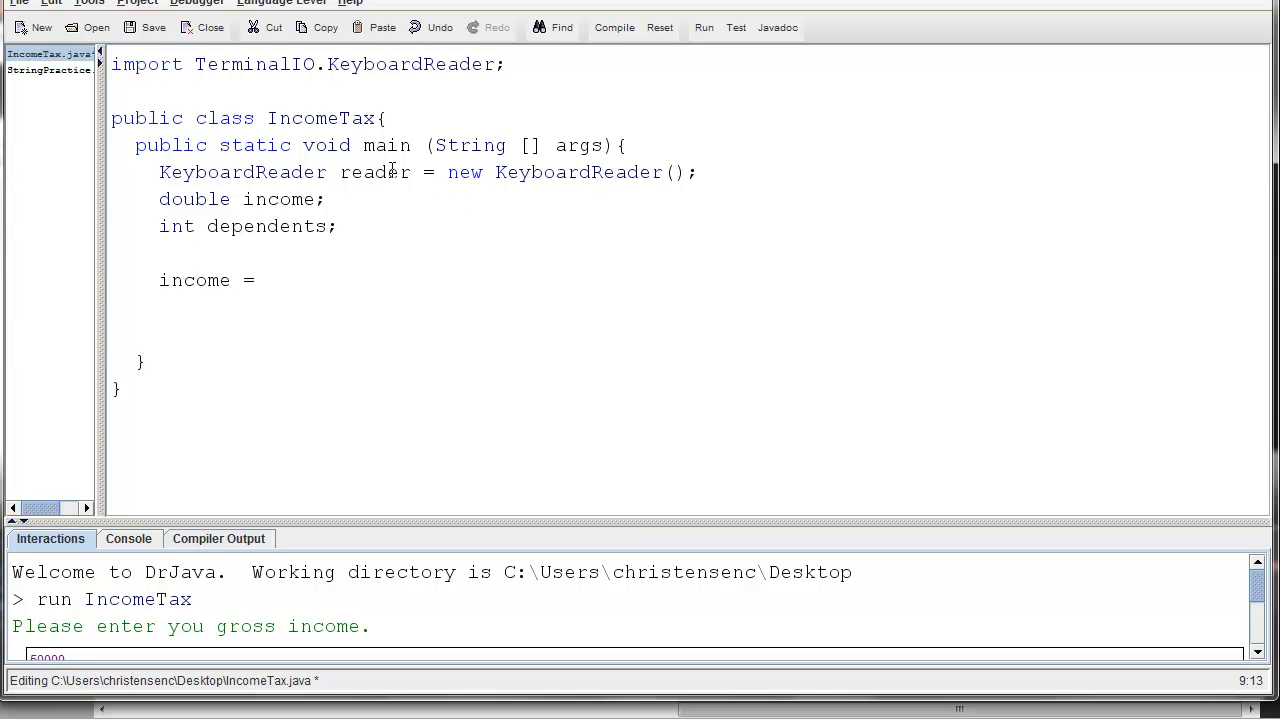
left_click(258, 172)
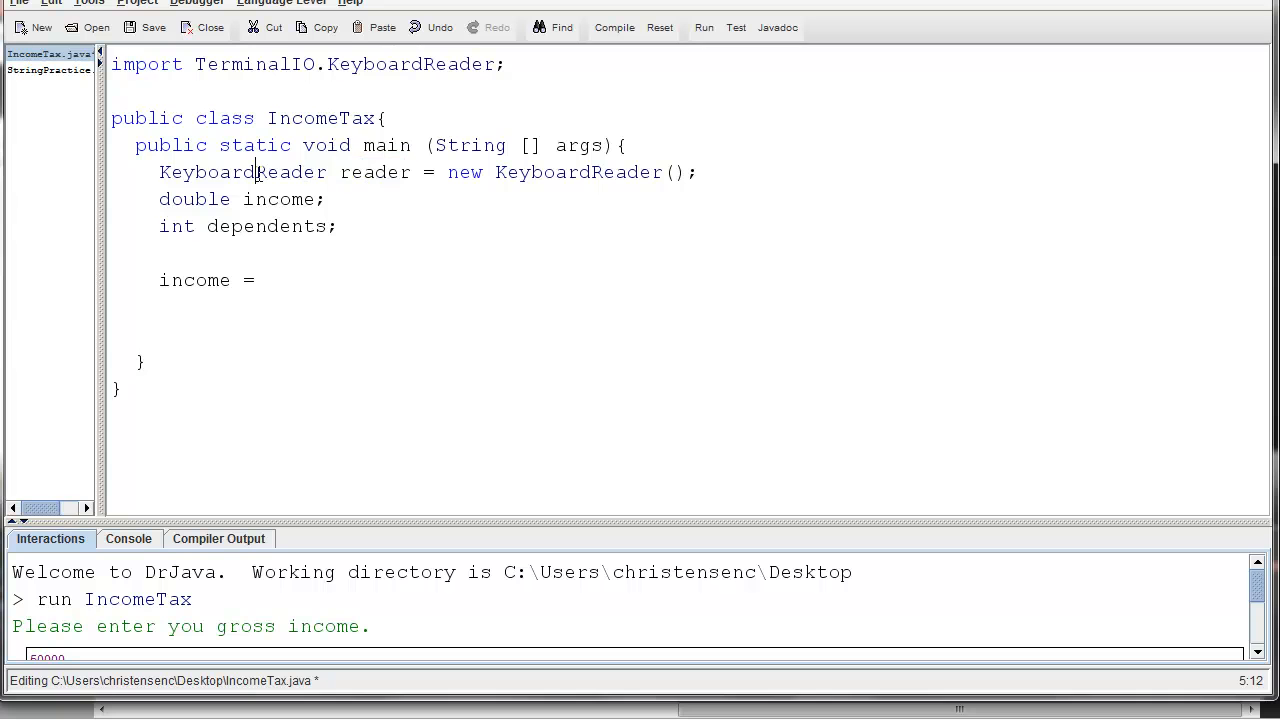
left_click(266, 280)
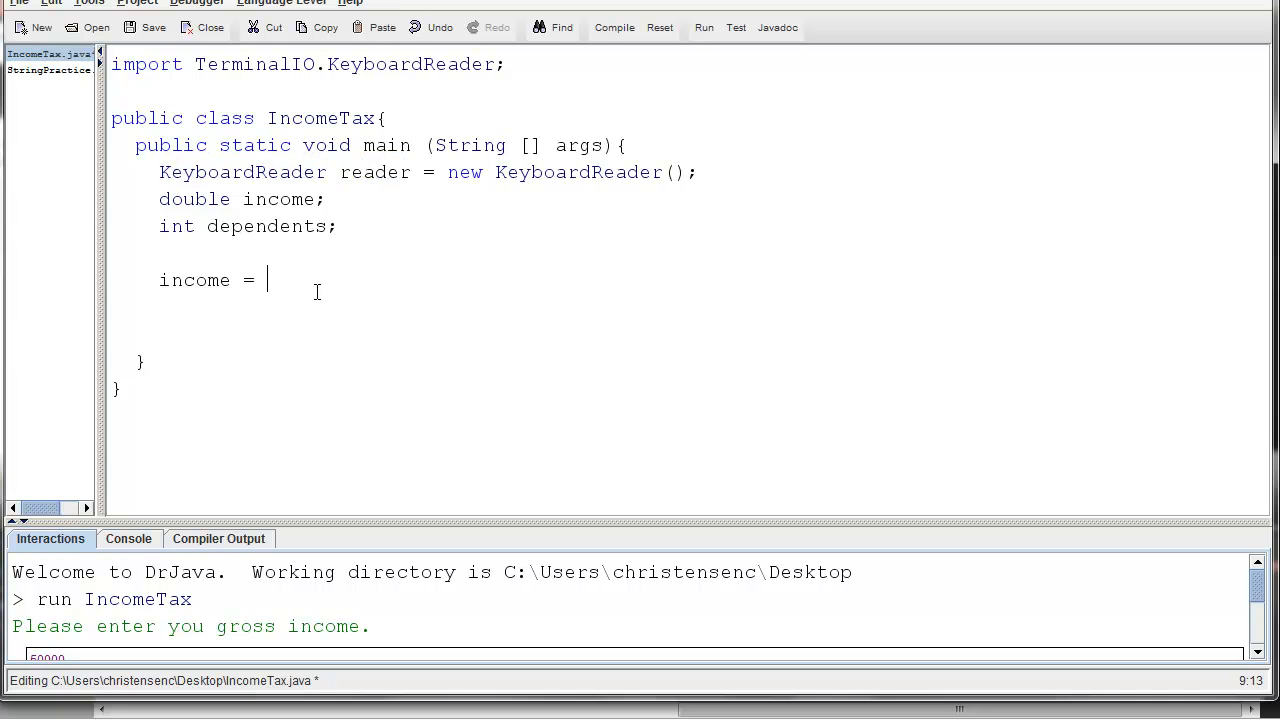
type("reader")
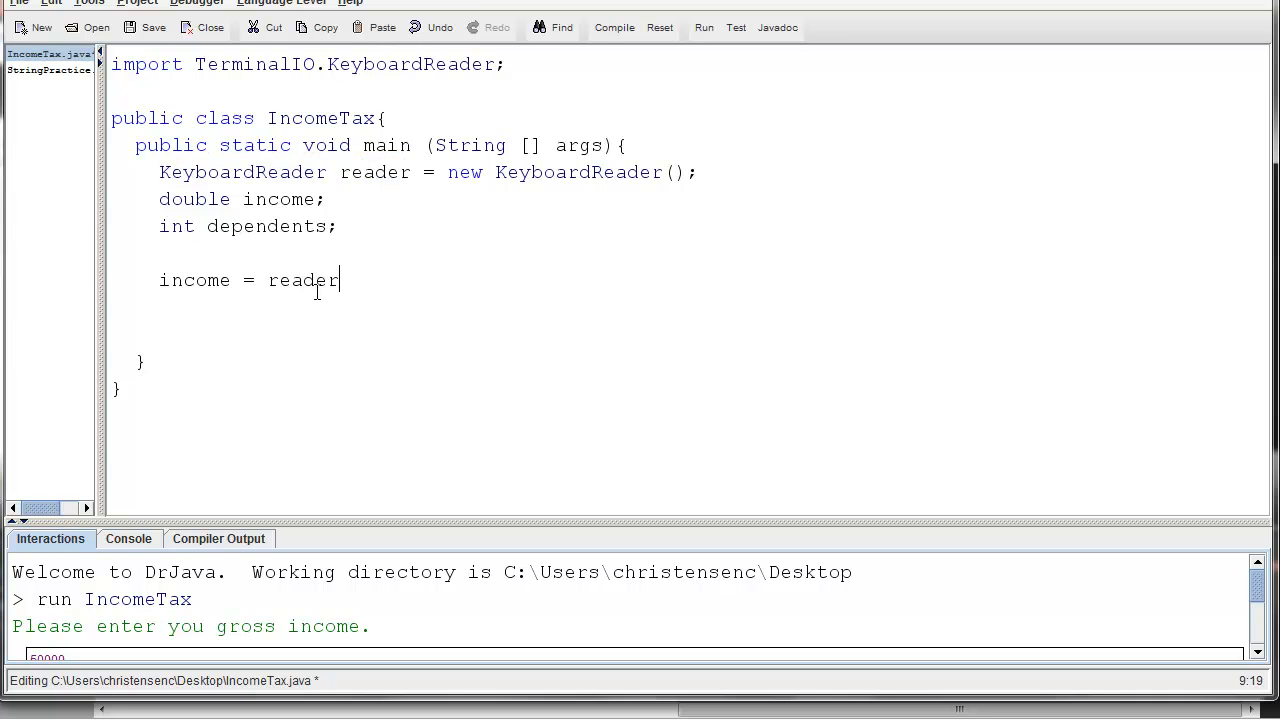
type(".")
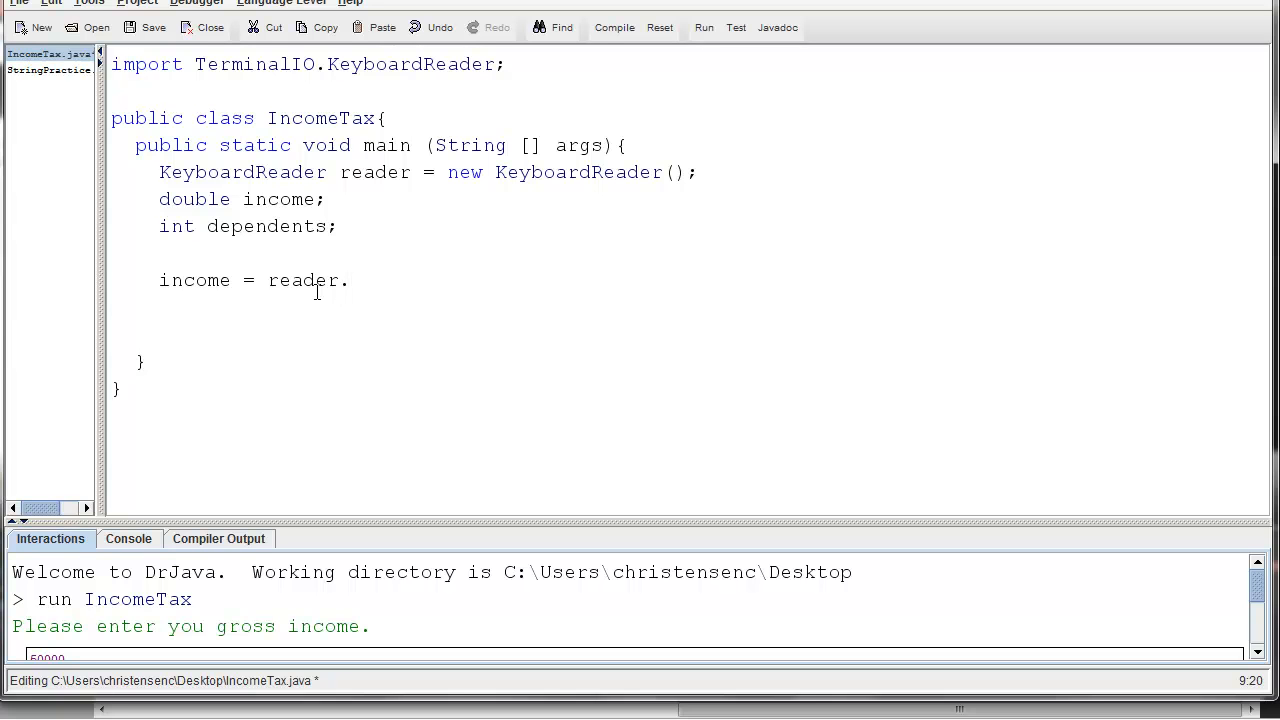
type("readDoub")
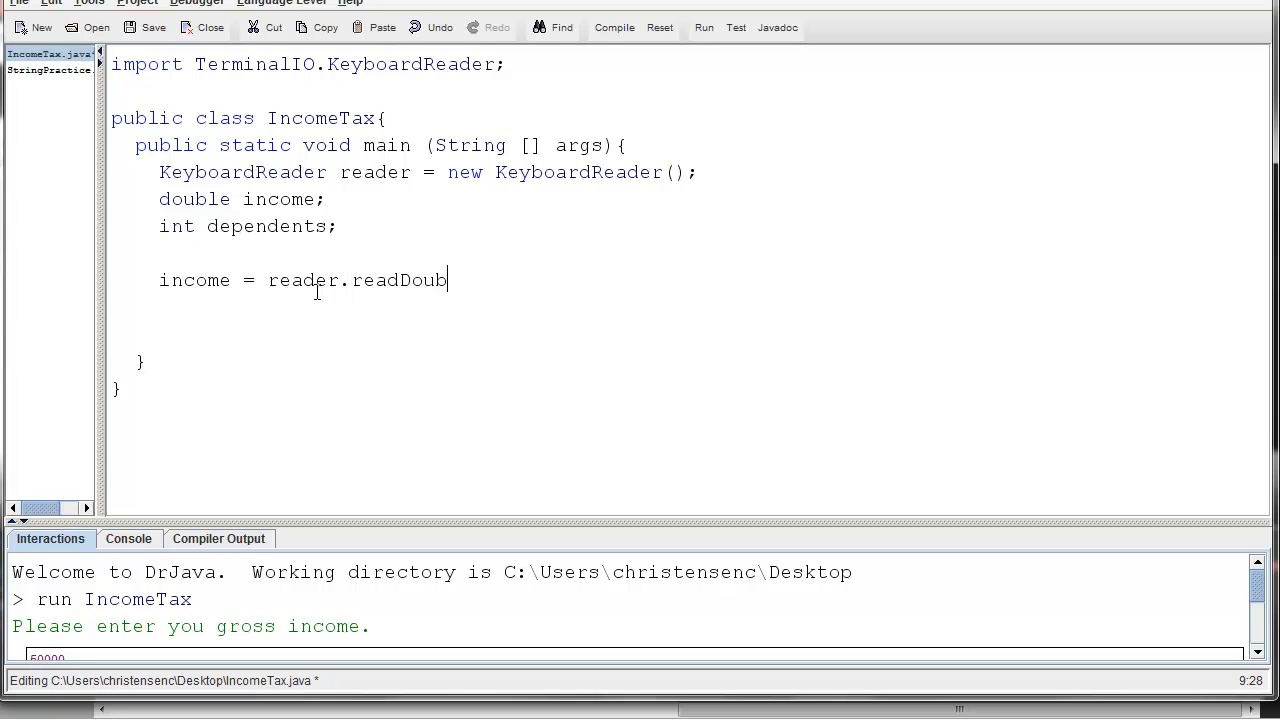
type("le();")
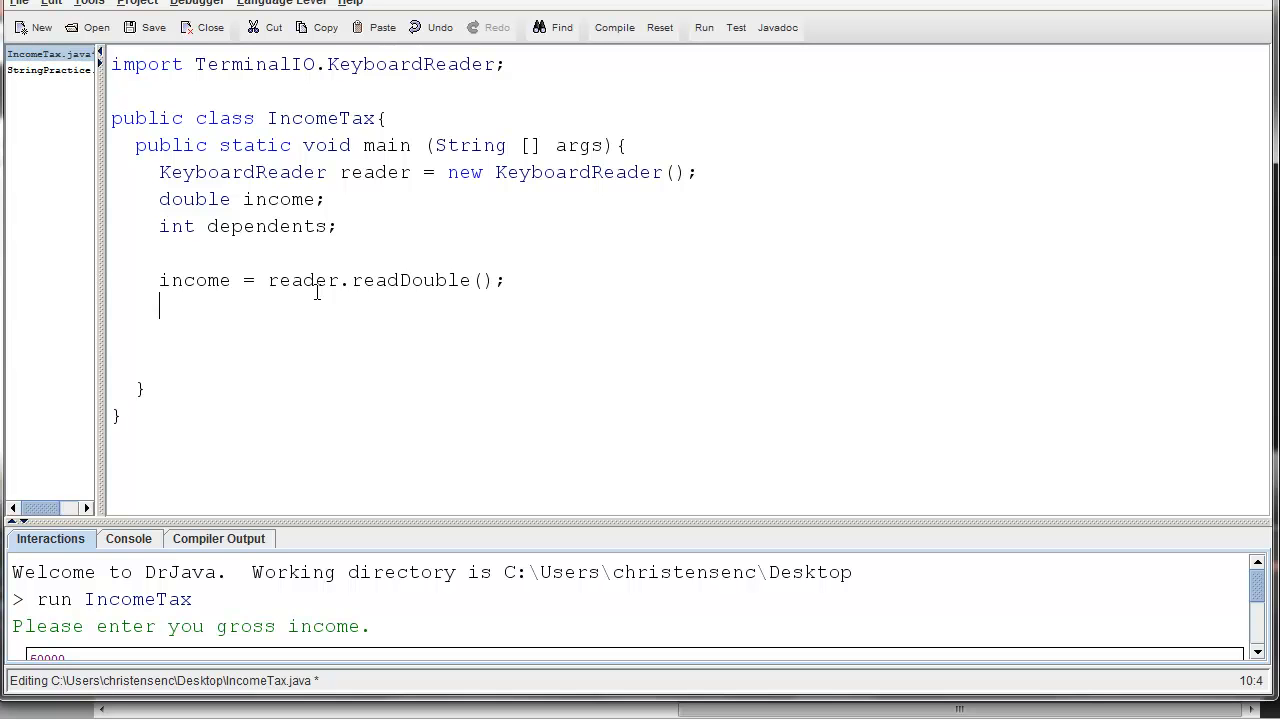
Read dependents from the keyboard with 'dependents = reader.readInt();'
type("depen")
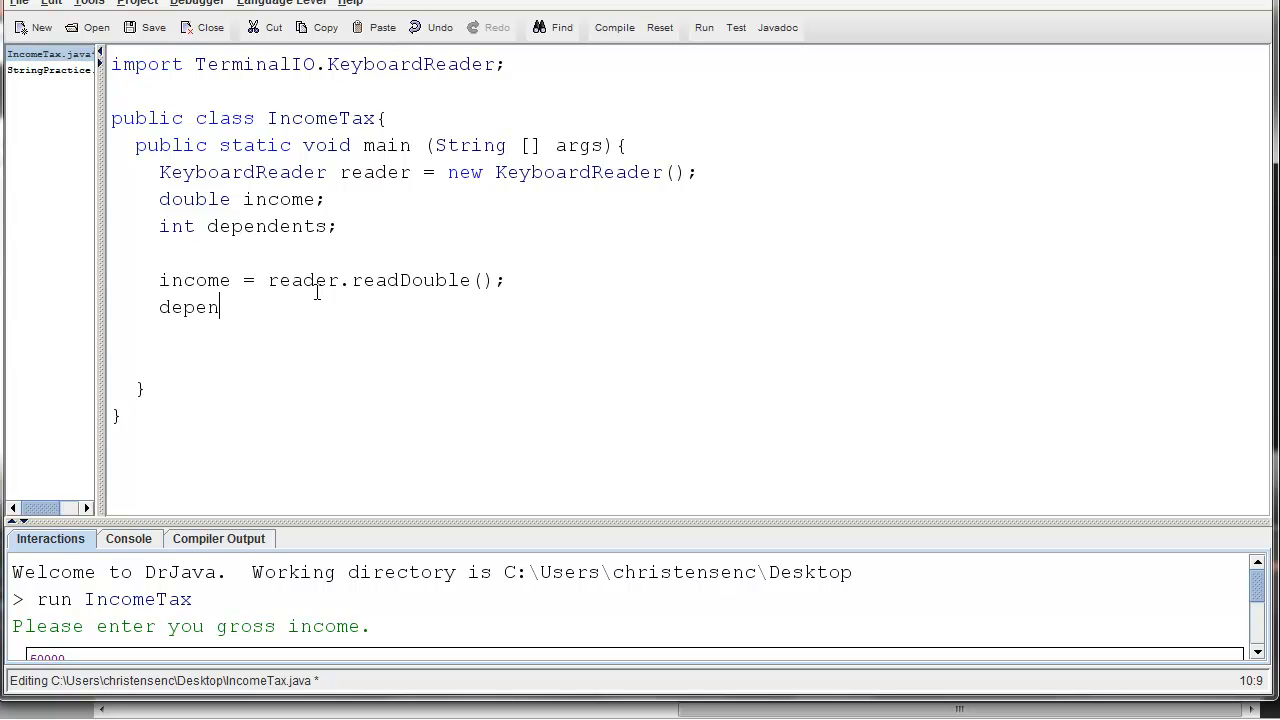
type("dents =")
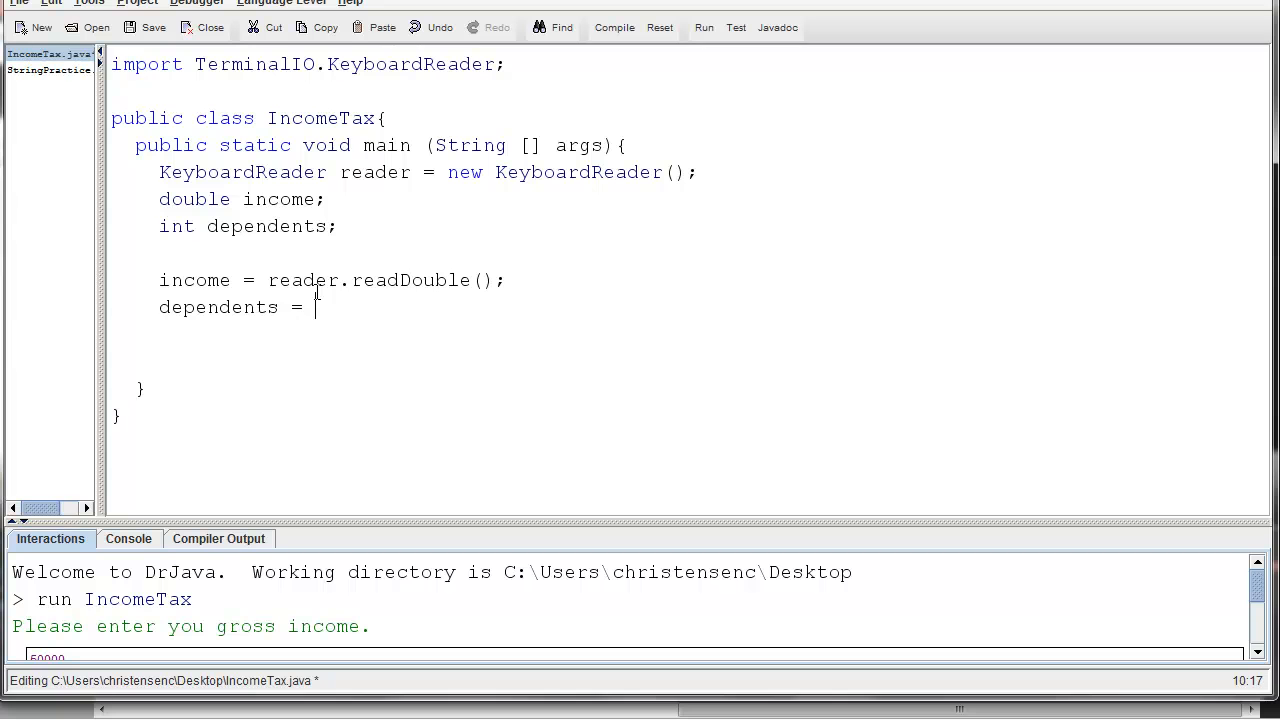
type("reader.")
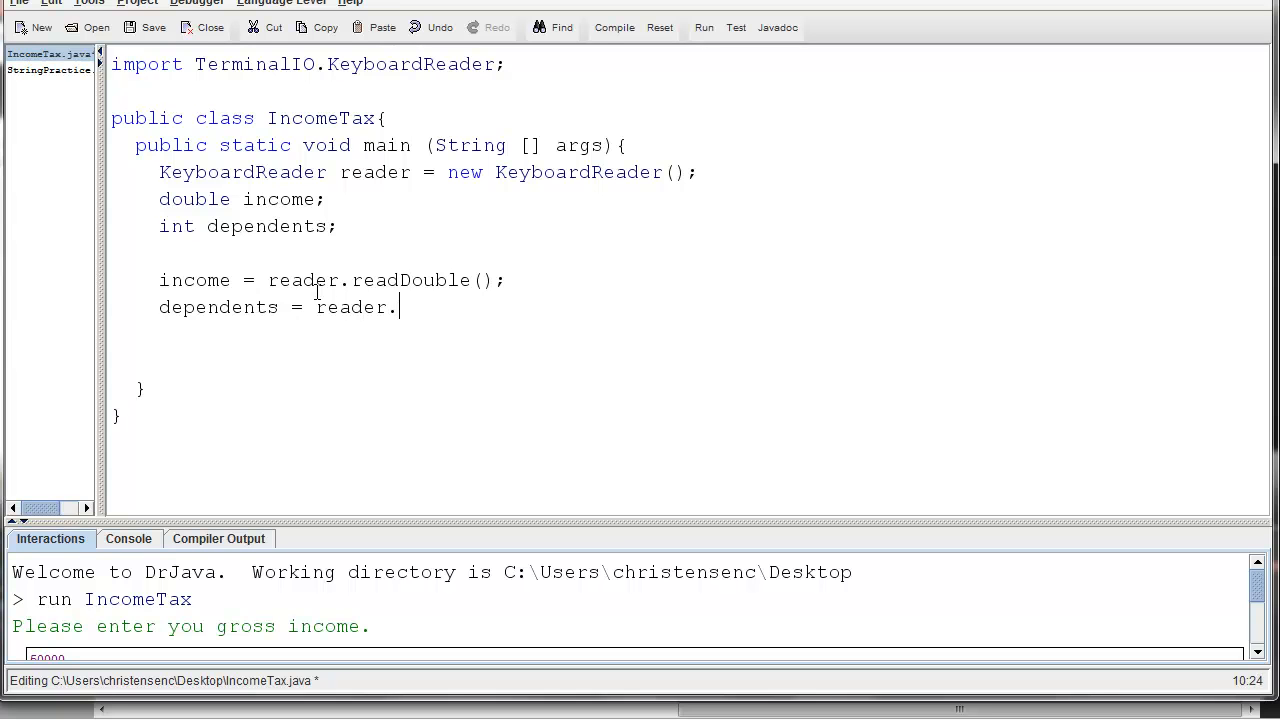
type("readInt(")
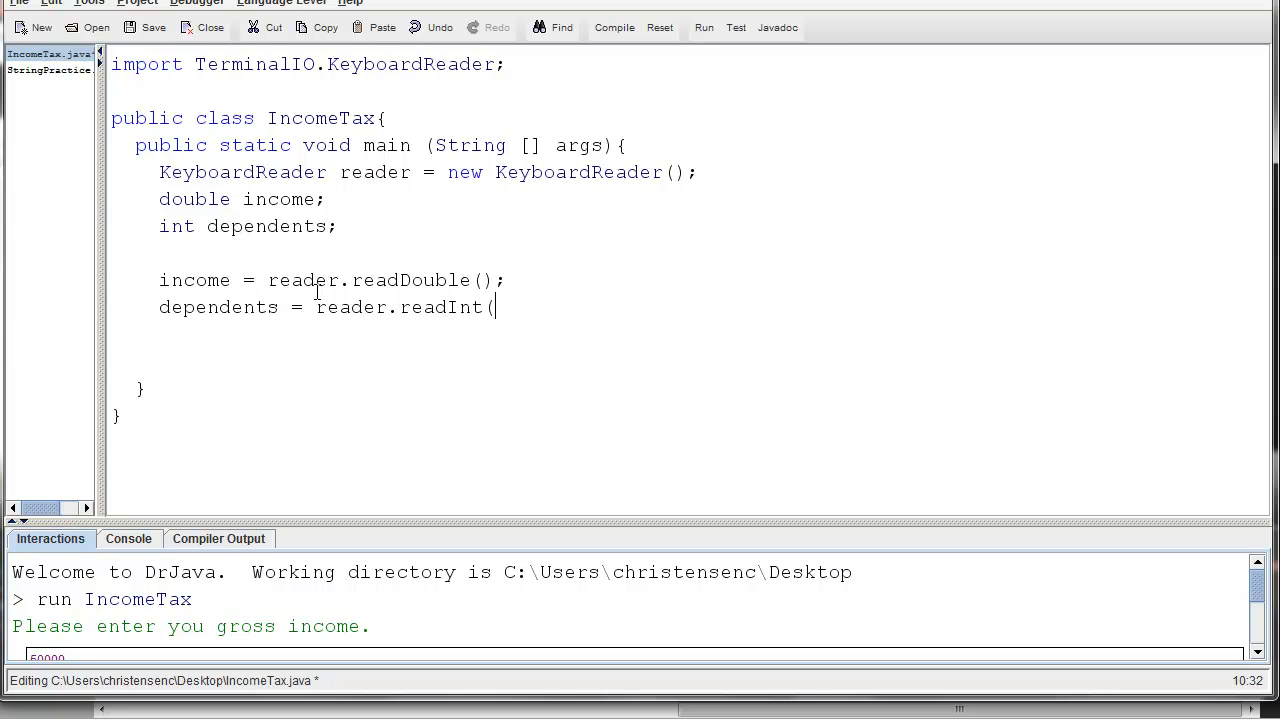
type(");")
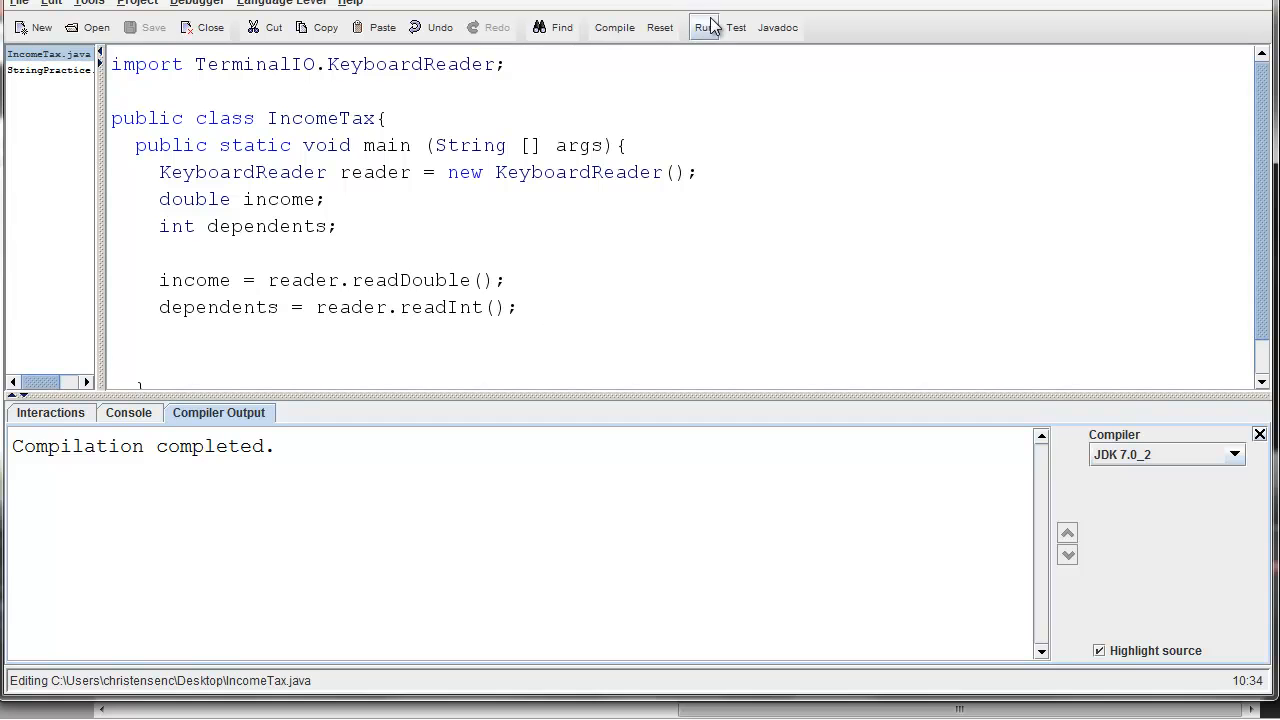
Run IncomeTax, entering 100000 for income and 2 for dependents
left_click(703, 27)
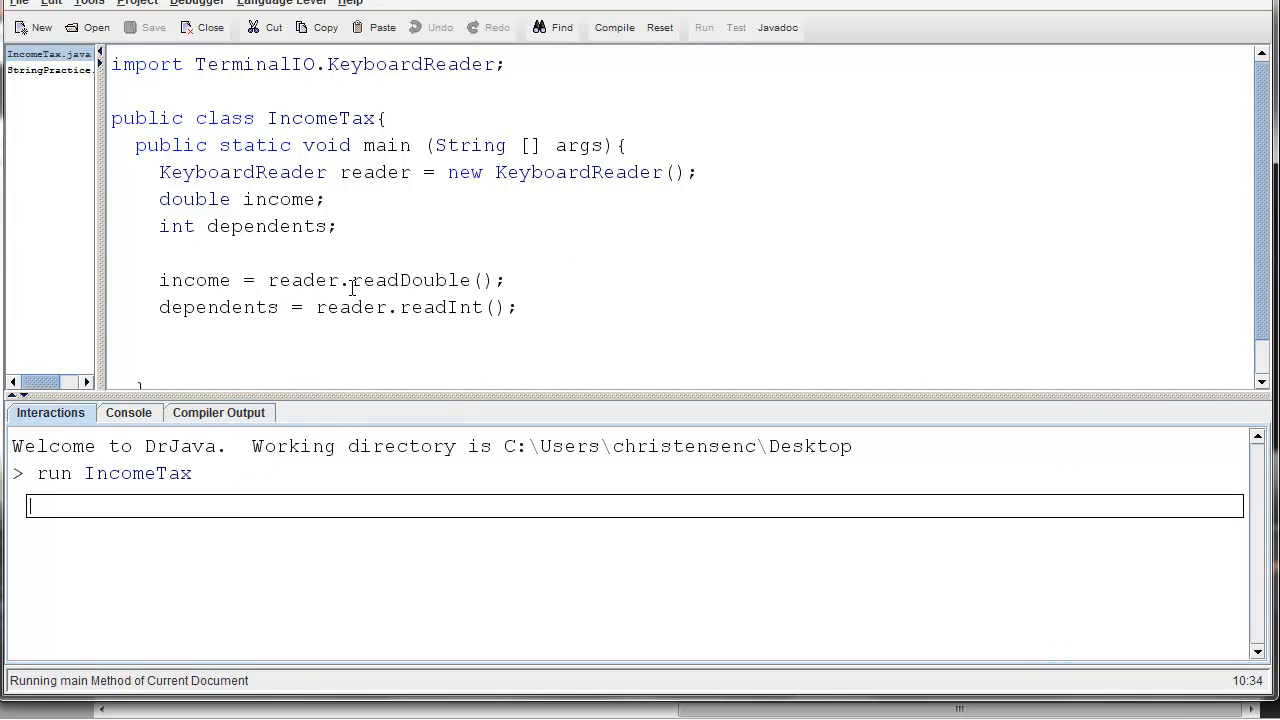
type("100000")
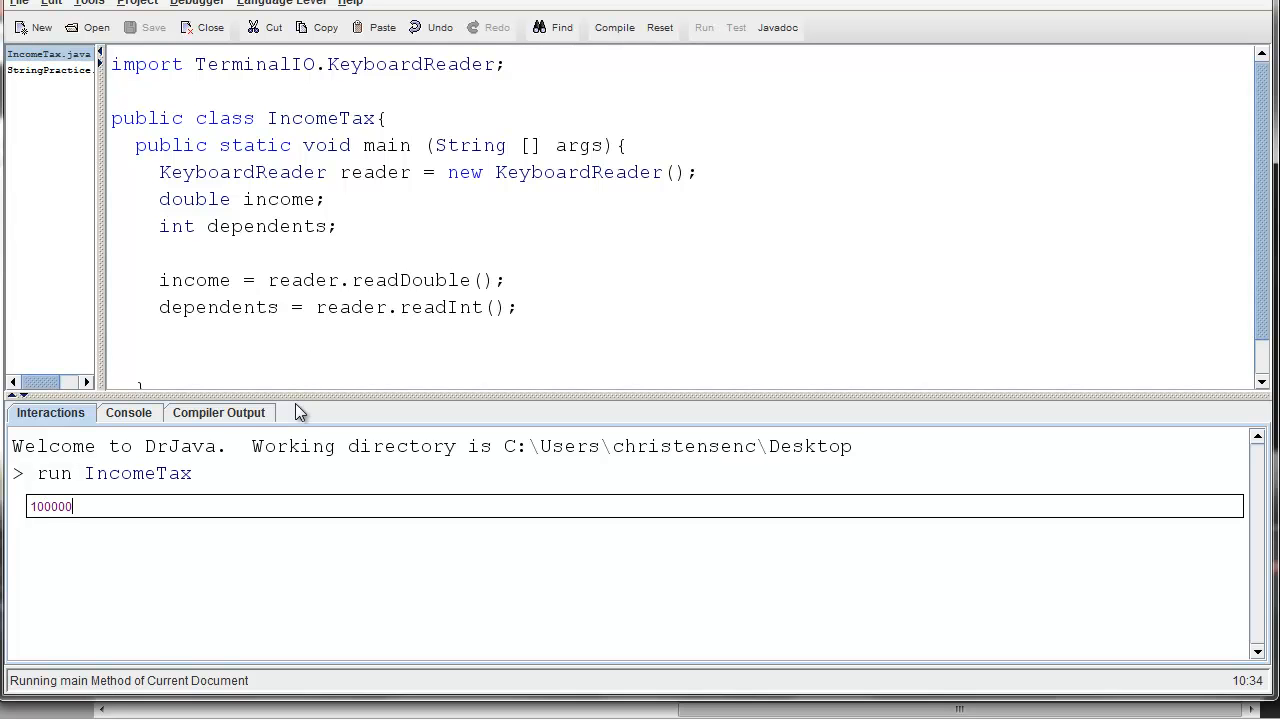
mouse_move(608, 144)
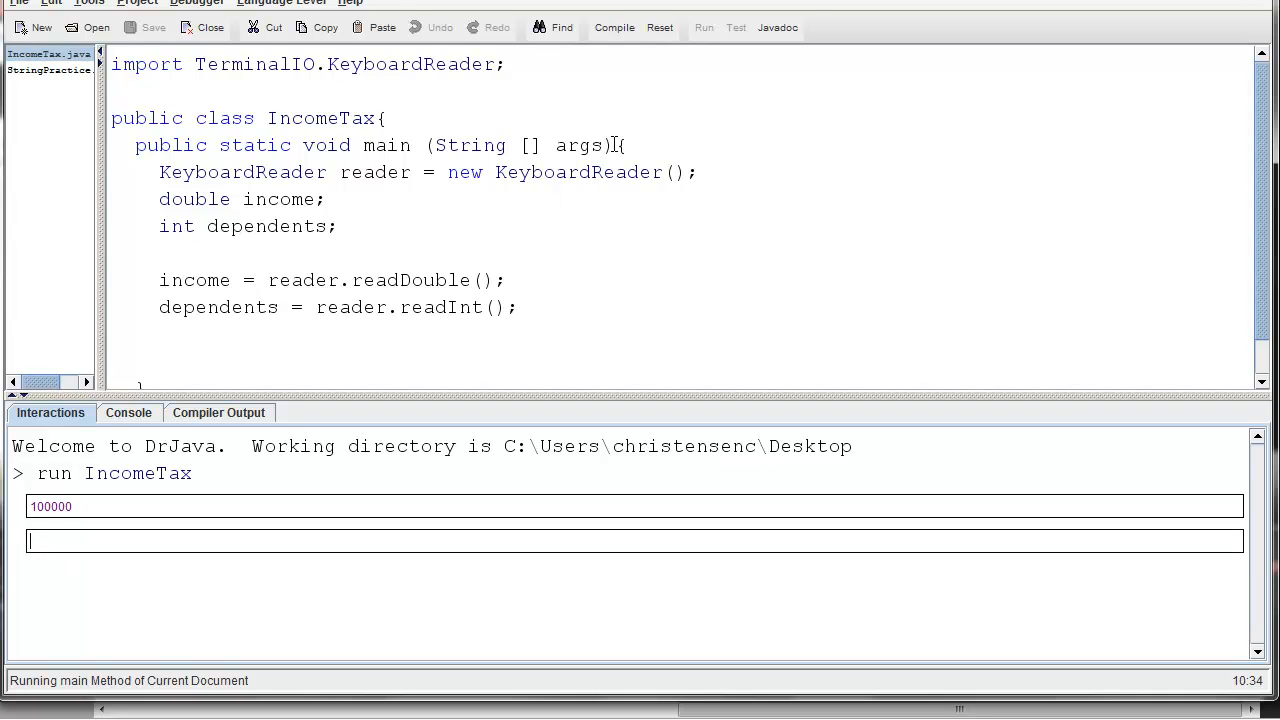
type("2")
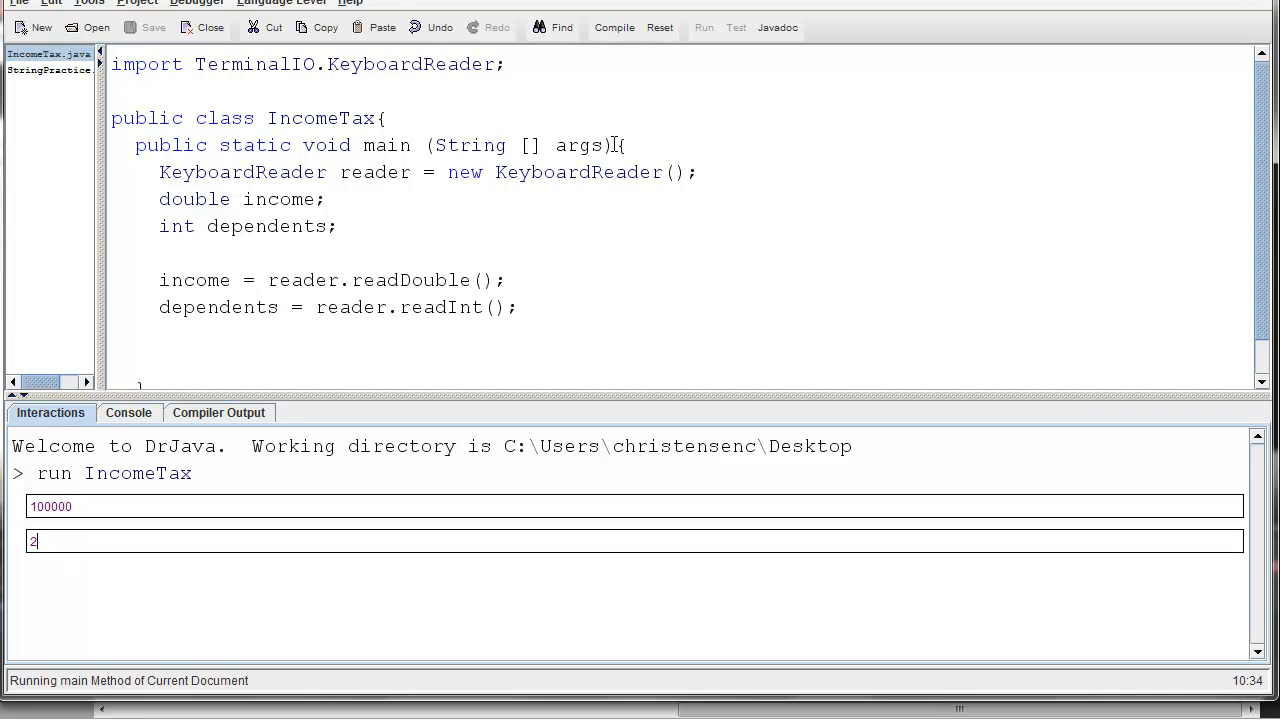
key("Return")
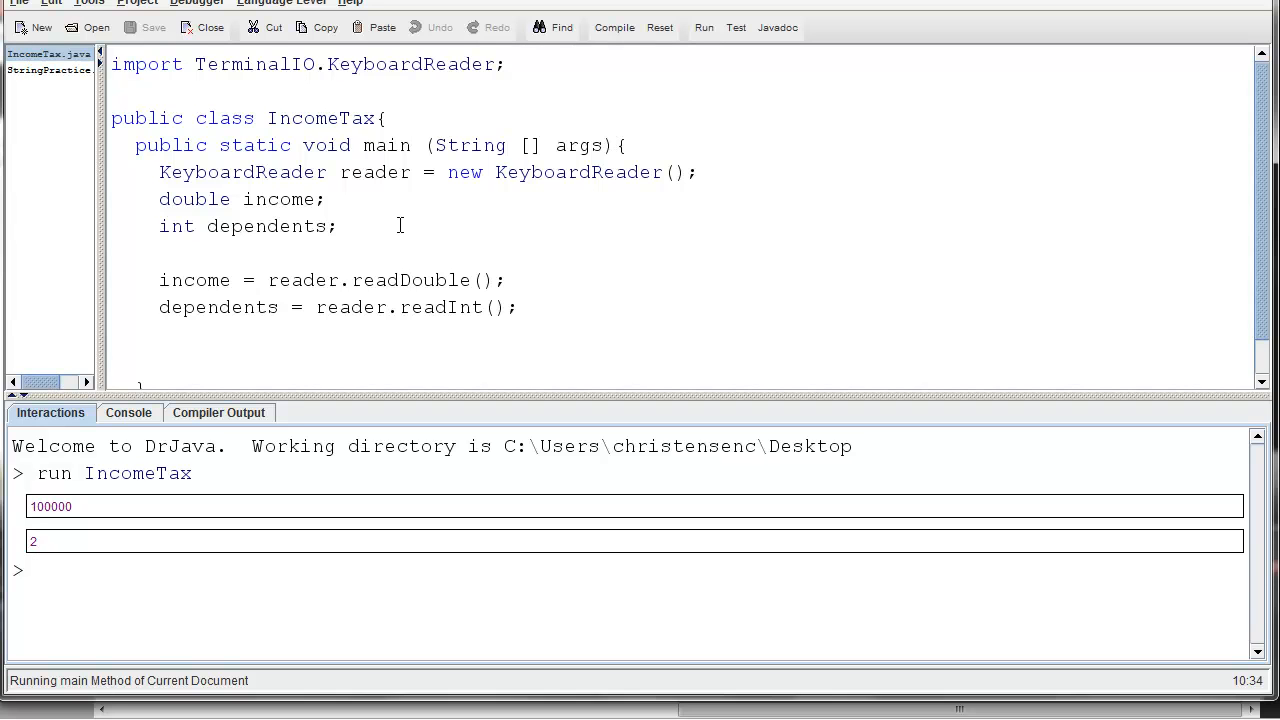
mouse_move(237, 322)
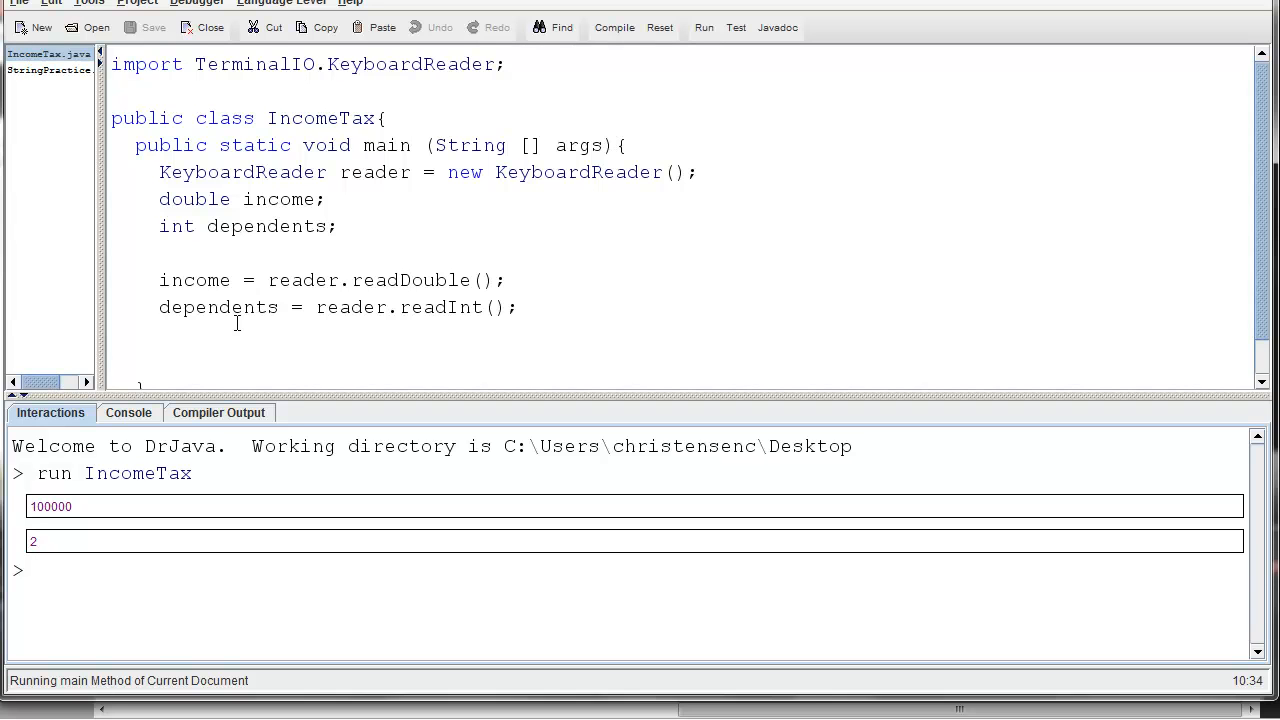
mouse_move(613, 27)
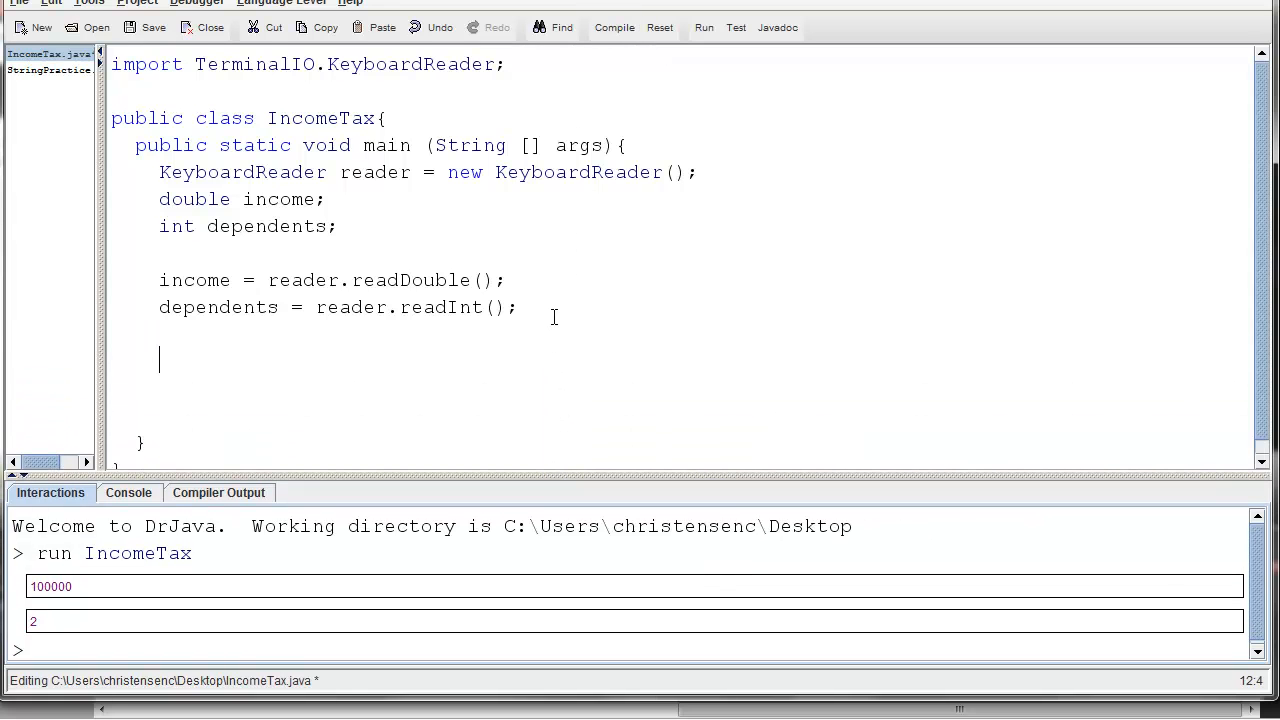
Add the line System.out.println("Income = " + income);
type("Sys")
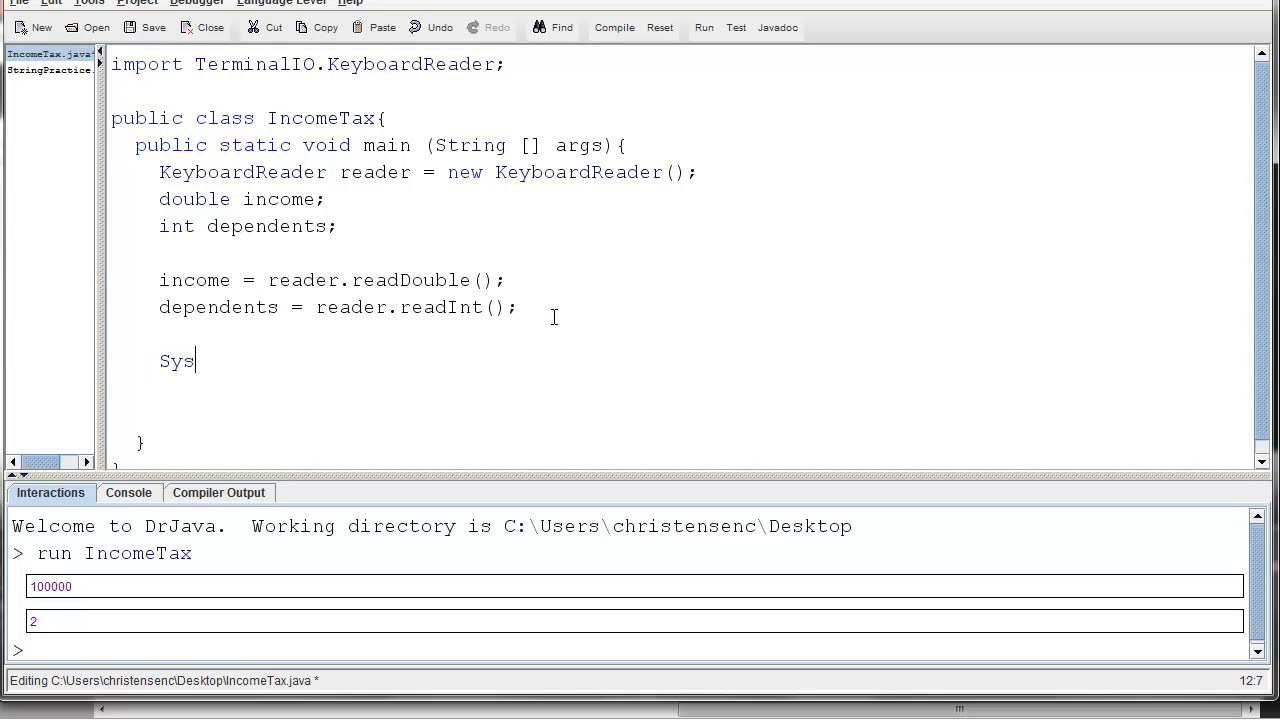
type("tem.out.pr")
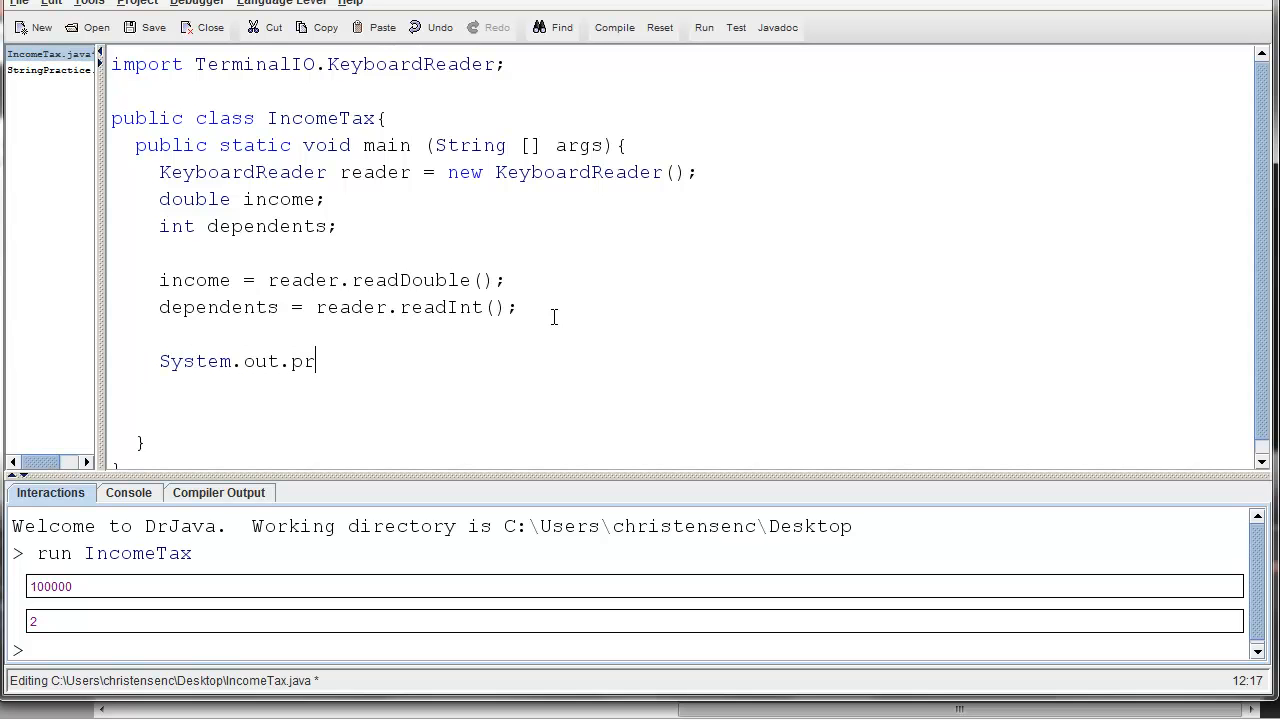
type("intln")
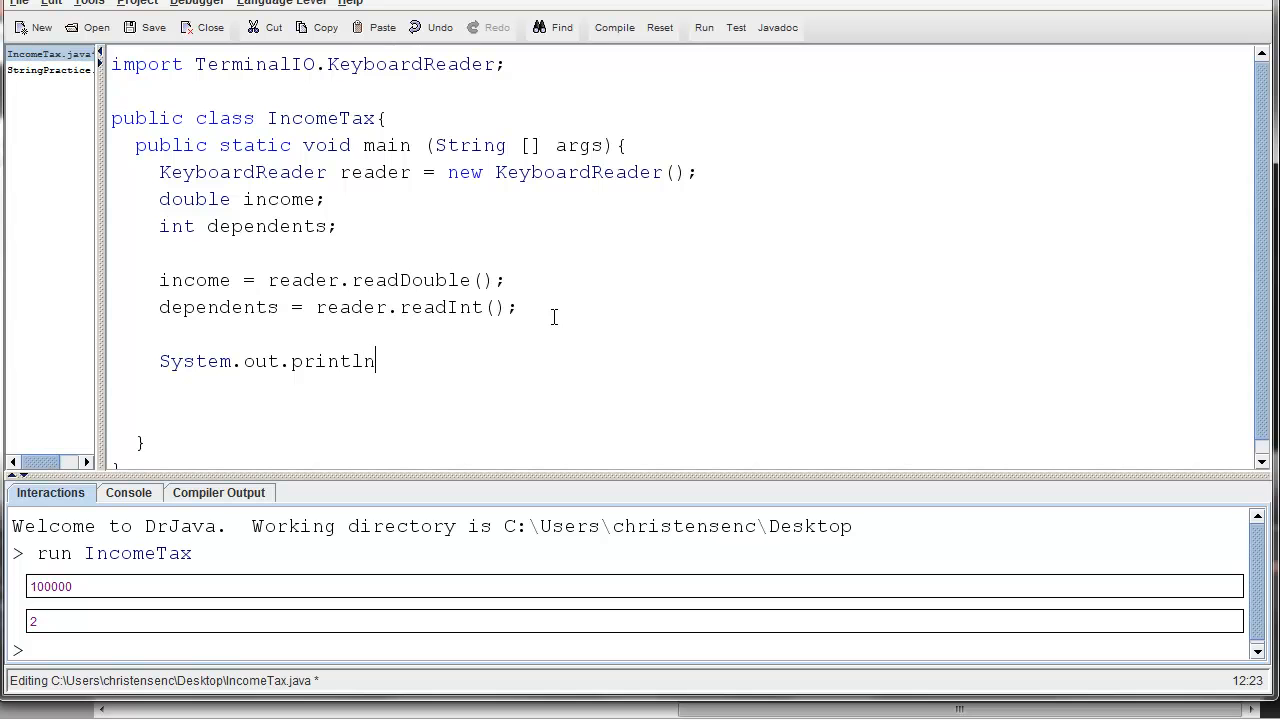
type("(\"\");")
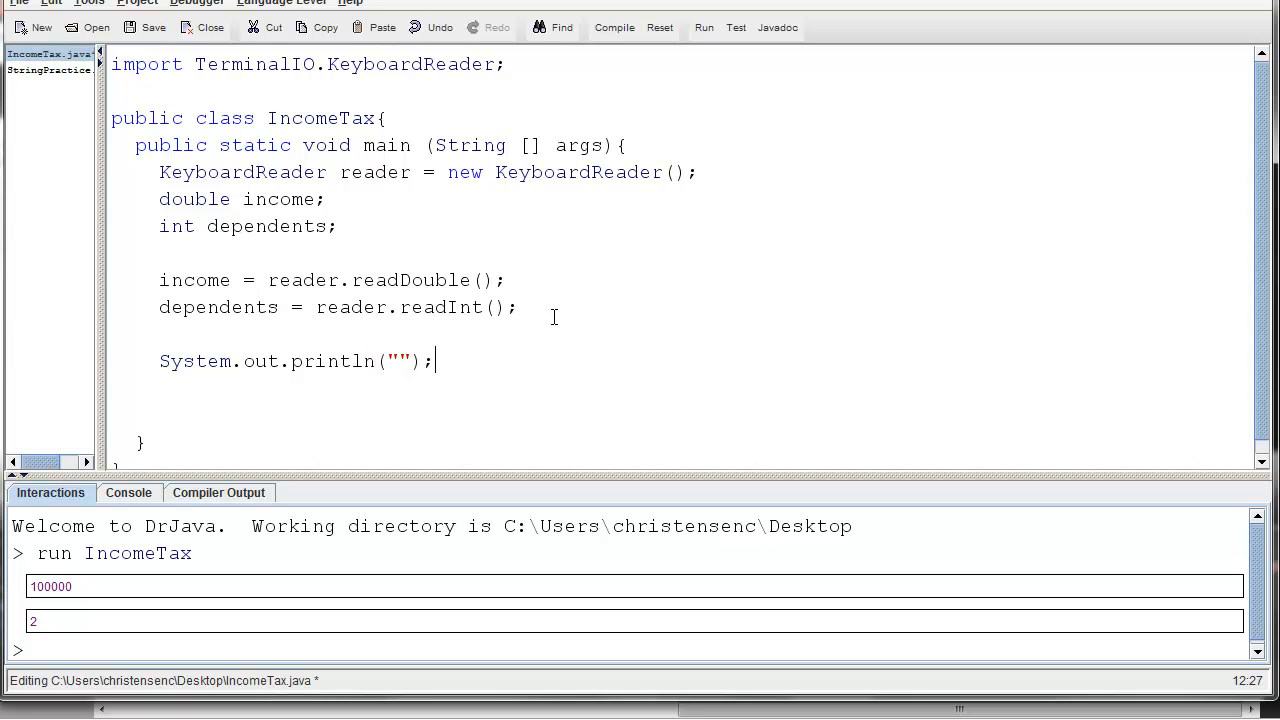
type("I")
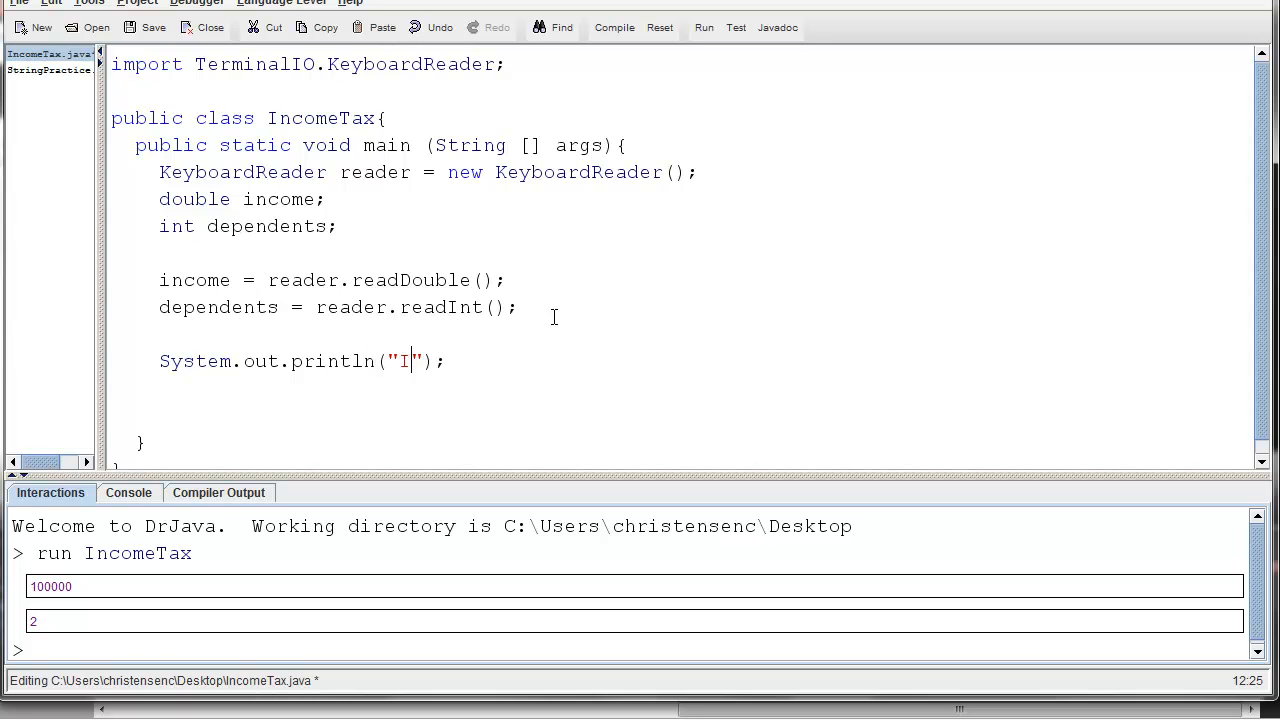
type("ncome =")
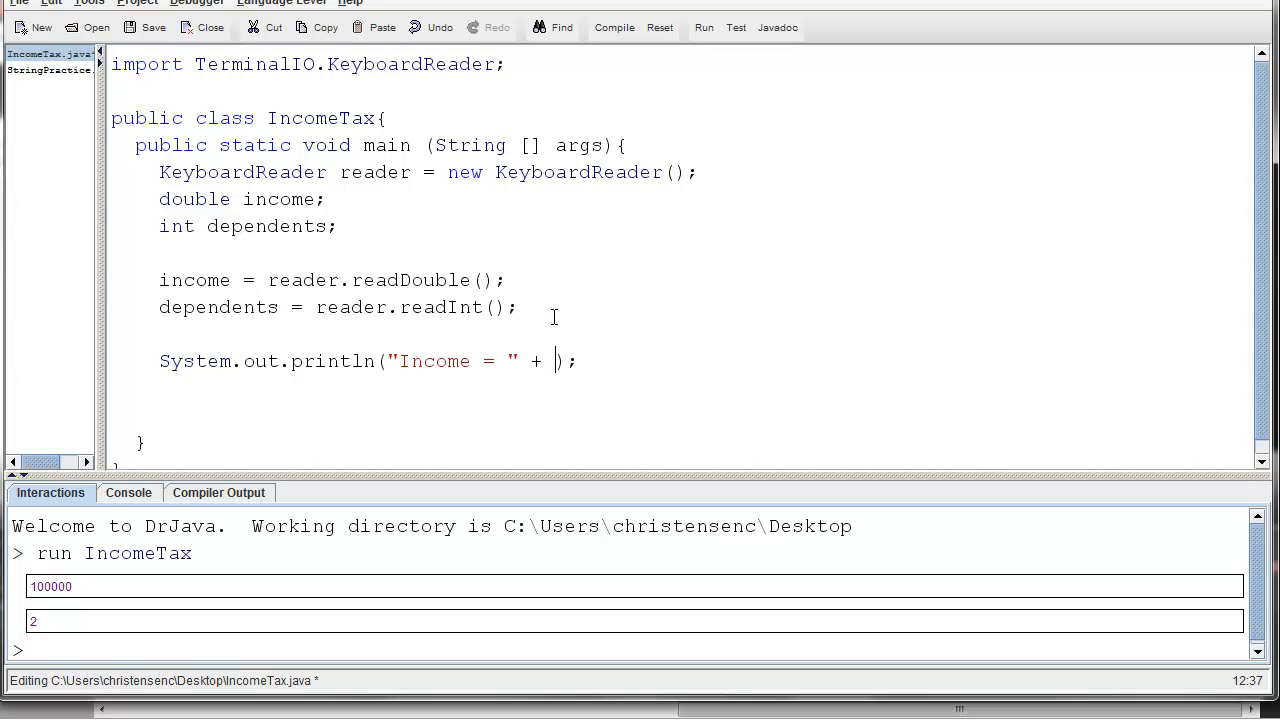
type("income")
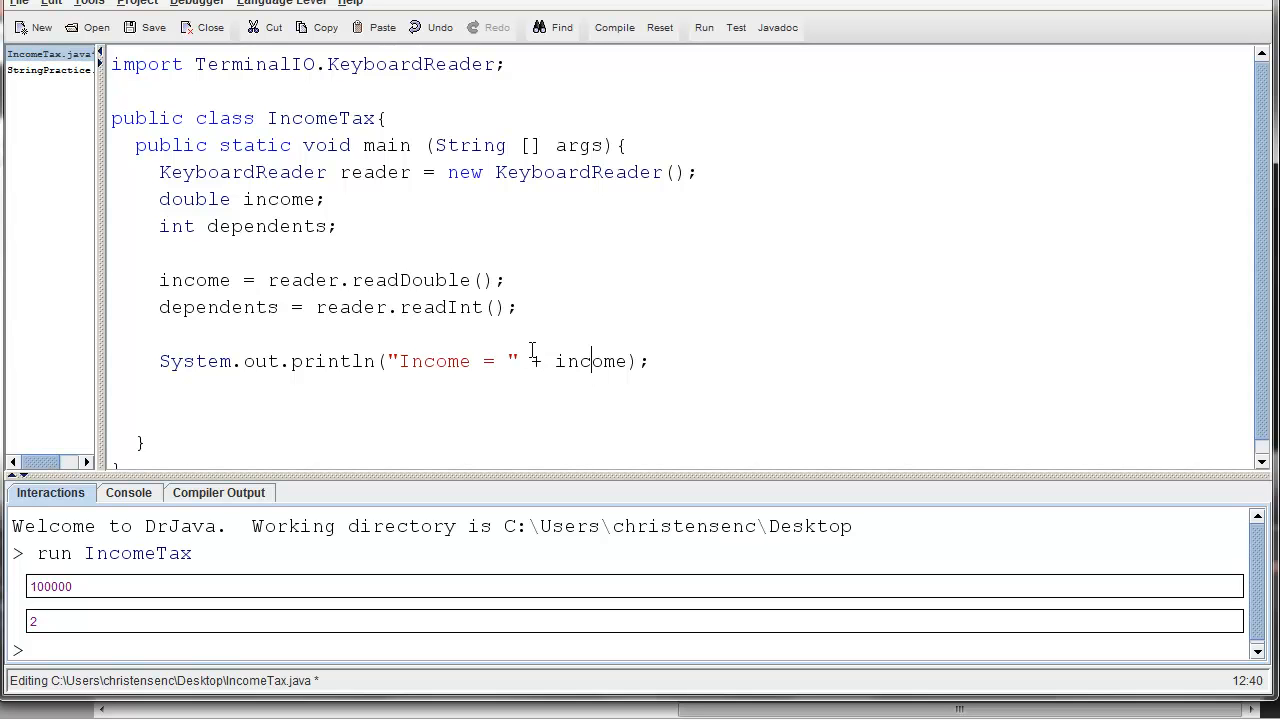
Duplicate that print line and change it to print "Dependents = " + dependents
triple_click(400, 361)
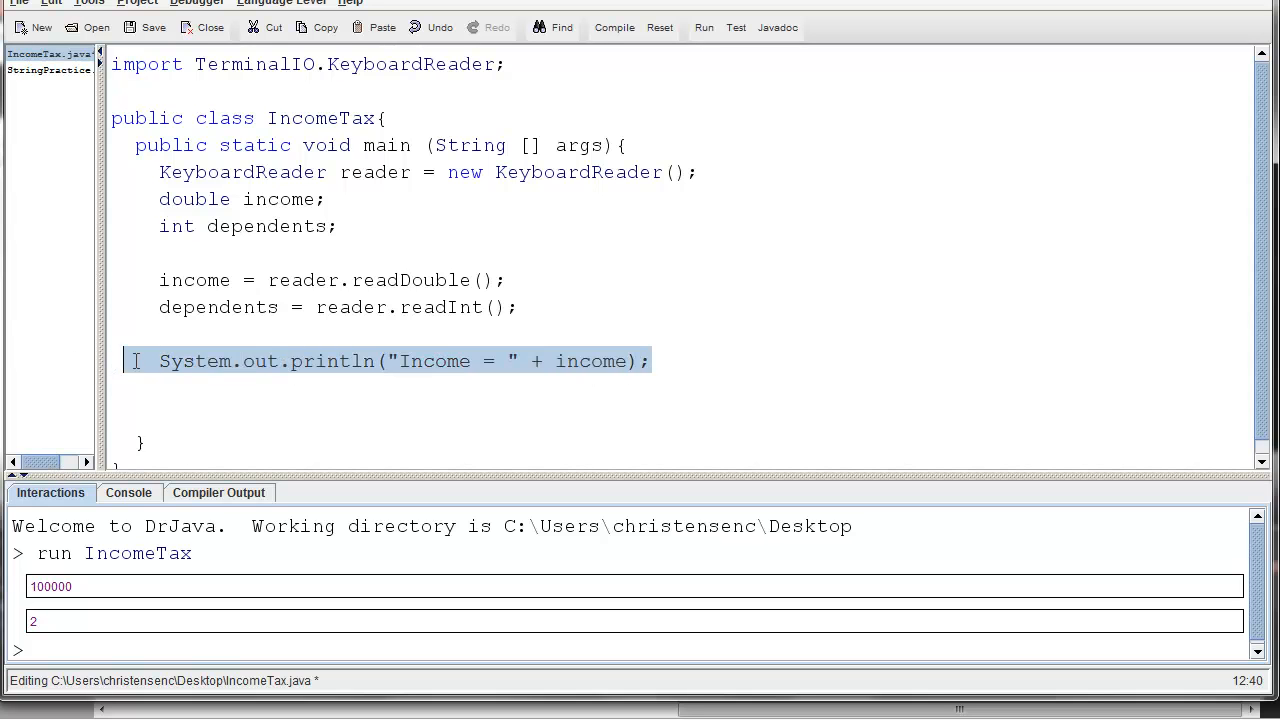
left_click(735, 361)
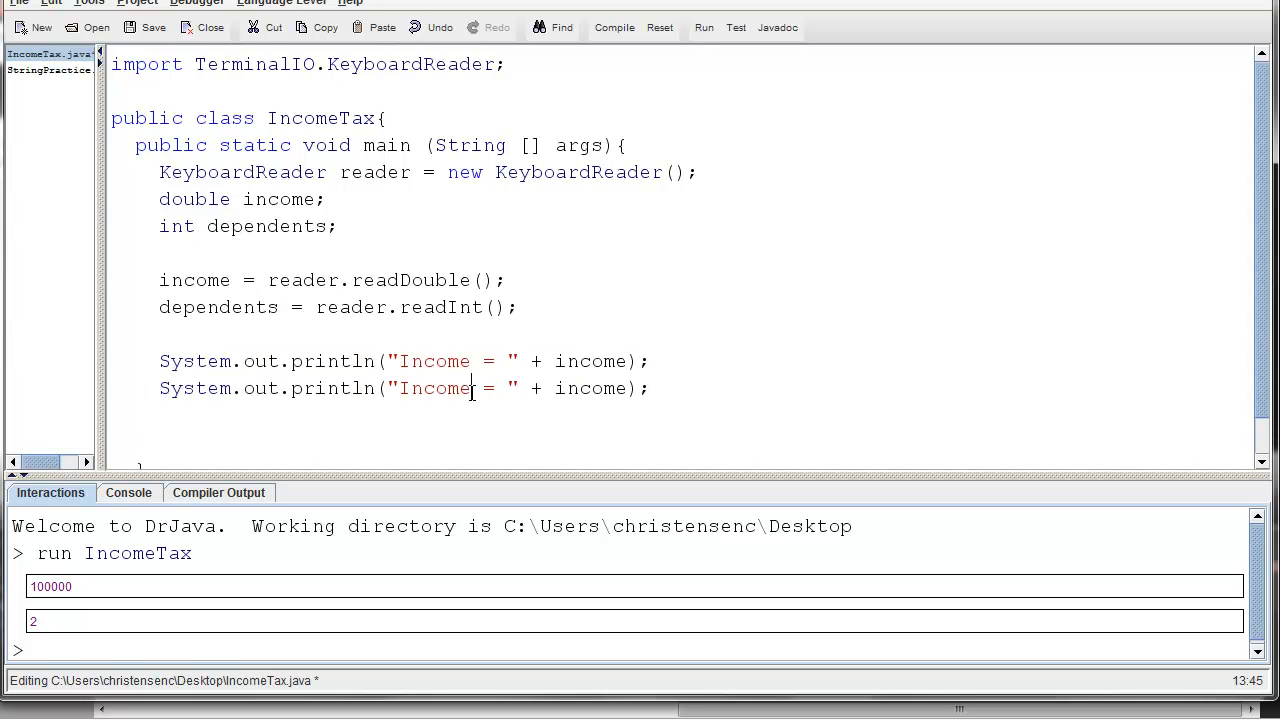
double_click(435, 388)
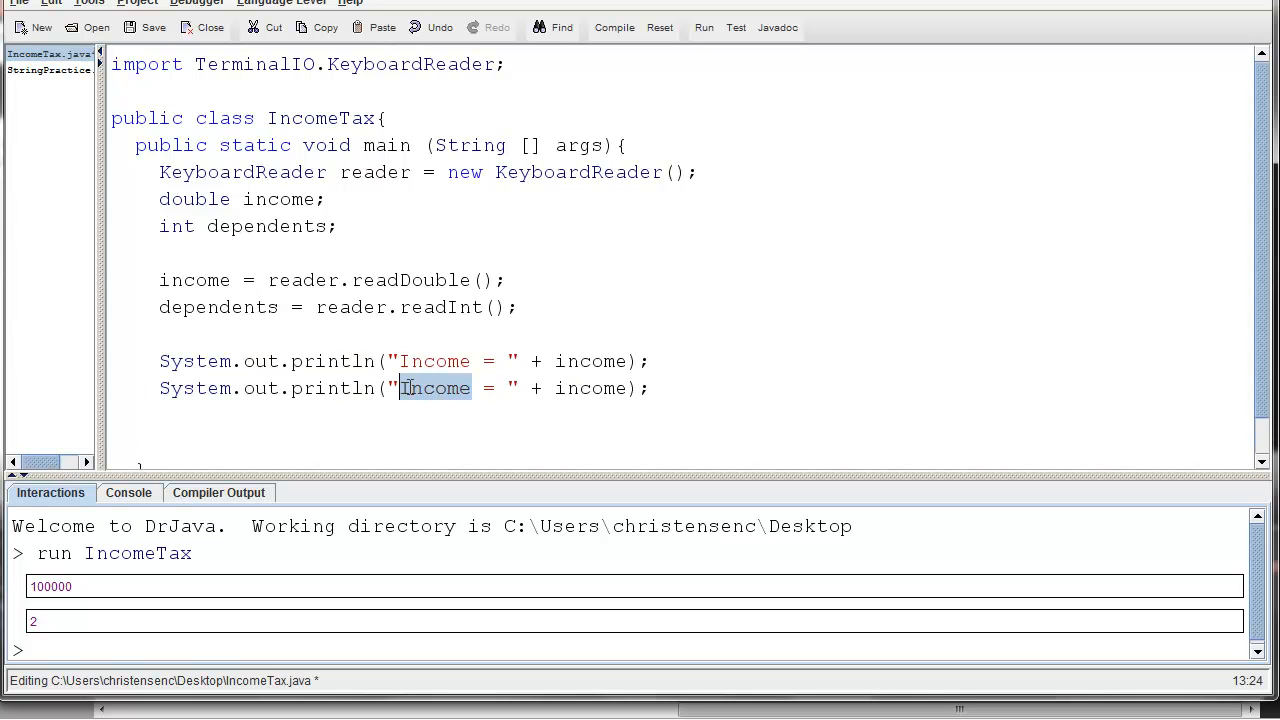
type("Depende")
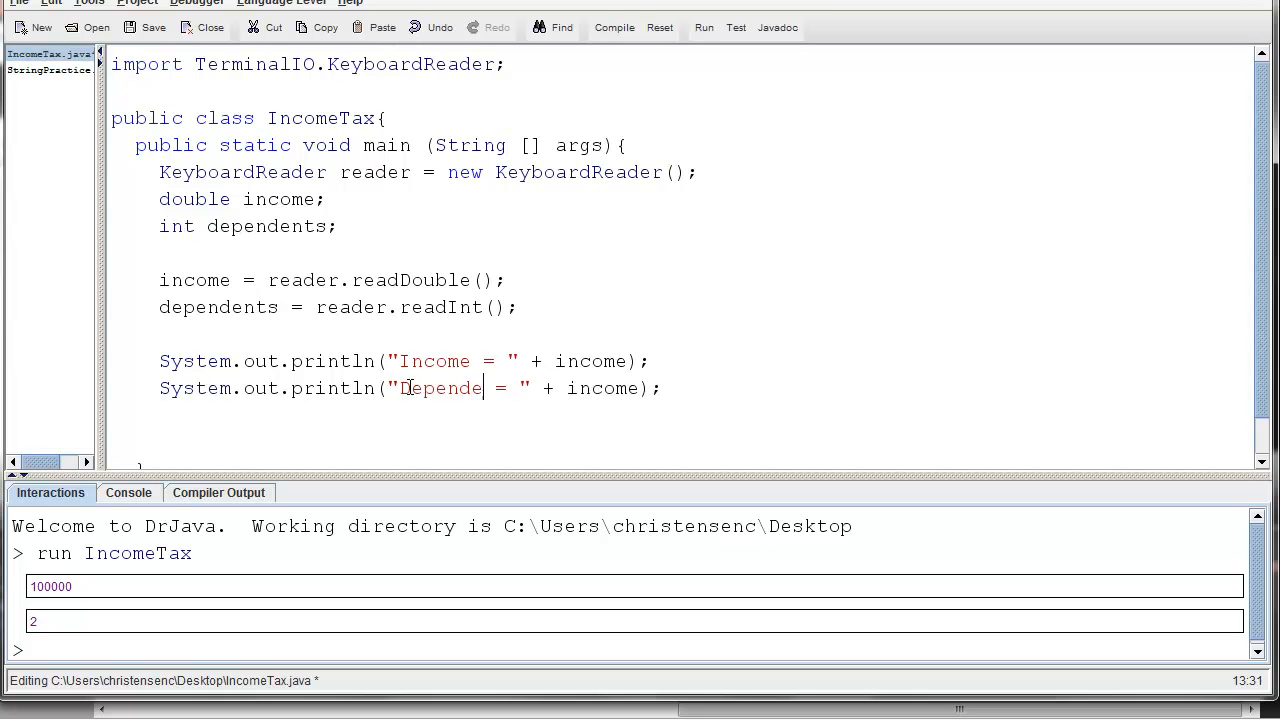
type("nts")
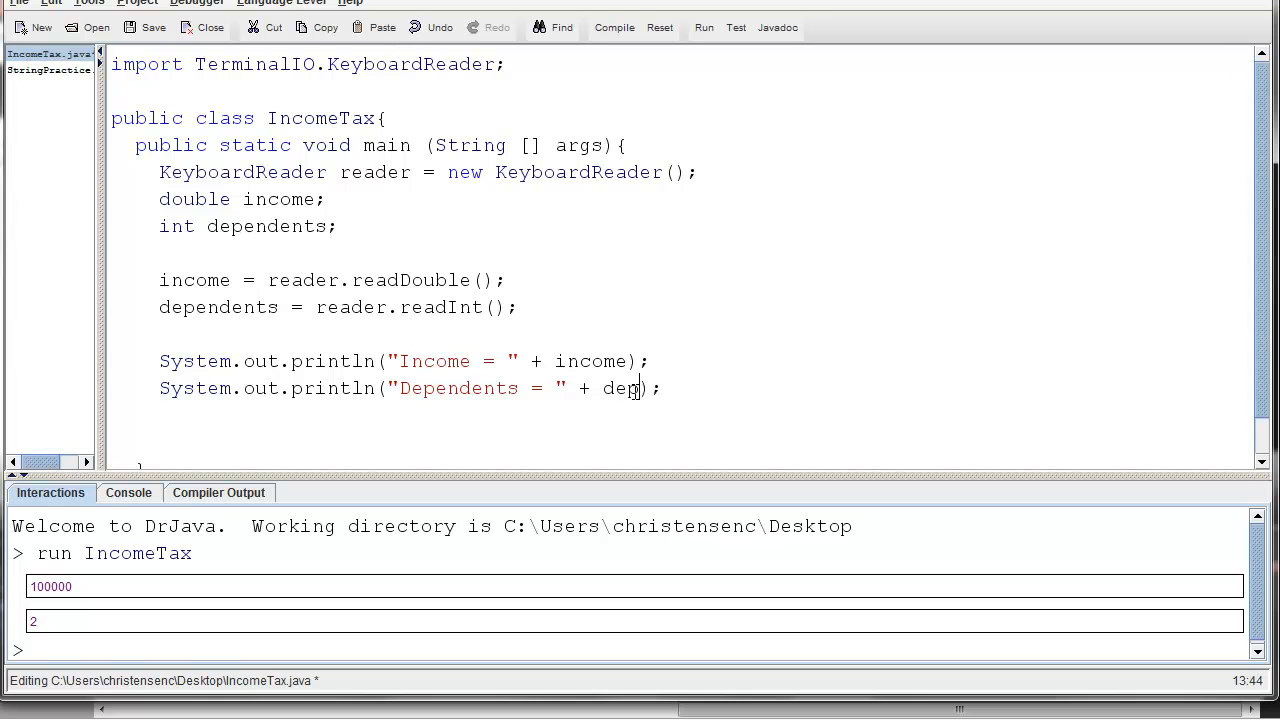
type("endents")
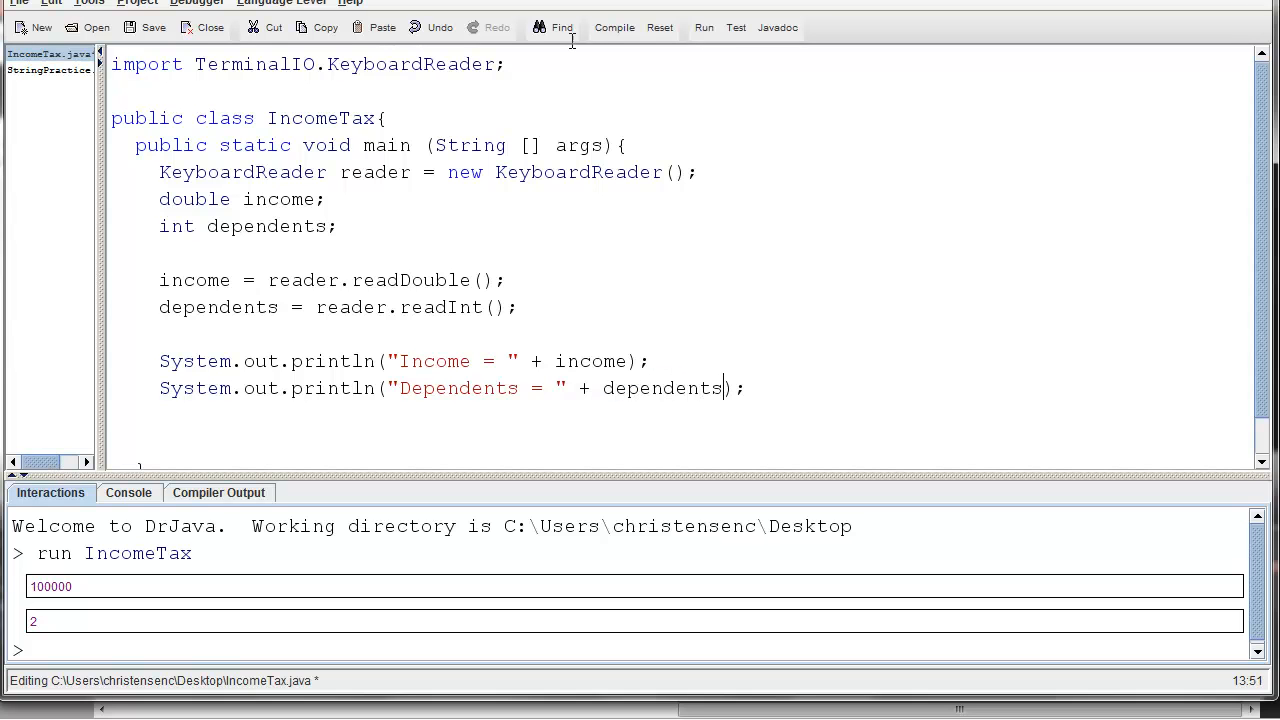
Compile and run with 100000 and 2, then comment out both print lines
left_click(614, 27)
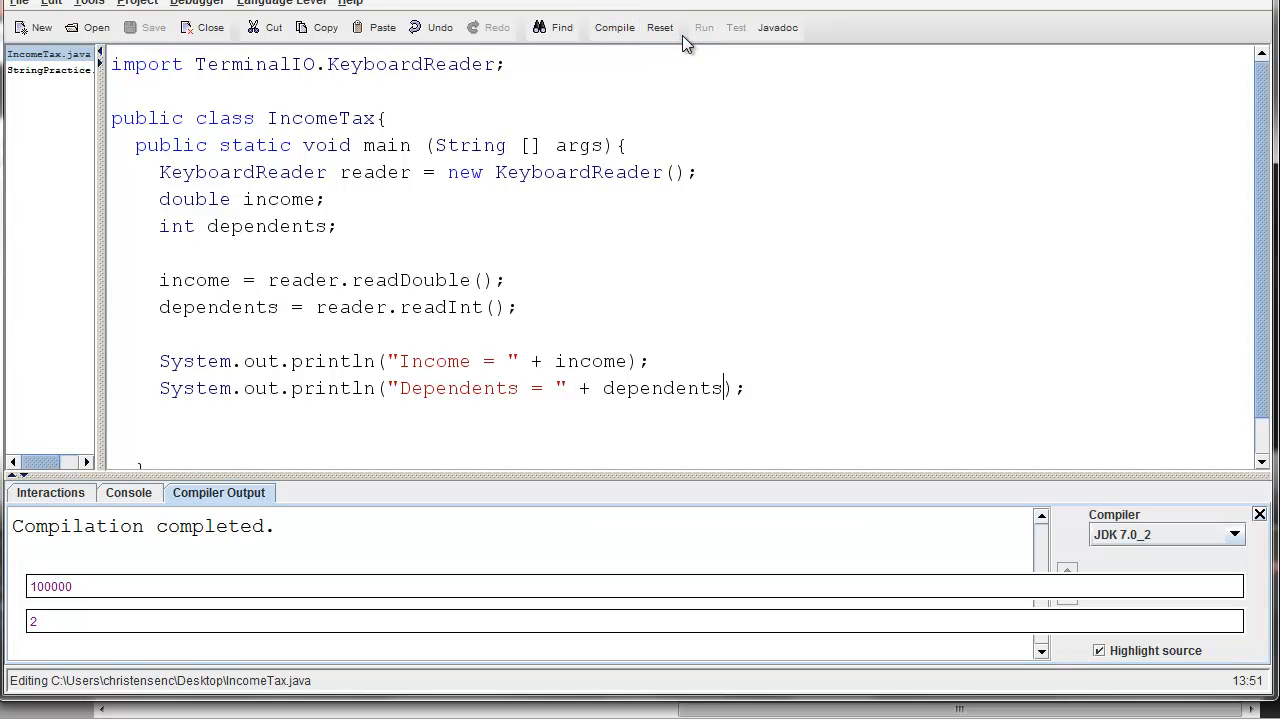
left_click(703, 27)
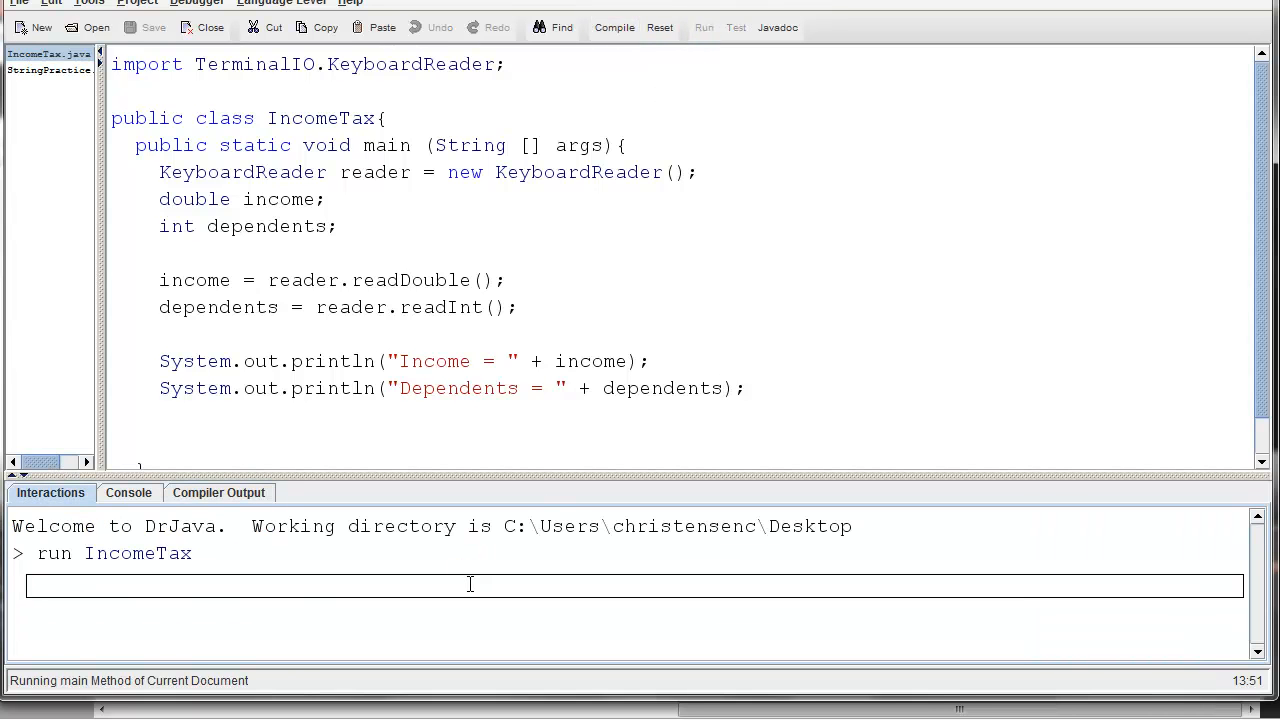
type("100000")
type("2")
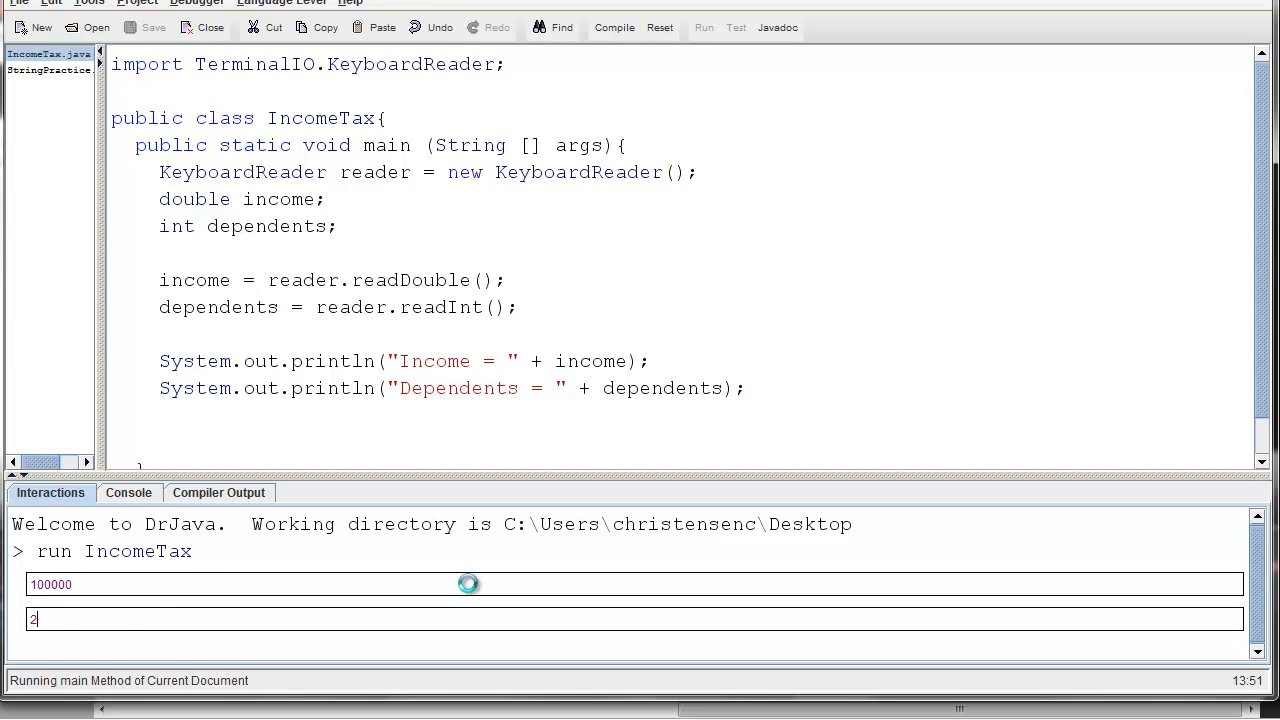
key("Return")
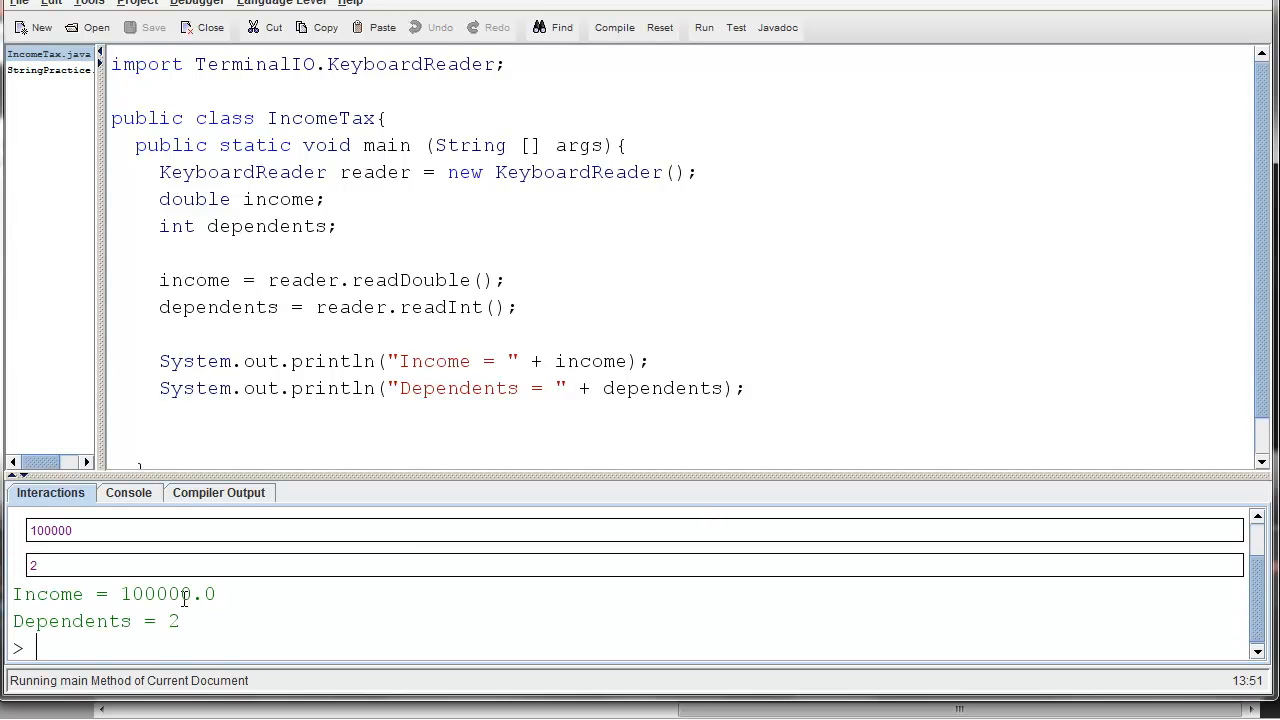
double_click(167, 593)
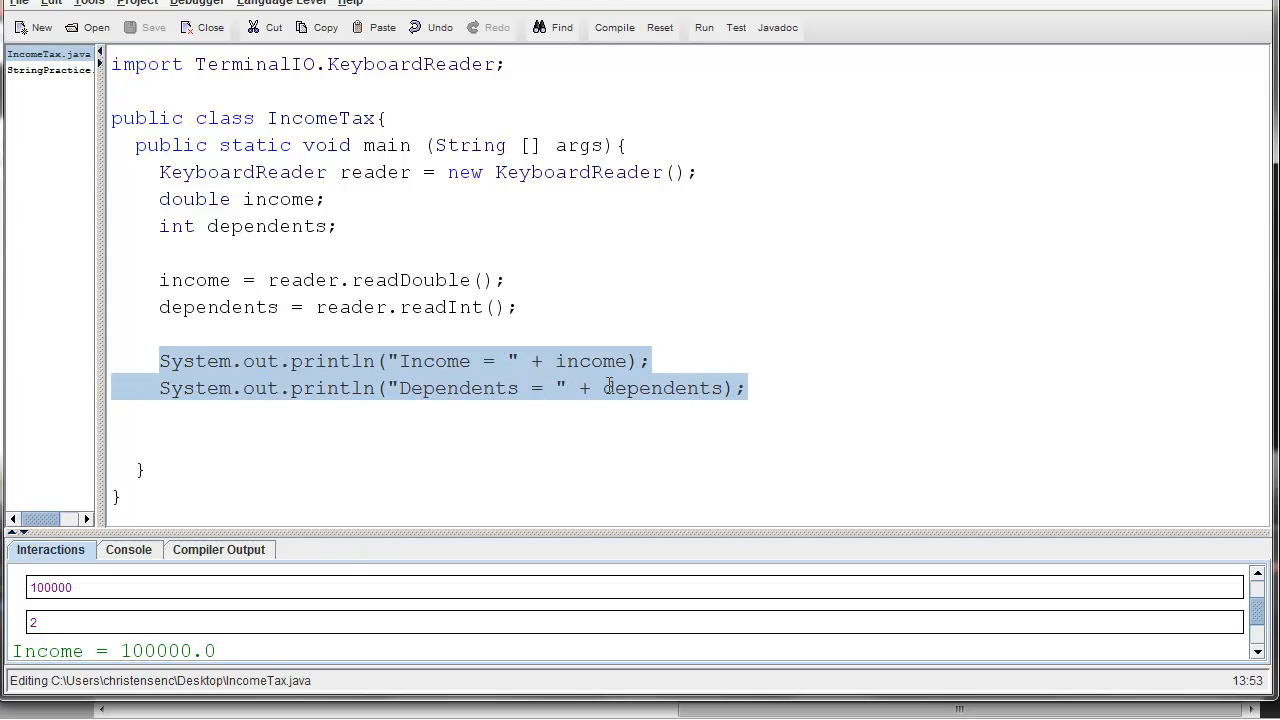
left_click(160, 361)
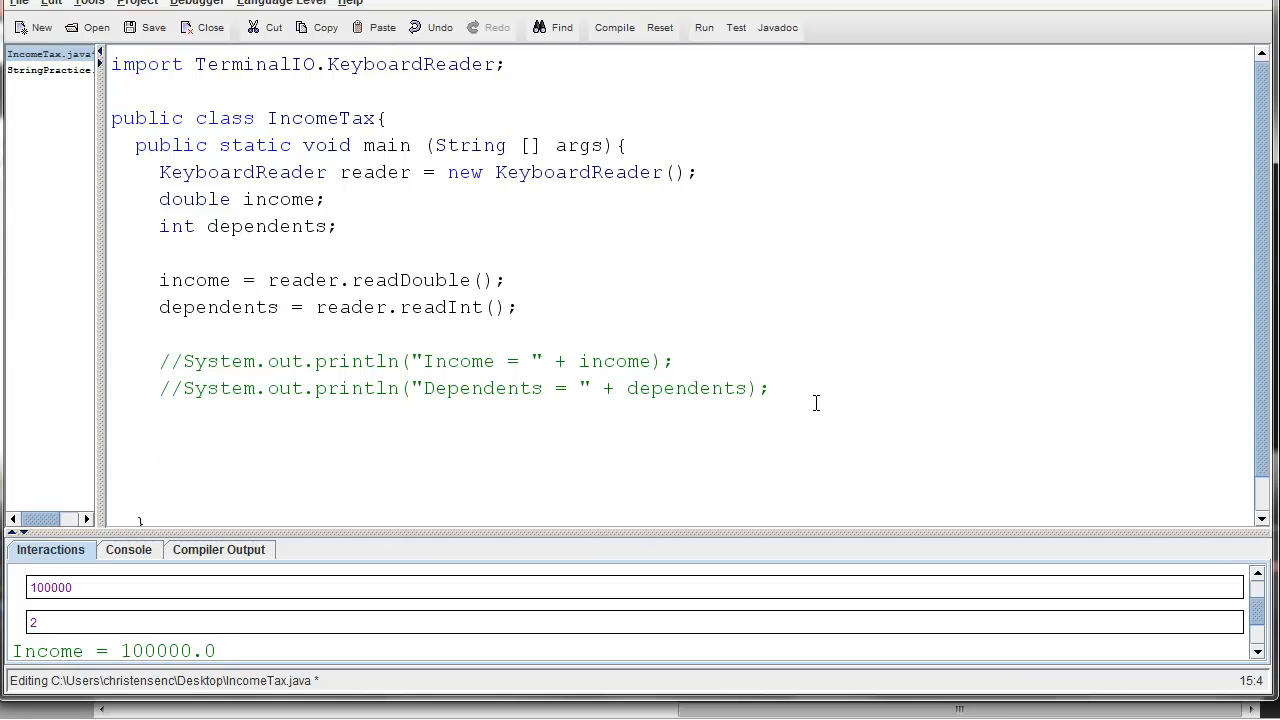
Declare a new variable 'double taxableIncome;'
type("dou")
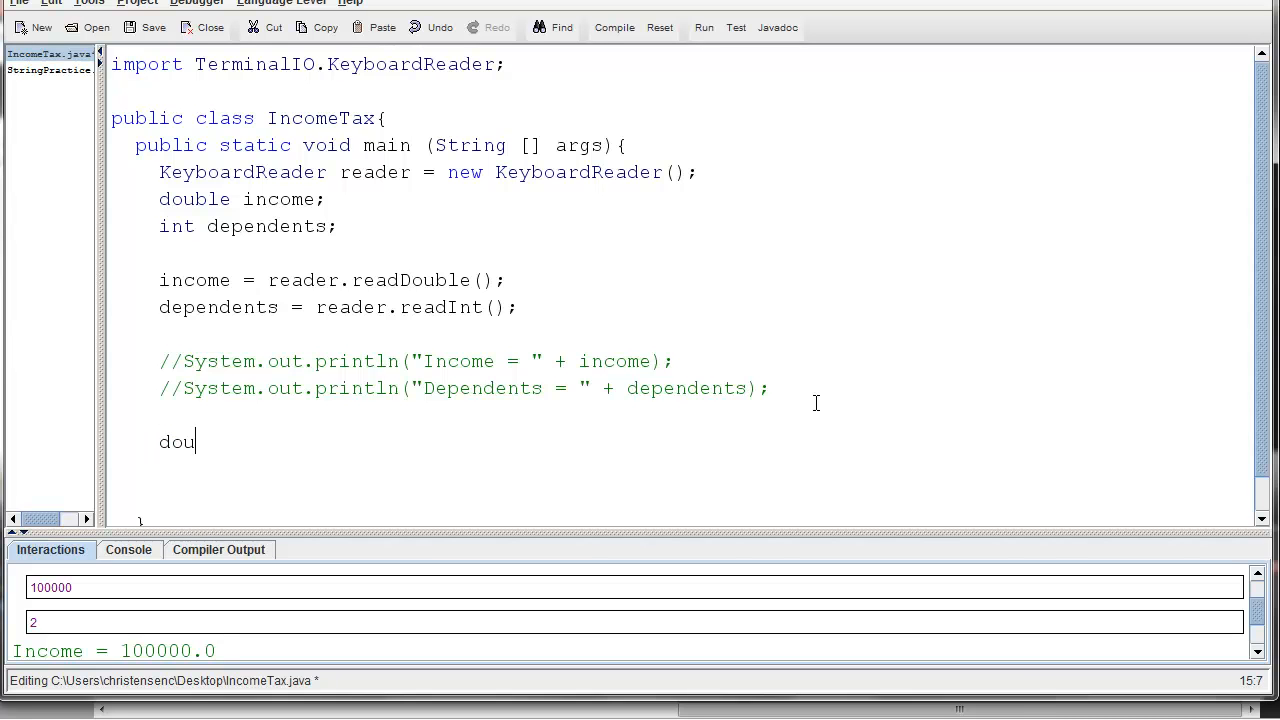
type("ble ta")
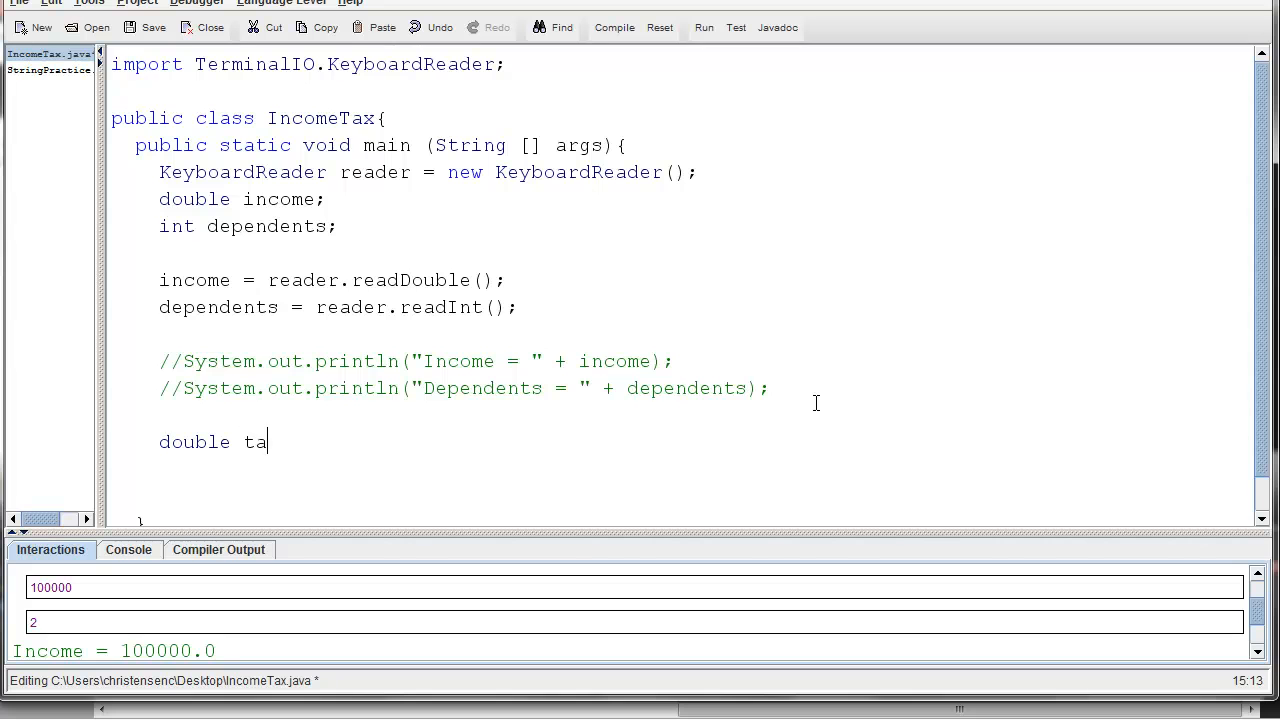
type("xableIncom")
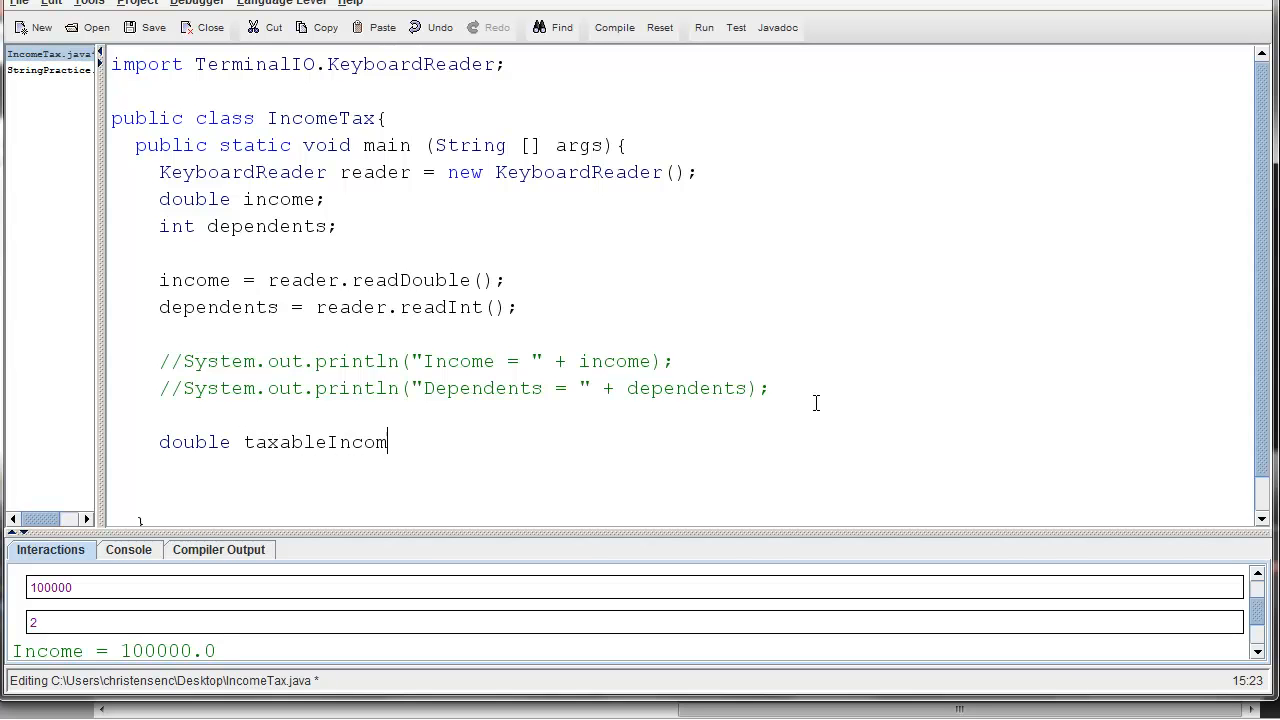
type("e;")
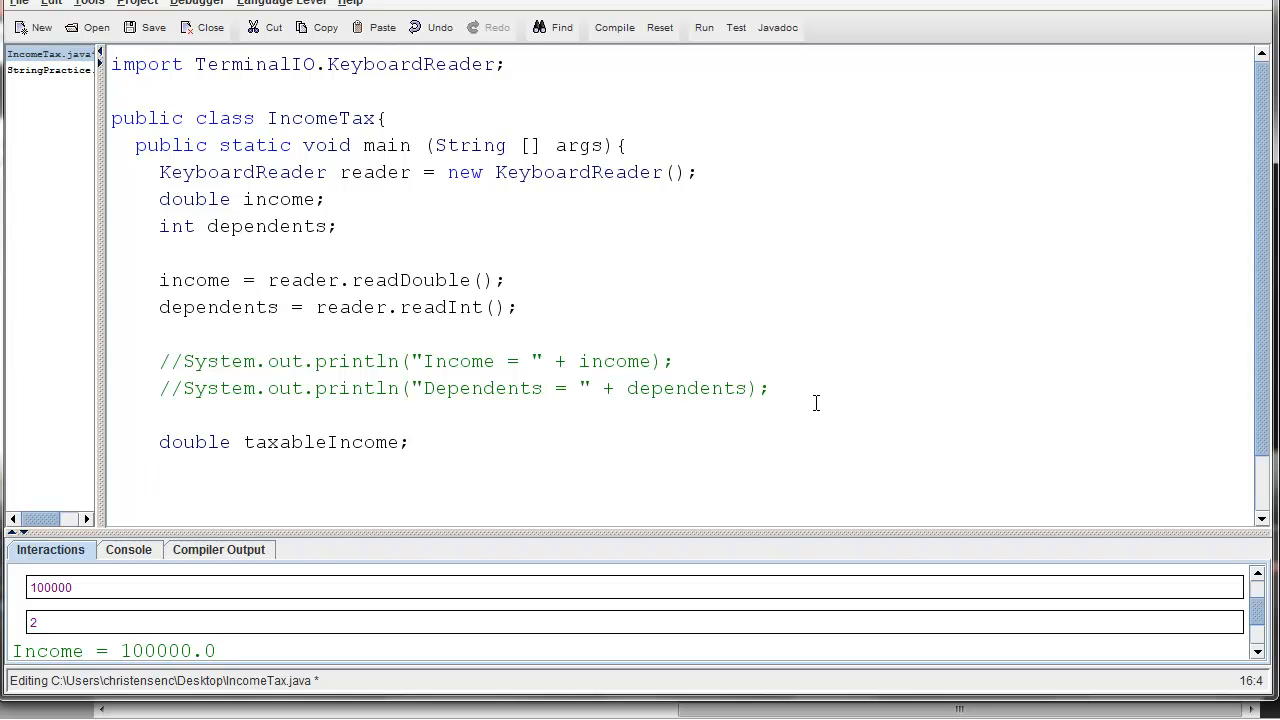
Assign taxableIncome = income - 10000 - 2000*dependents, removing mistyped commas
type("taxableIncome")
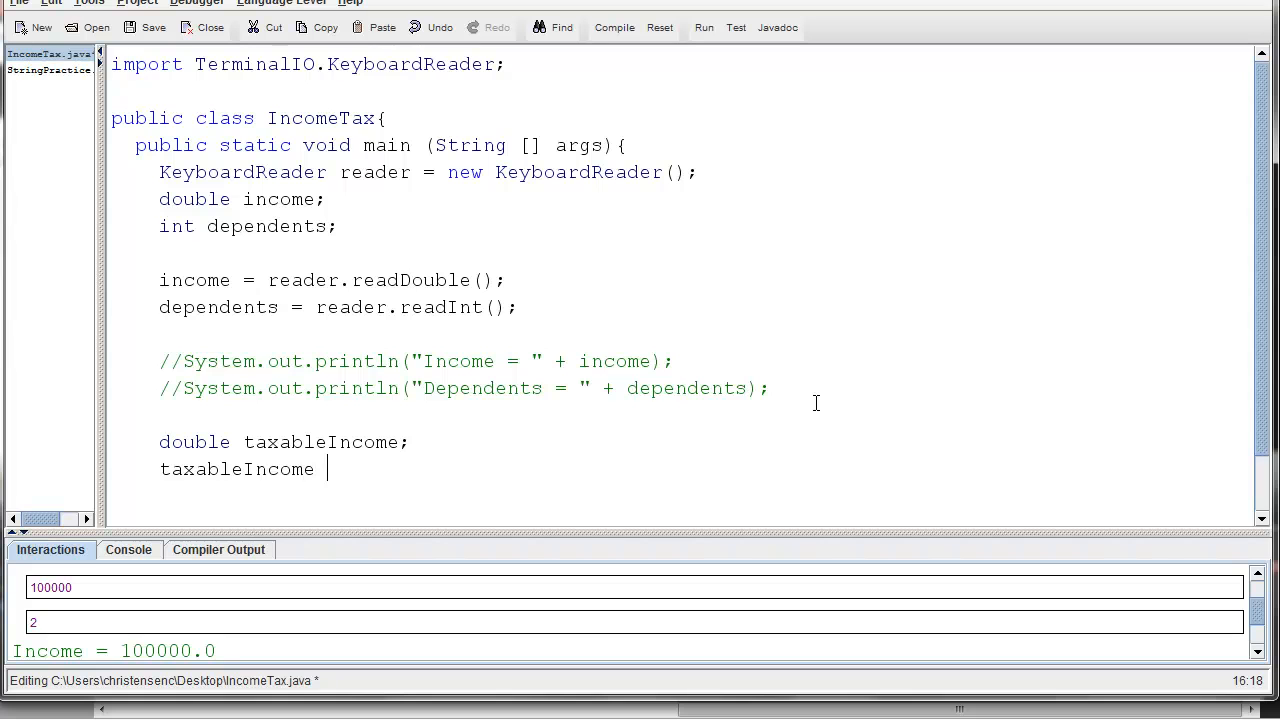
type("=")
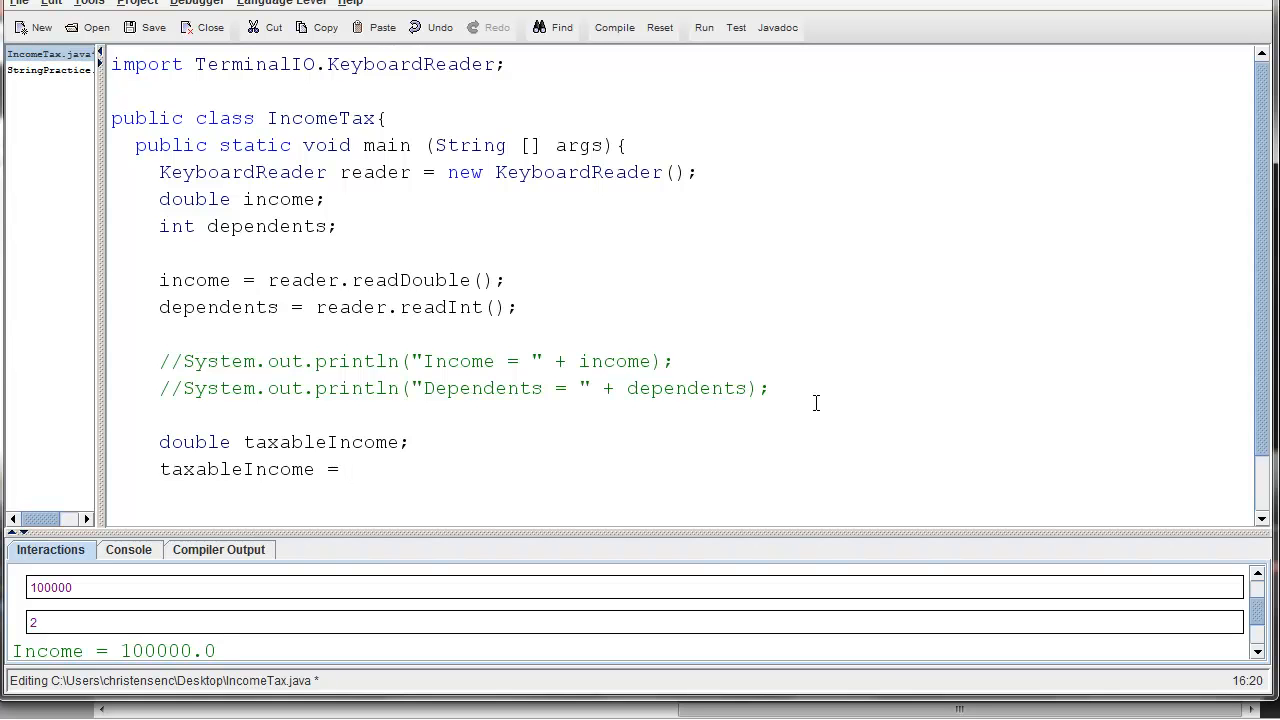
type("income -")
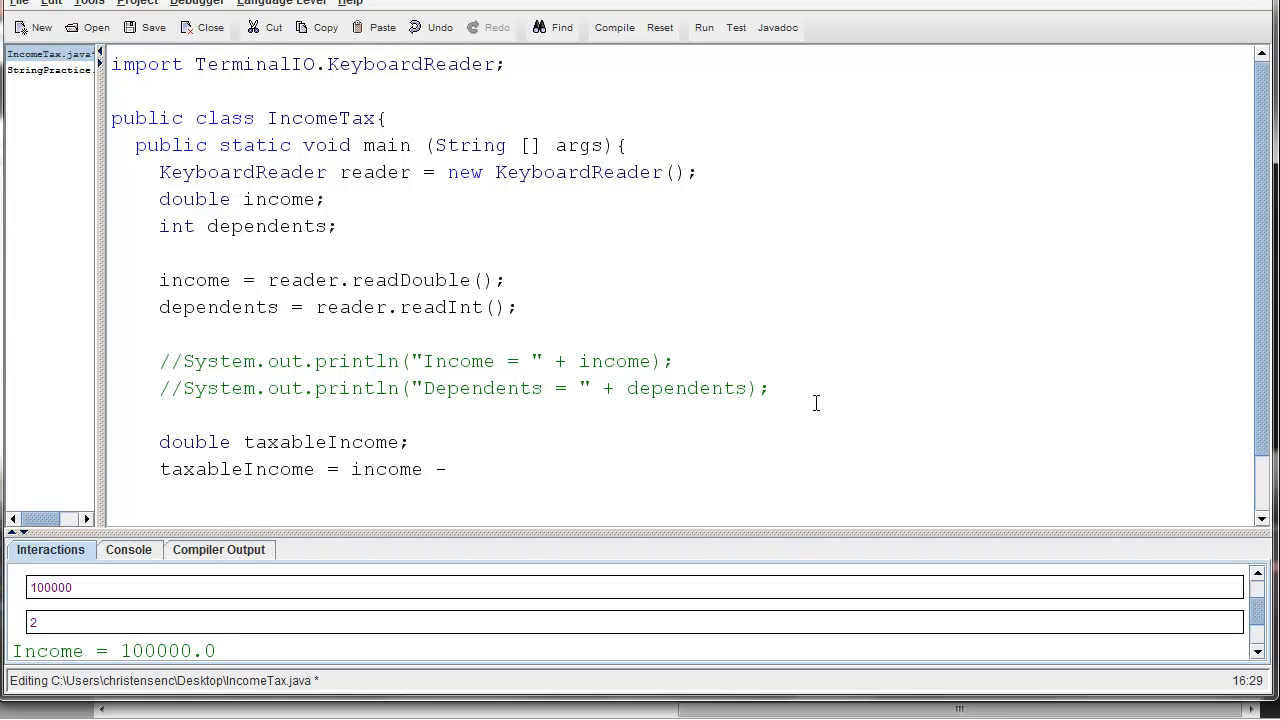
type("10,")
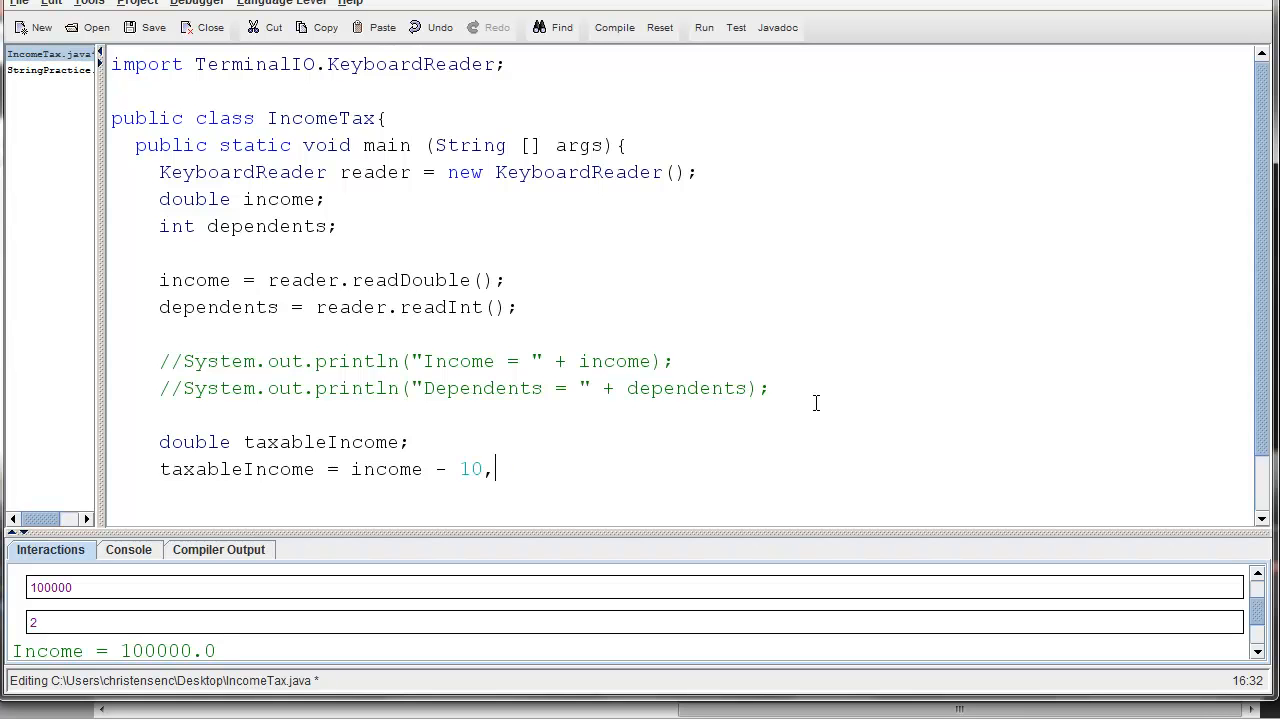
key("Backspace")
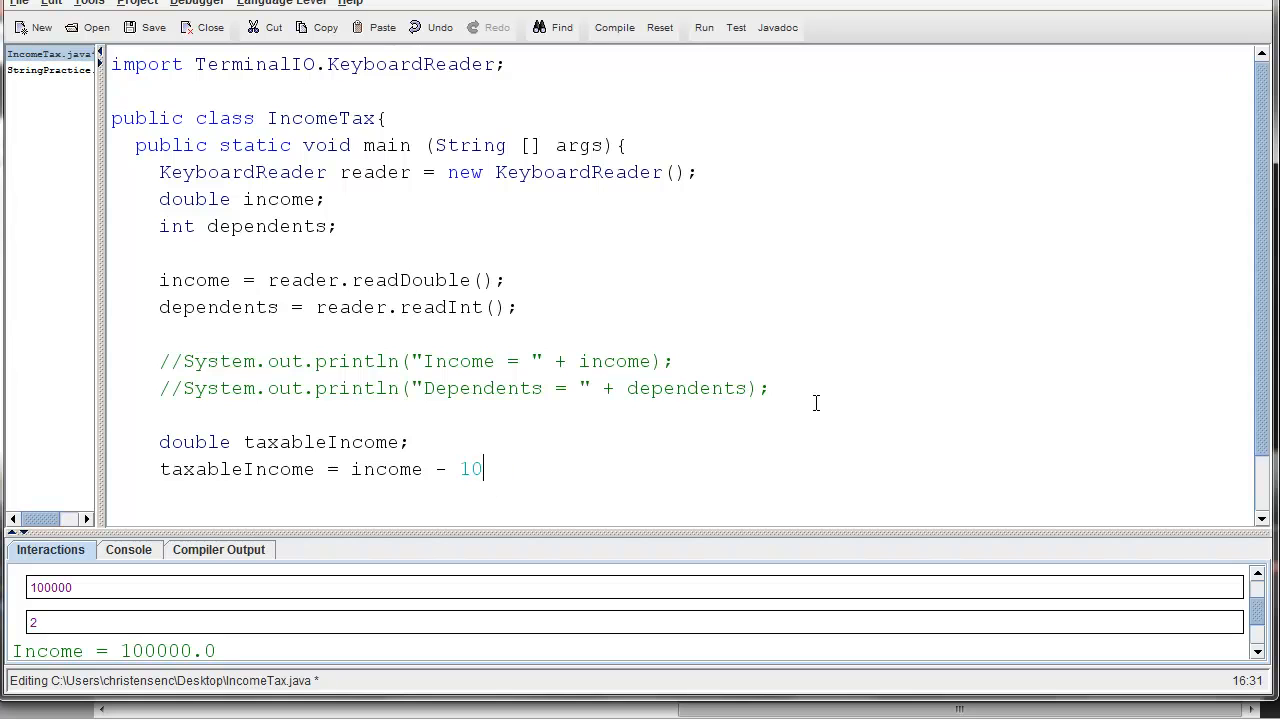
type(",00")
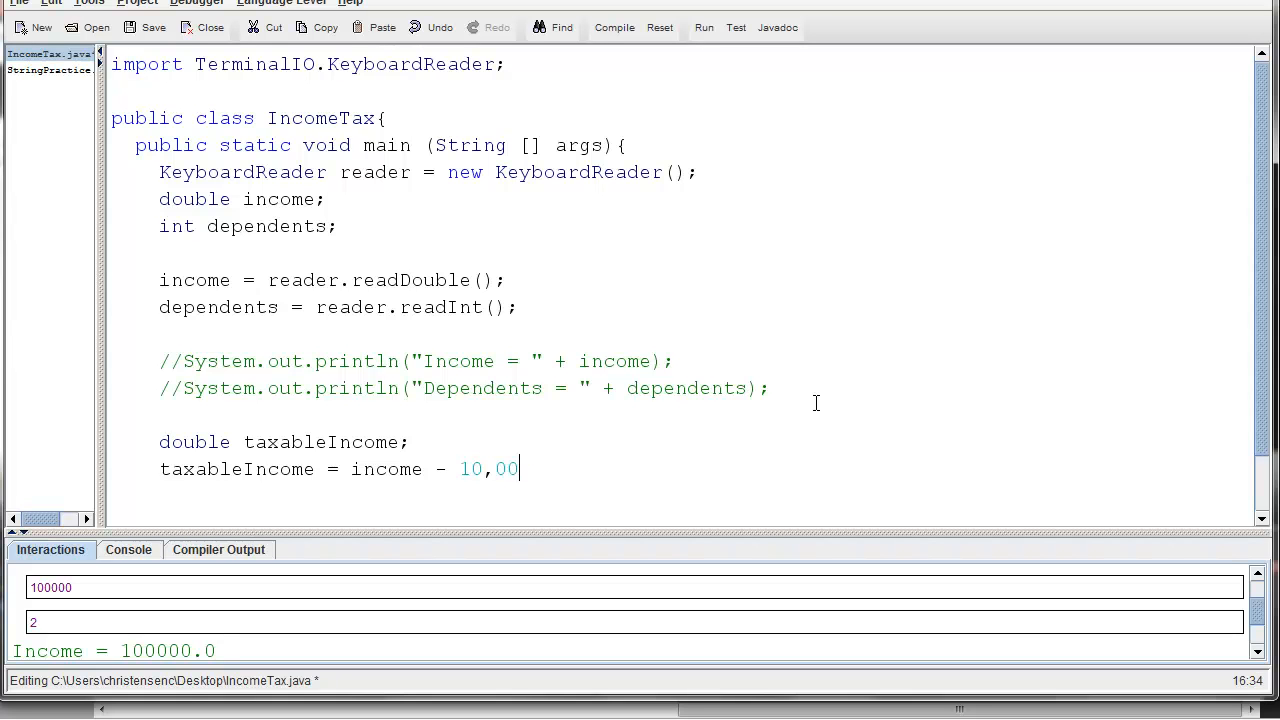
key("BackSpace")
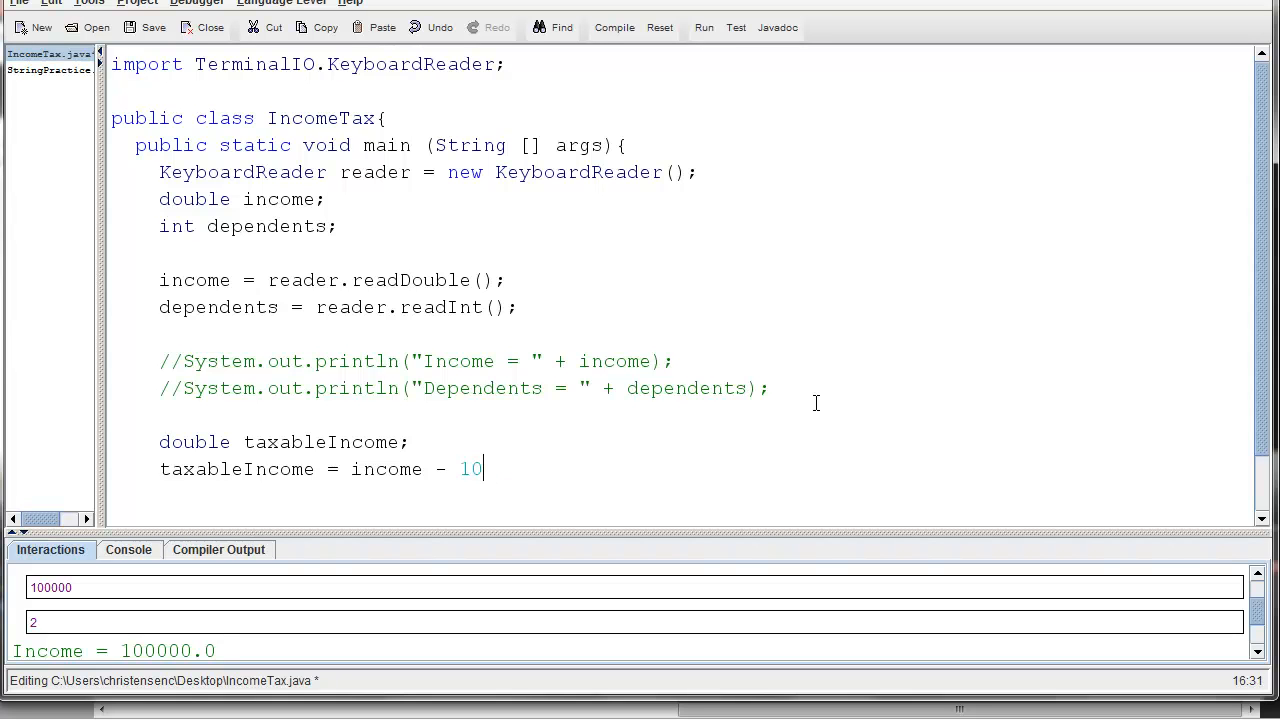
type("000 -")
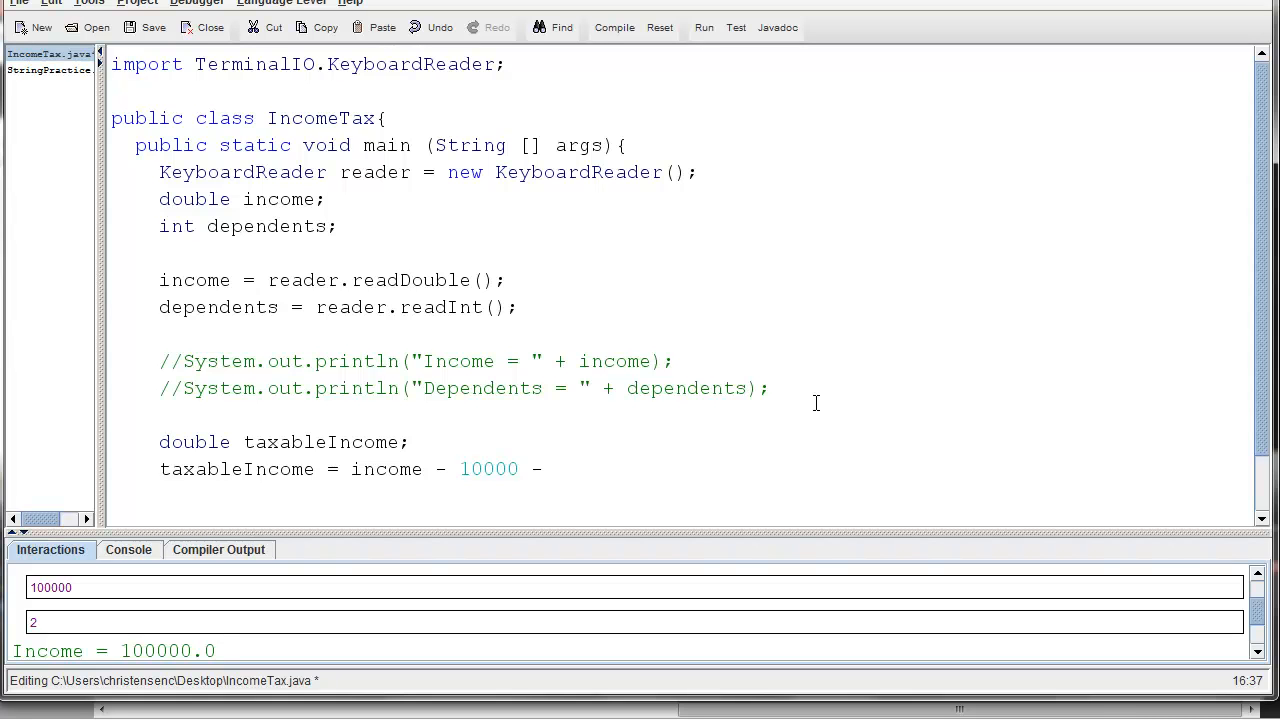
type("2000")
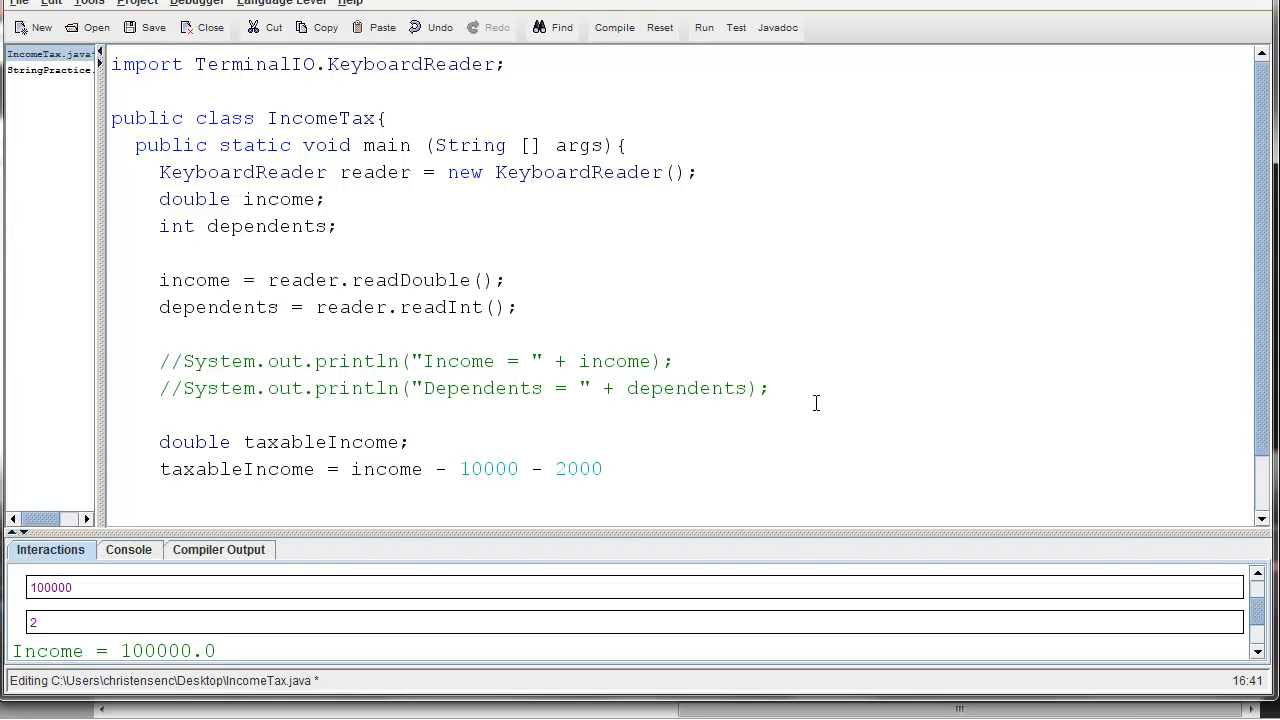
type("*")
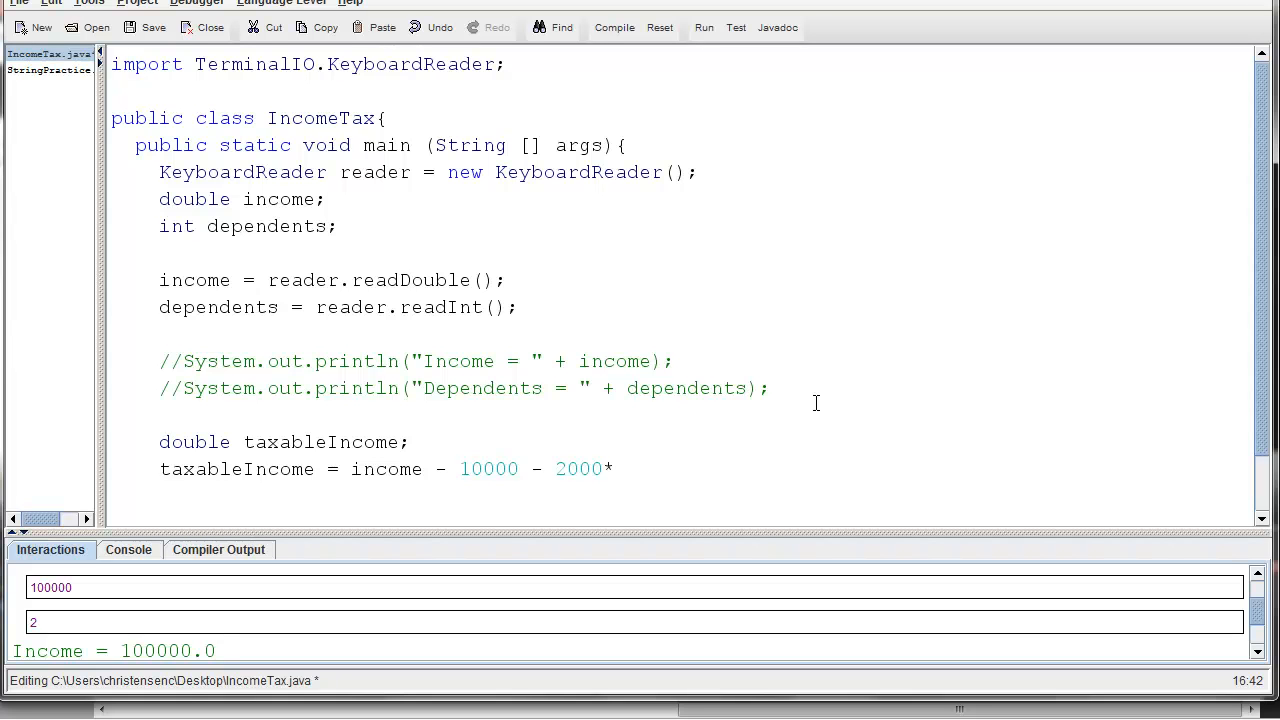
type("depend")
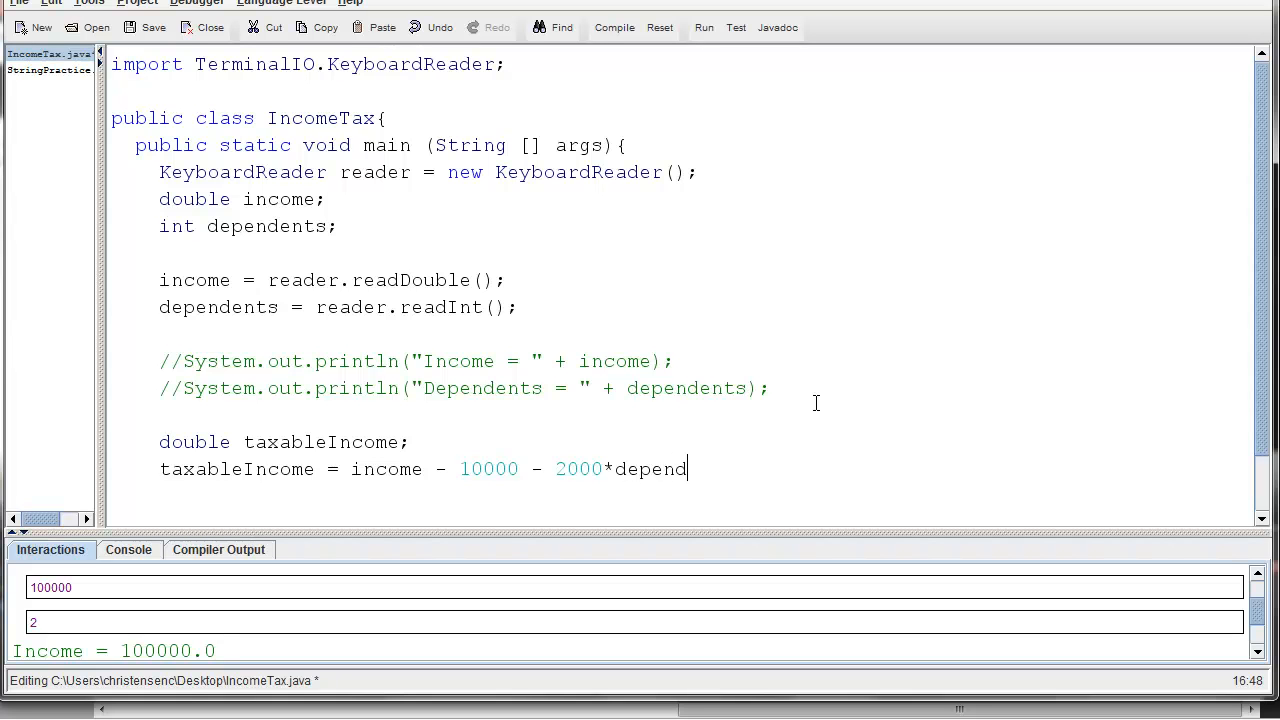
type("ents;")
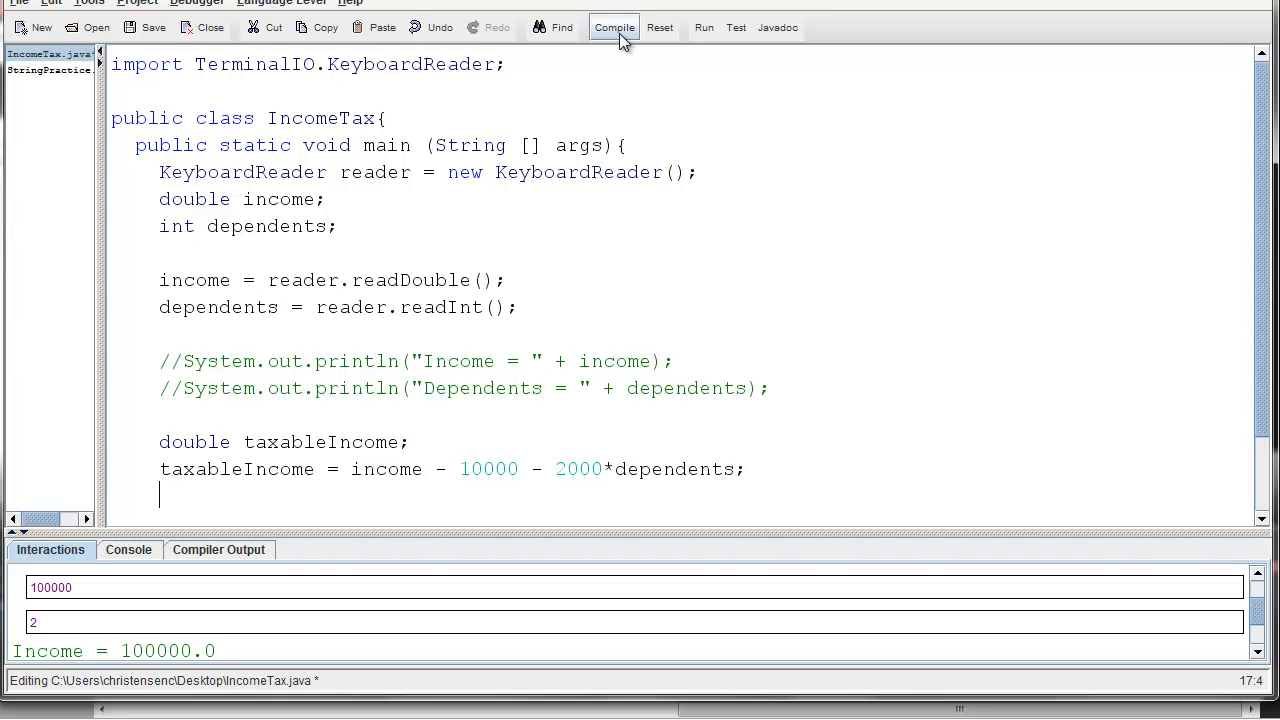
Adapt the Dependents print line to print "Taxable Income = " + taxableIncome, then compile
scroll("down", 3)
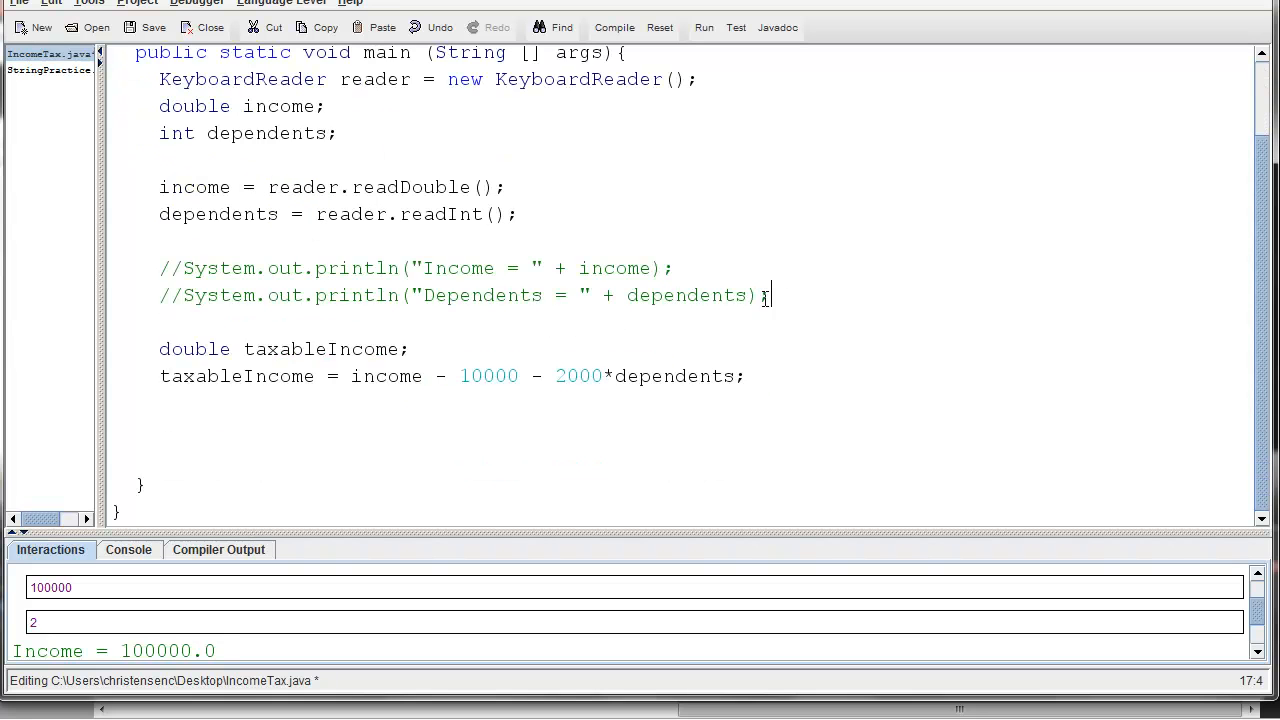
left_click_drag(770, 295, 184, 295)
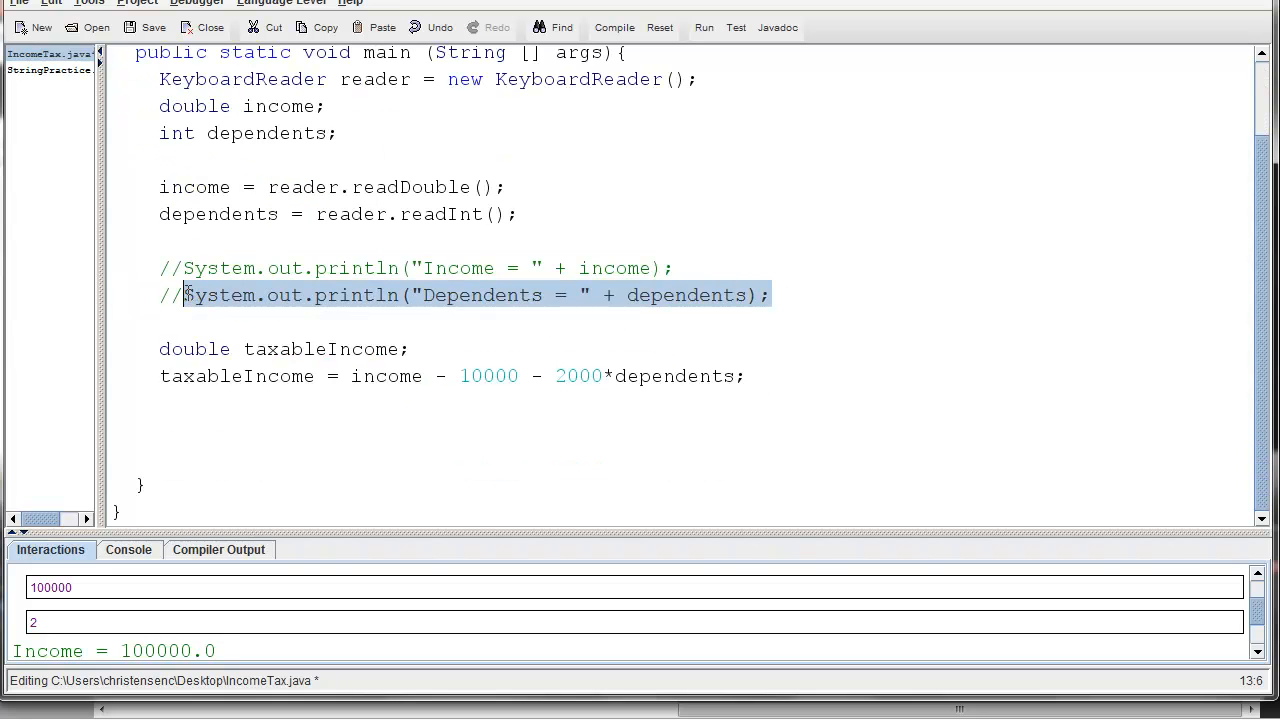
type("System.out.println(\"Dependents = \" + dependents);")
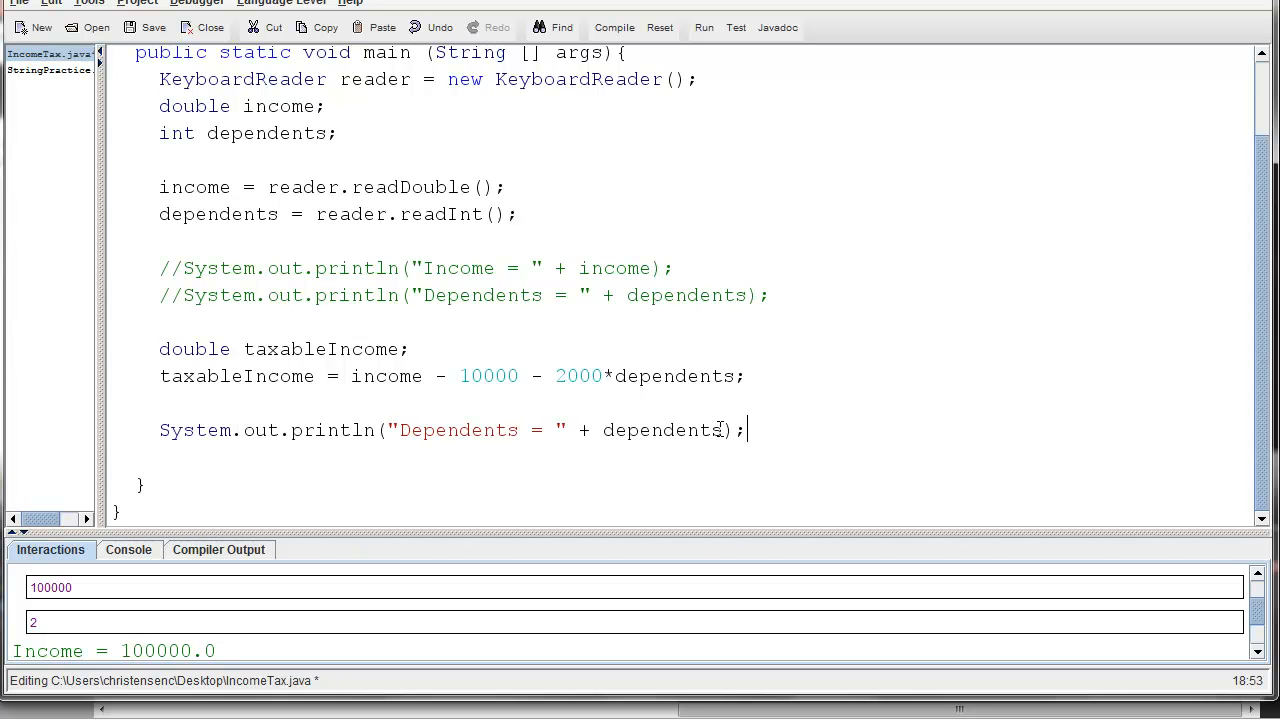
double_click(660, 430)
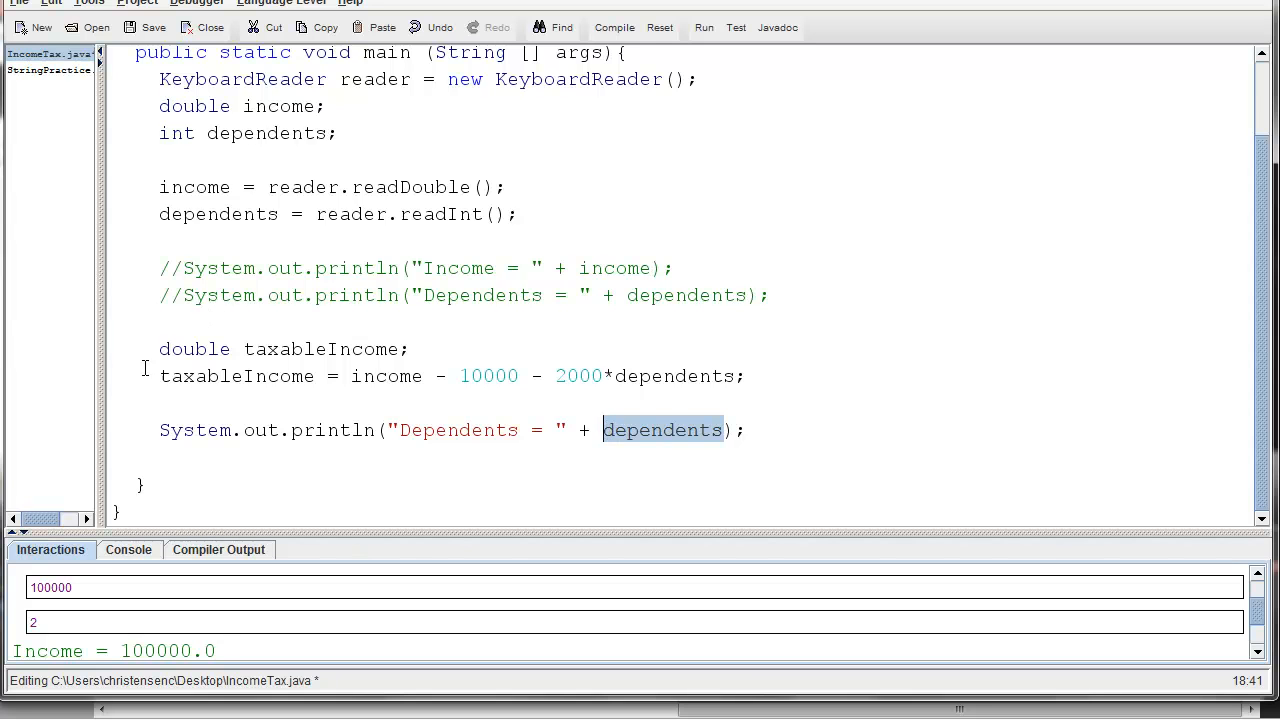
double_click(236, 375)
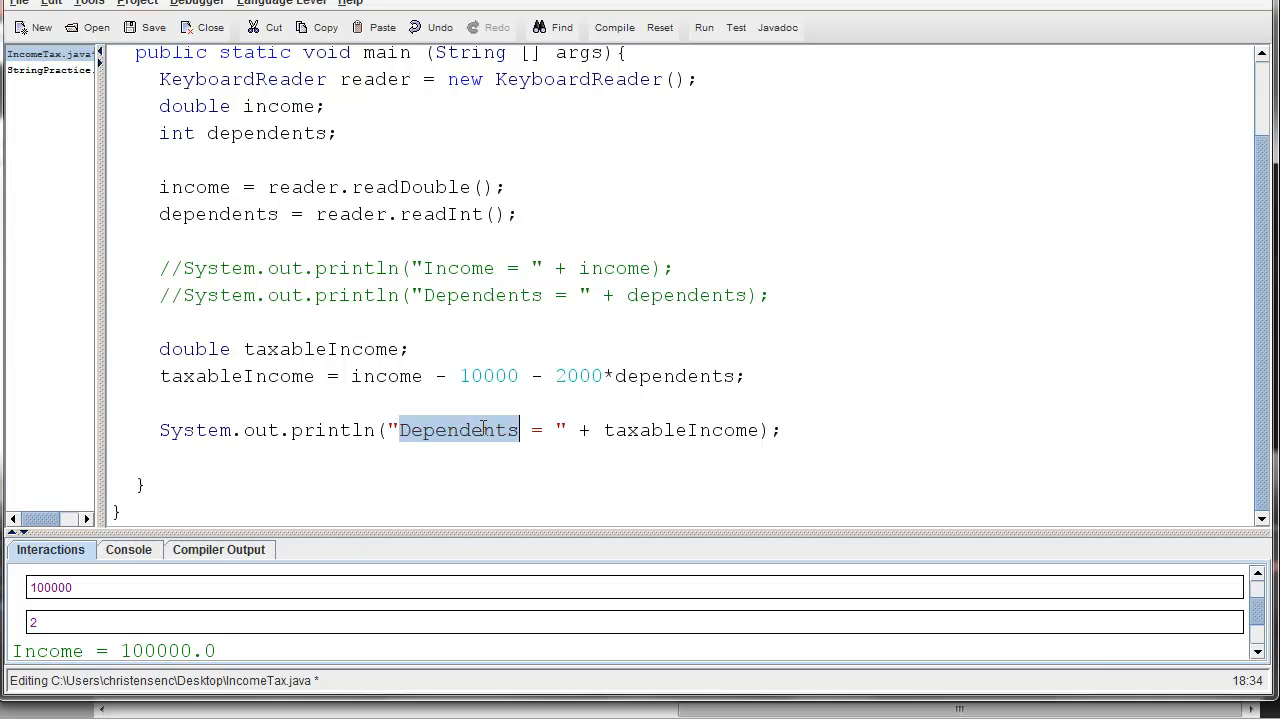
type("taxable Income")
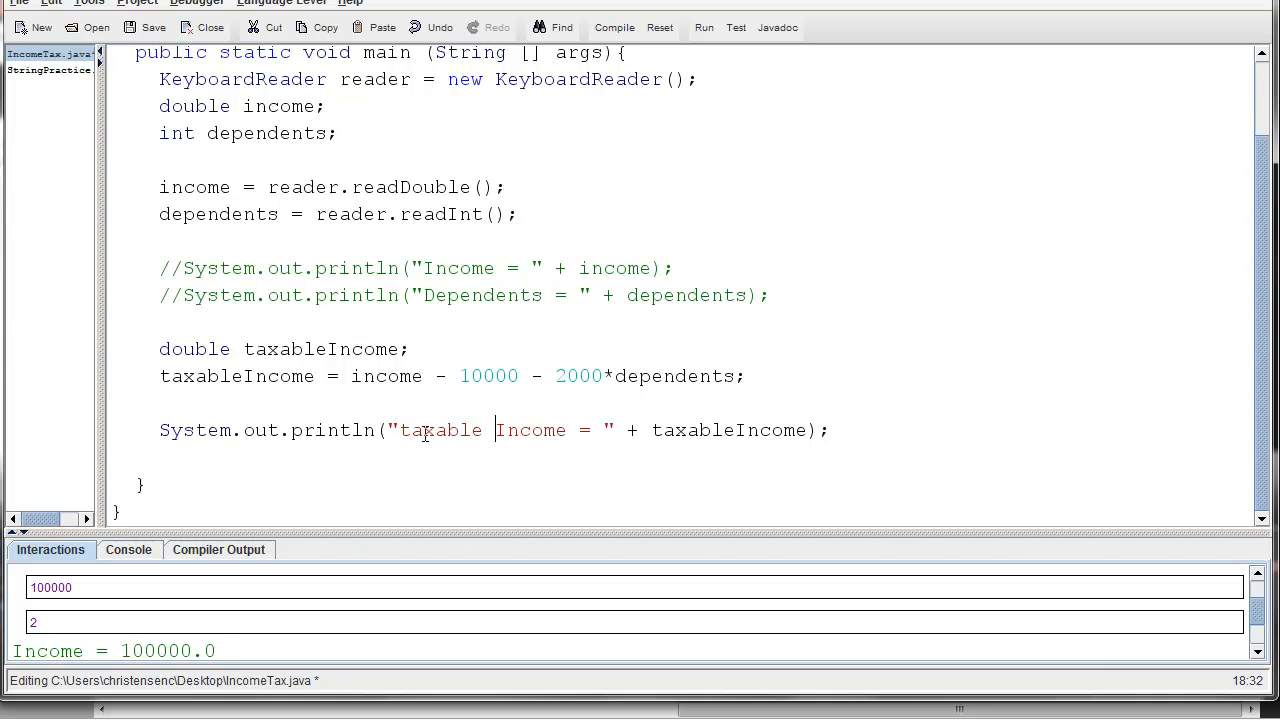
type("Taxable")
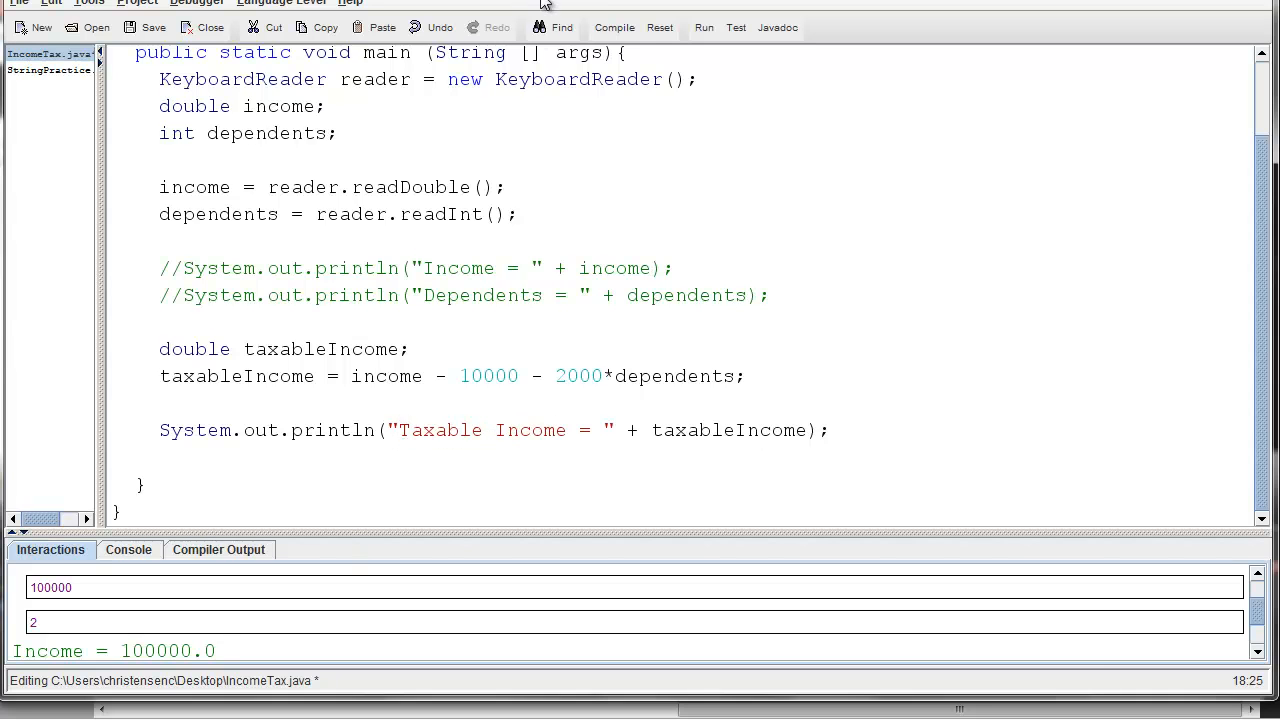
left_click(614, 27)
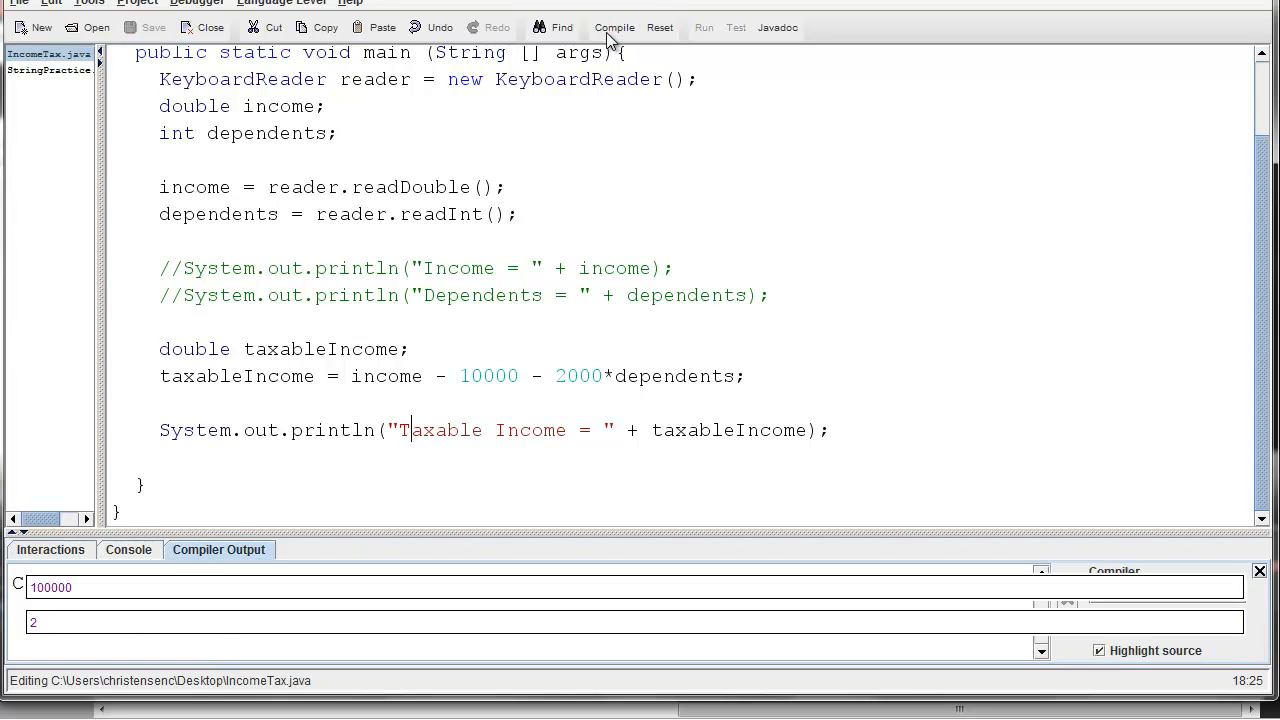
Run with 100000 and 2, getting Taxable Income = 86000.0, then enlarge the editor
left_click(703, 27)
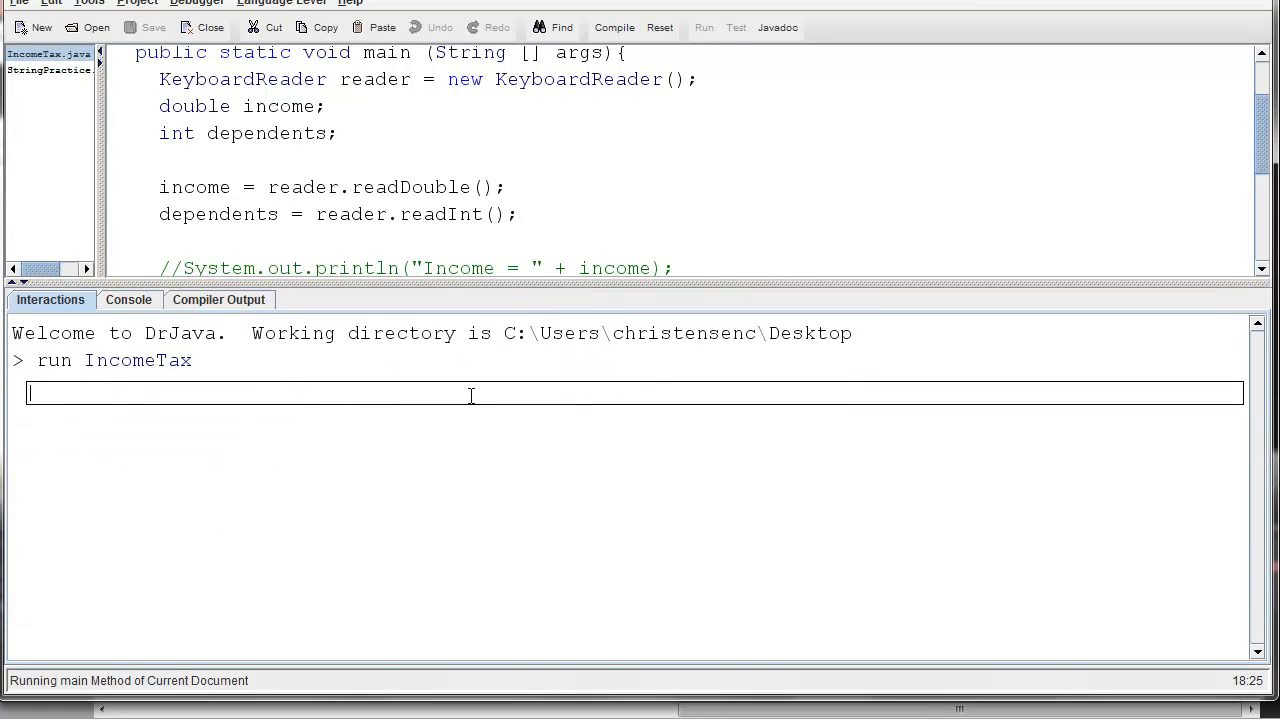
type("100000")
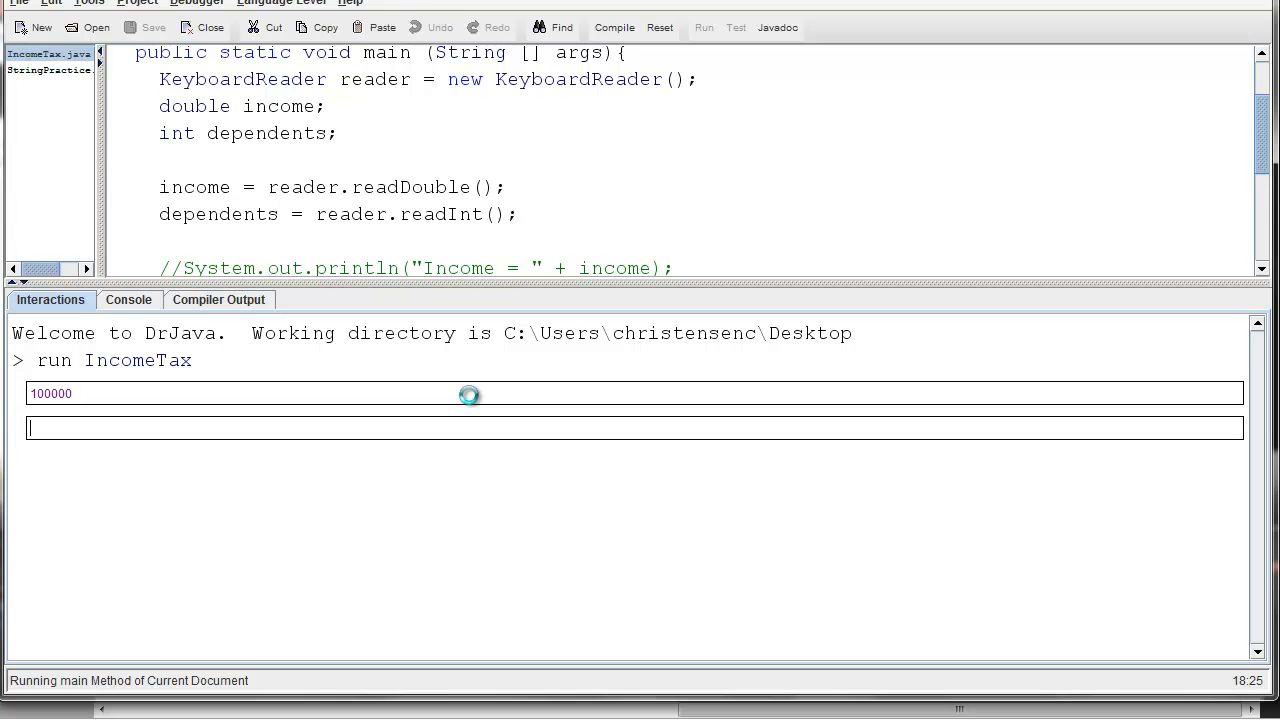
type("2")
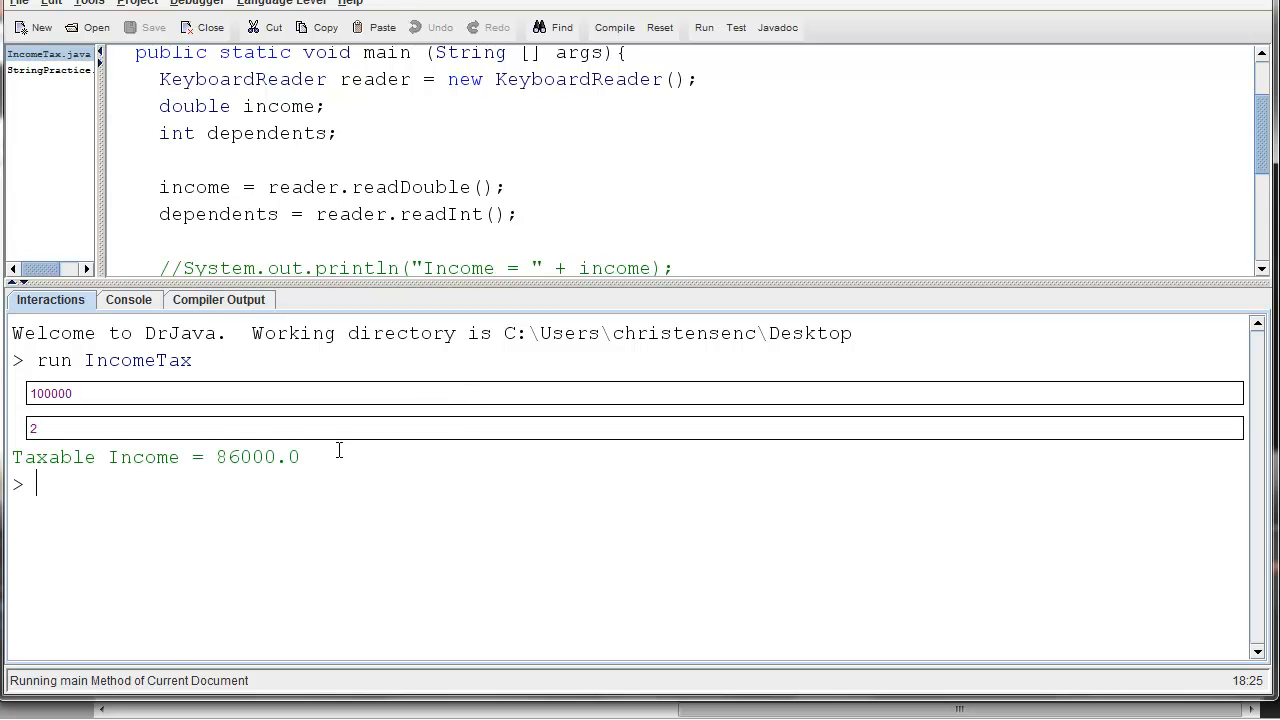
double_click(257, 457)
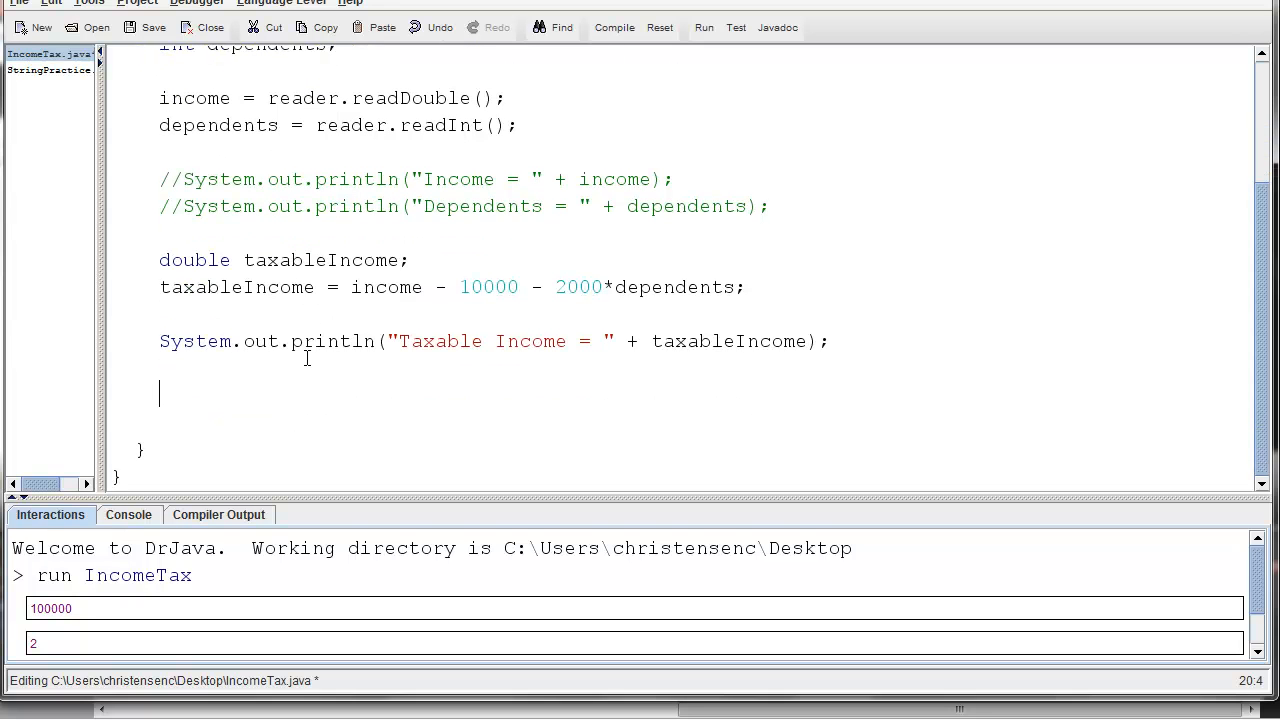
Declare a new variable 'double taxPaid;'
type("doubl")
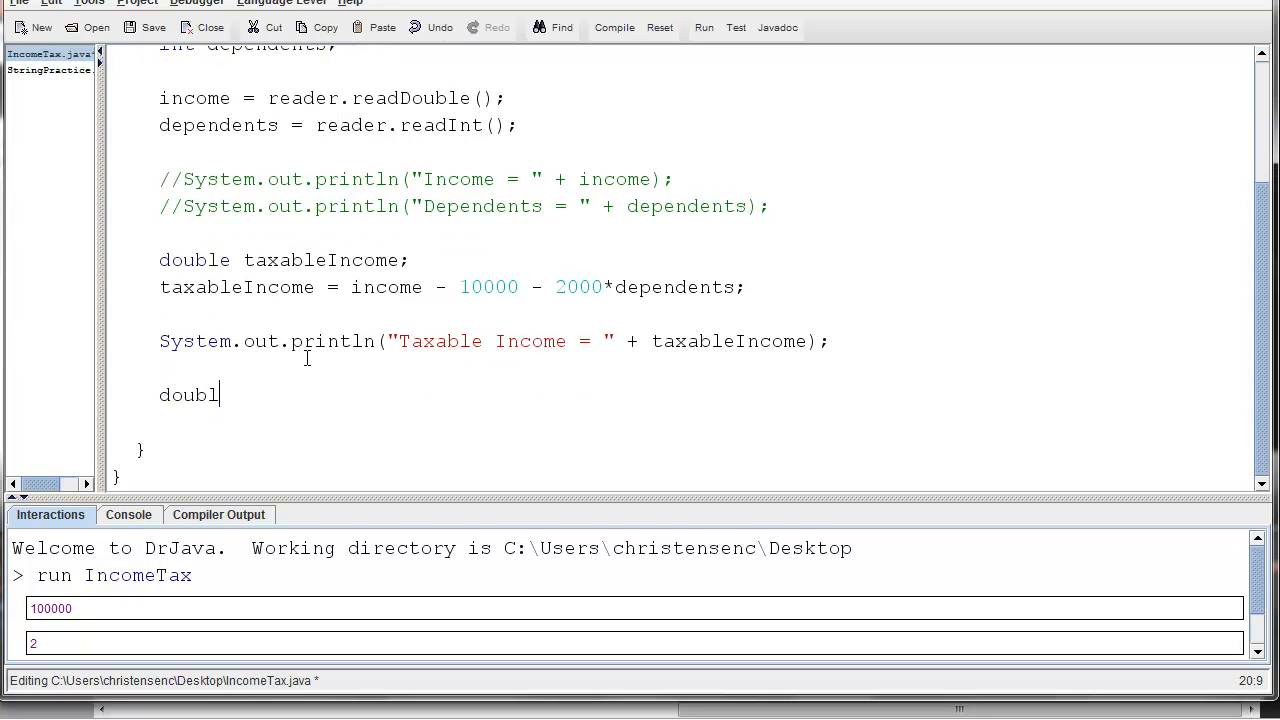
type("e tax")
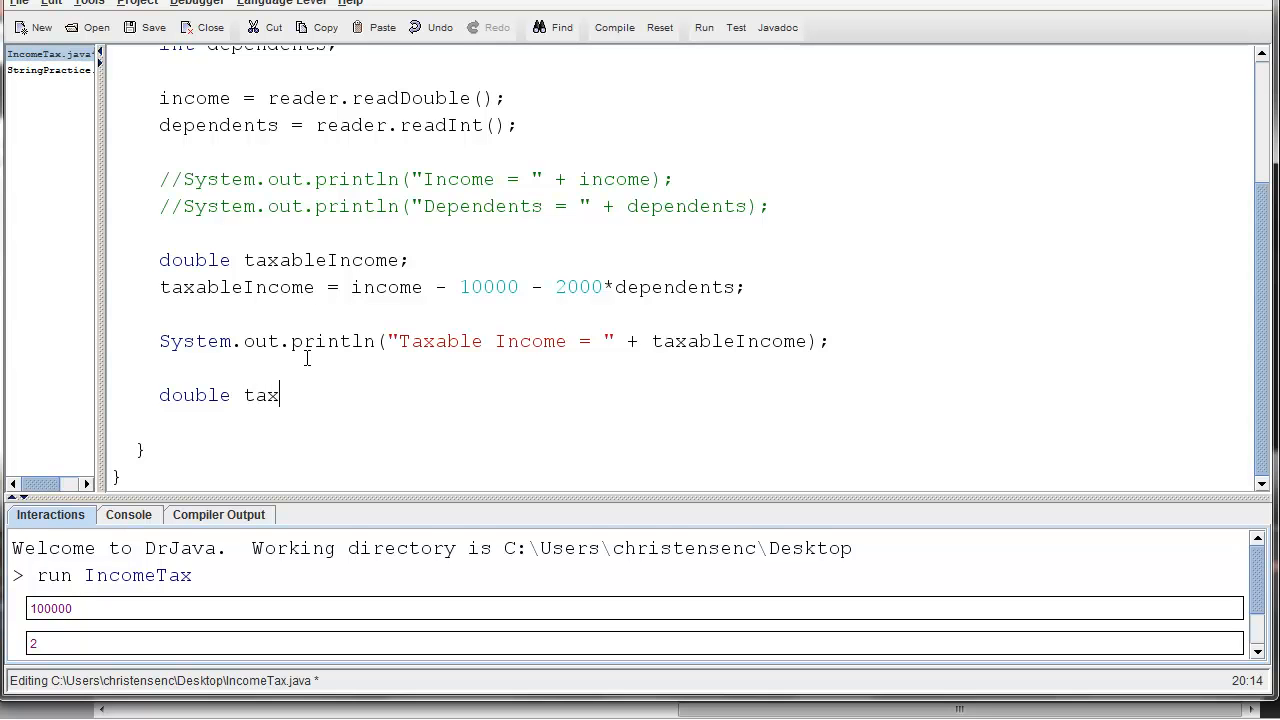
type("Paid")
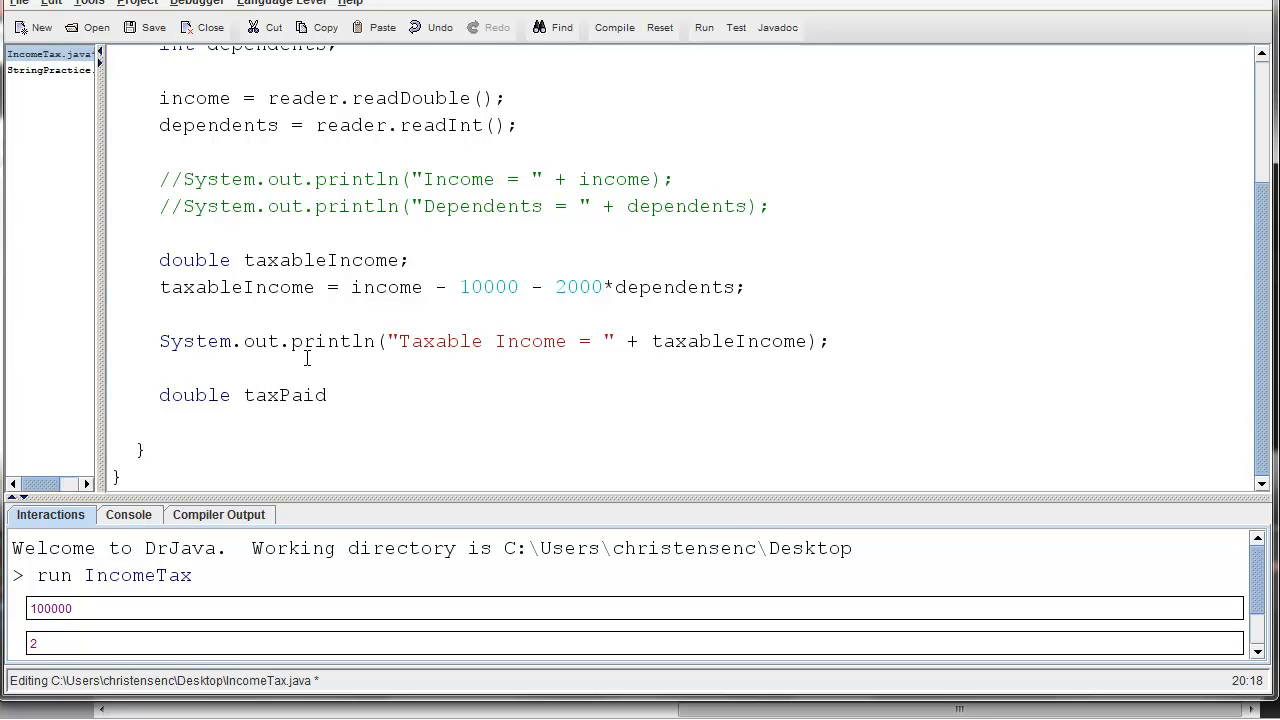
type(";")
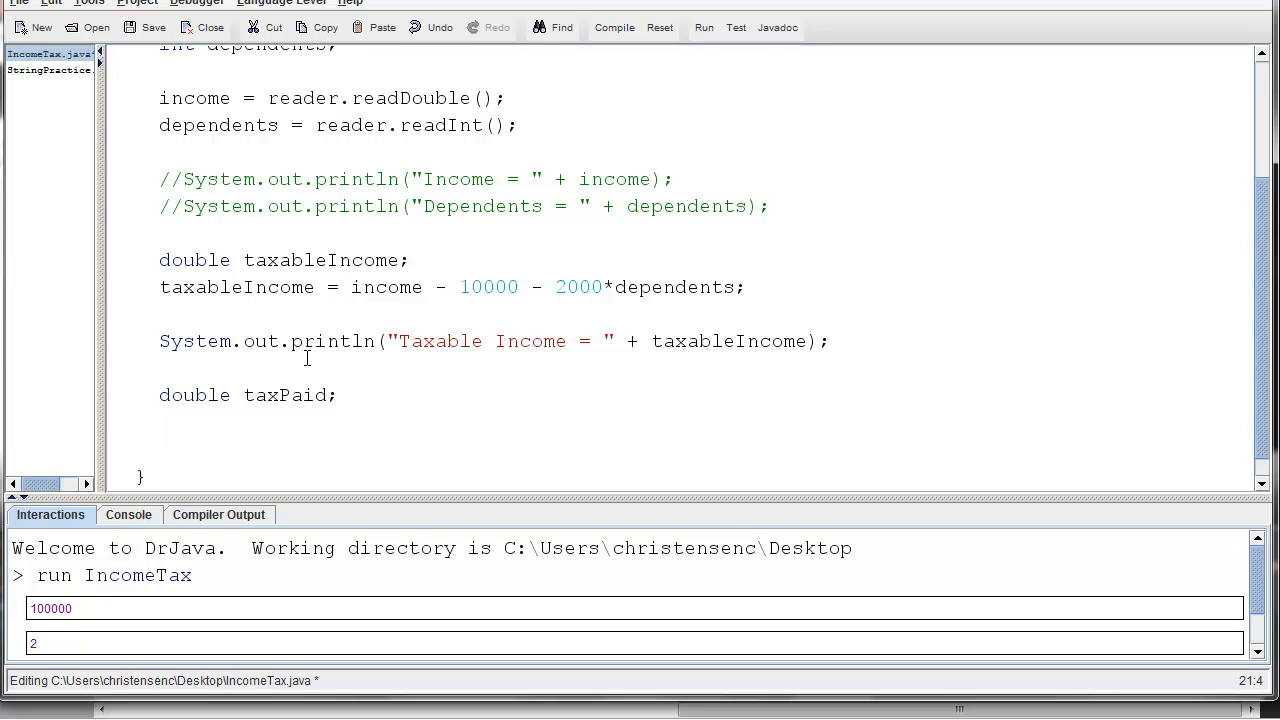
Assign taxPaid = taxableIncome*0.2;
type("taxPaid")
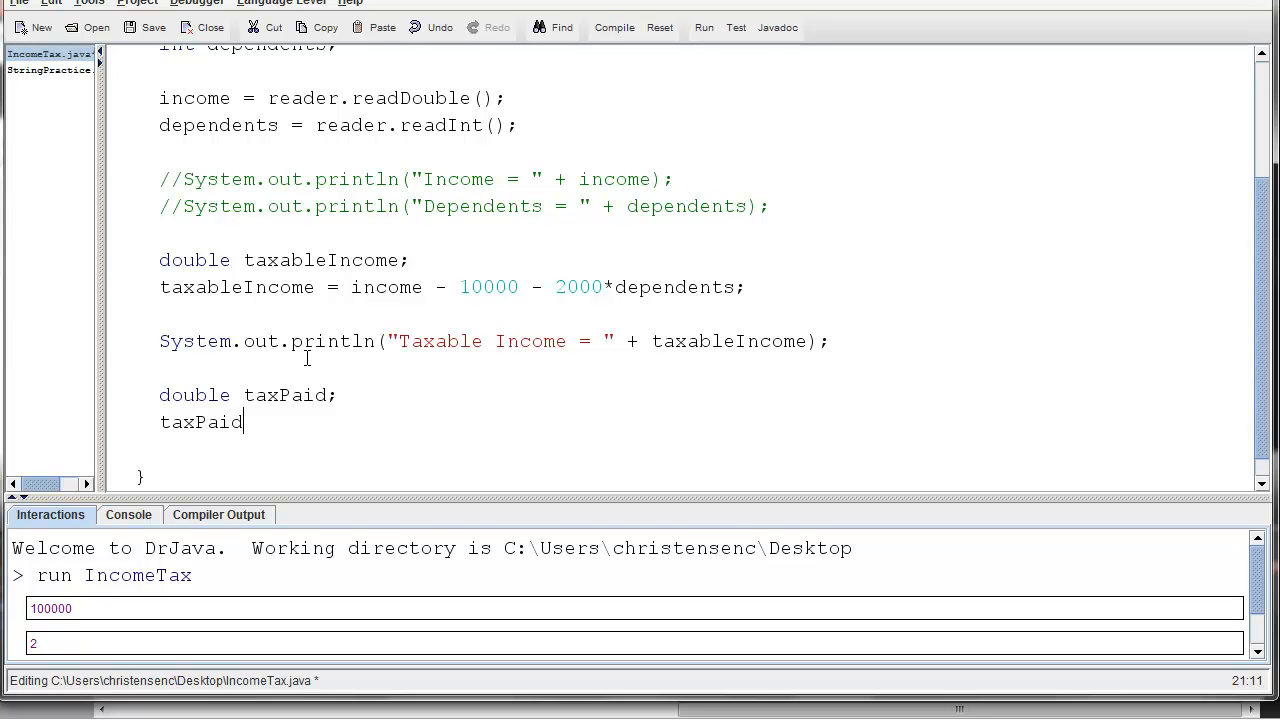
type("= t")
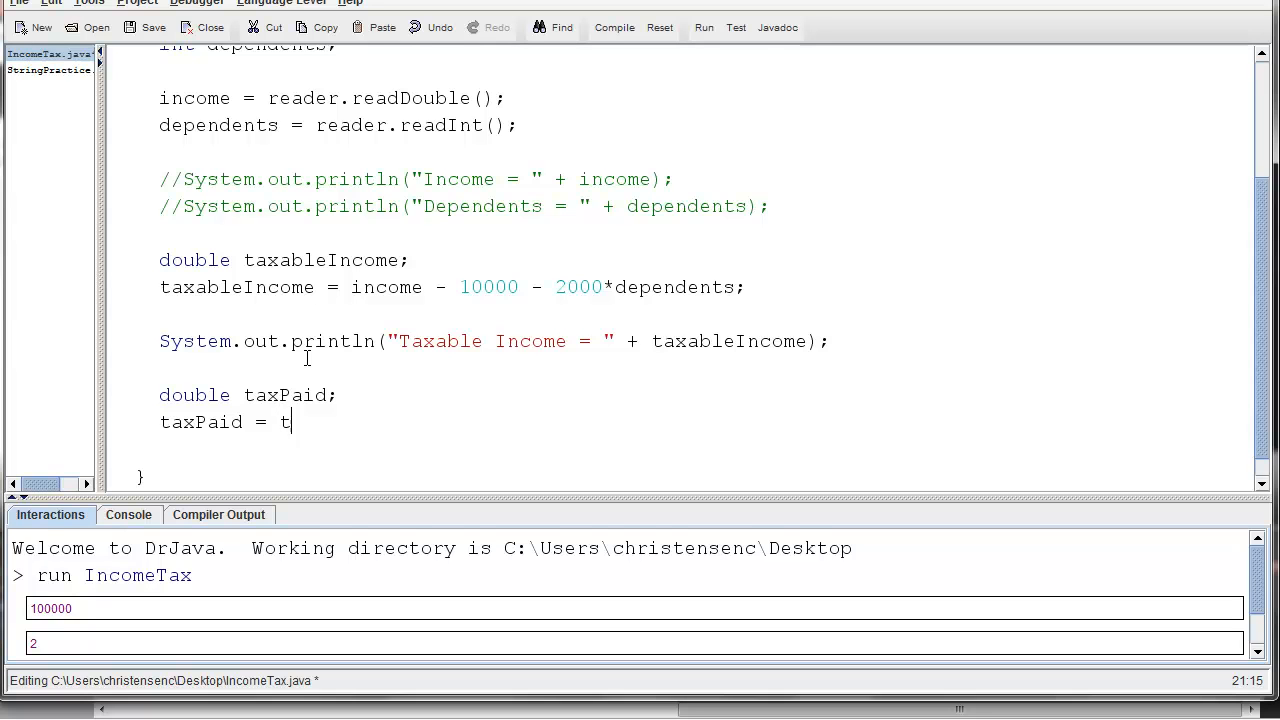
type("axable")
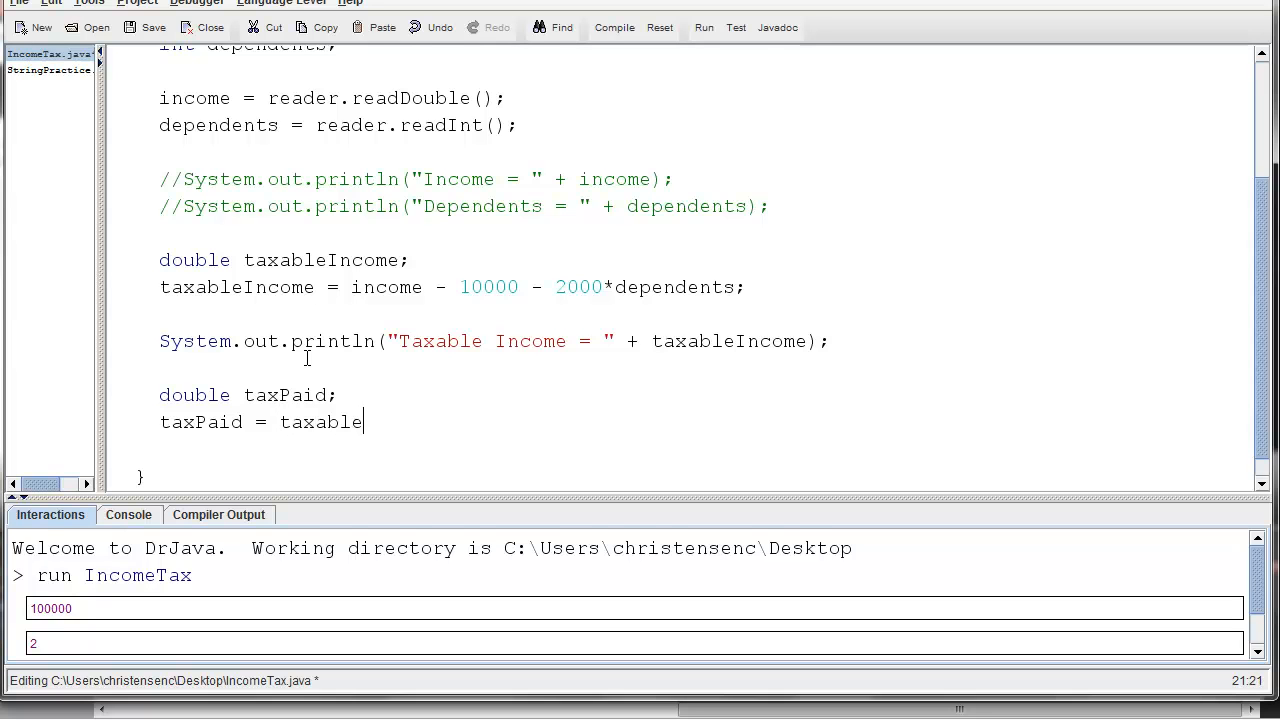
type("Income")
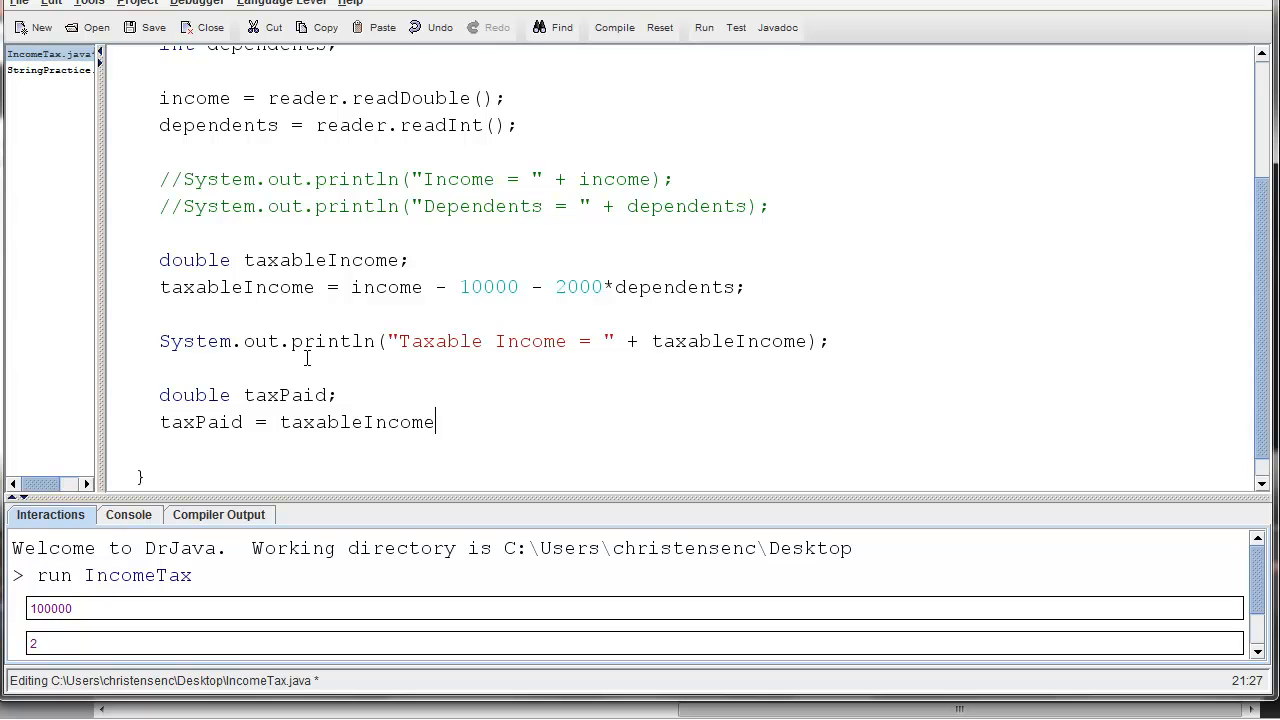
type("*")
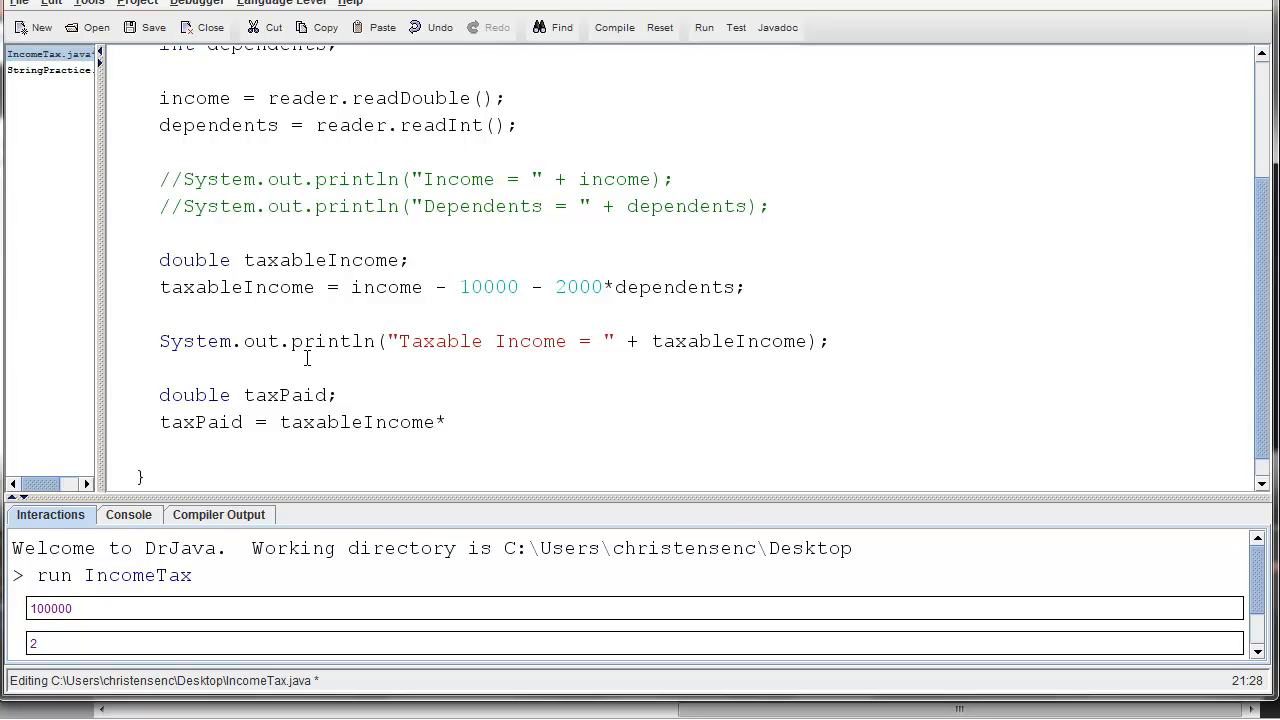
type("0.")
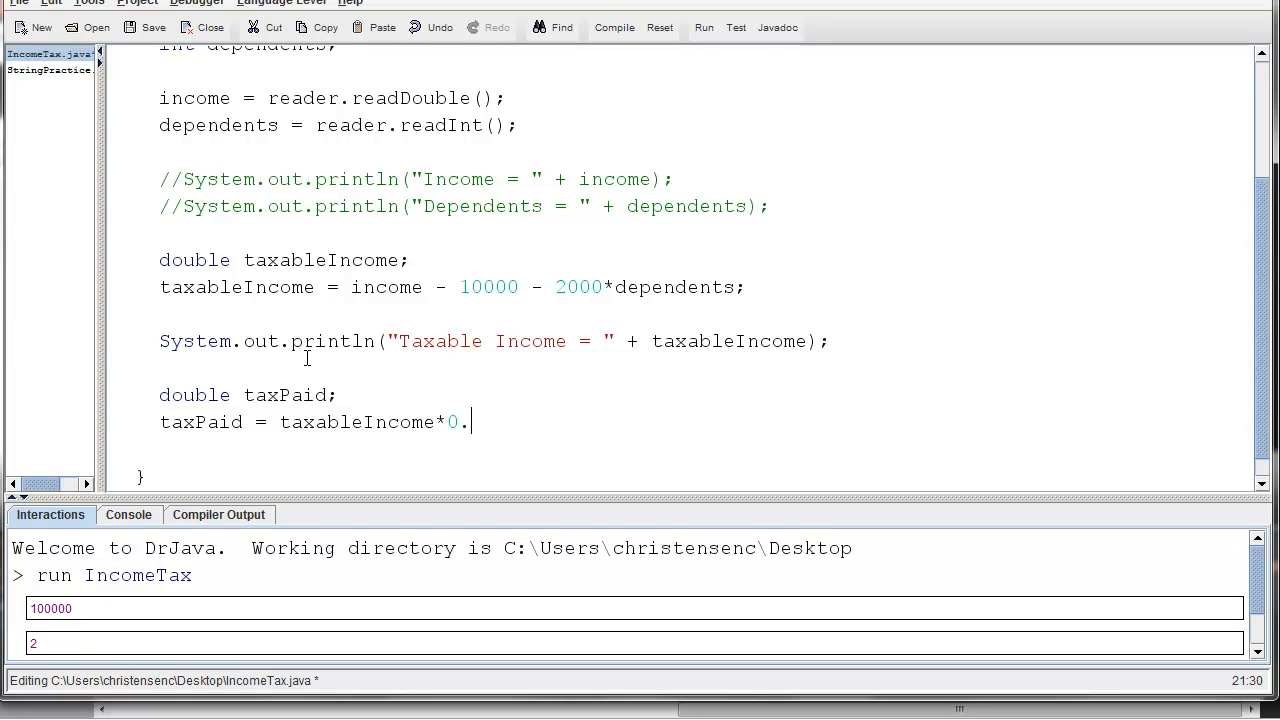
type("2;")
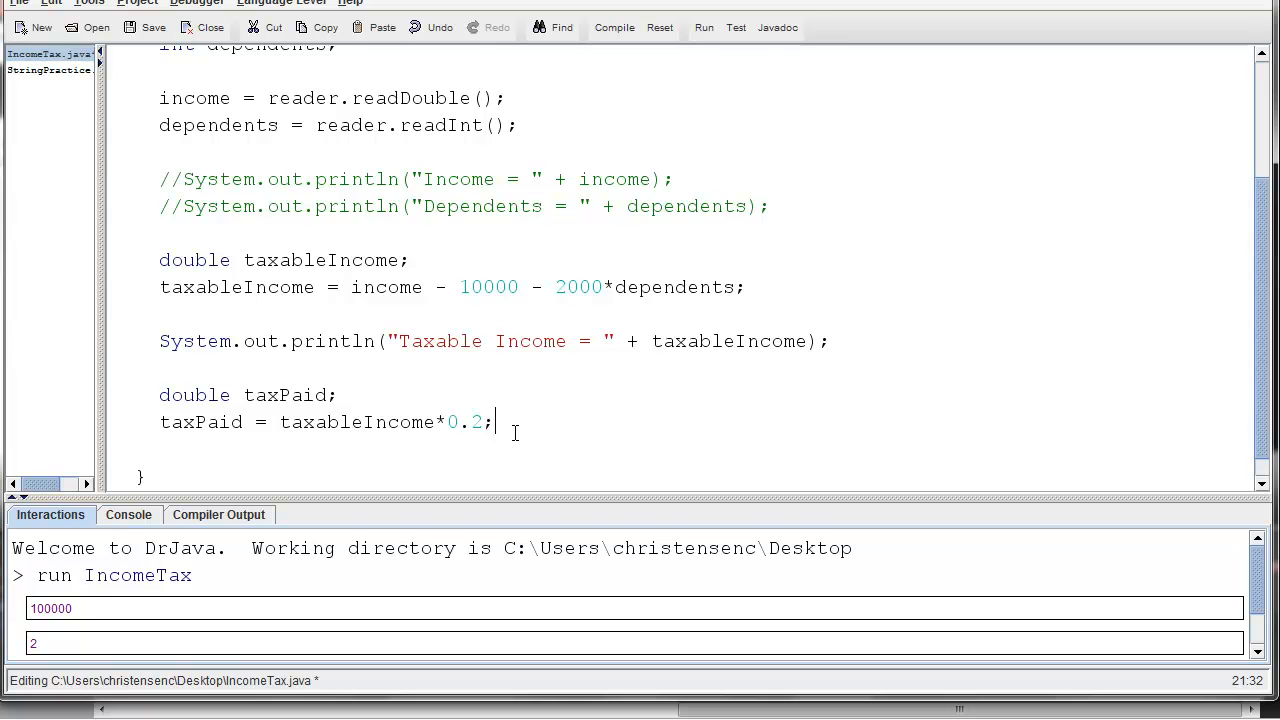
left_click(828, 341)
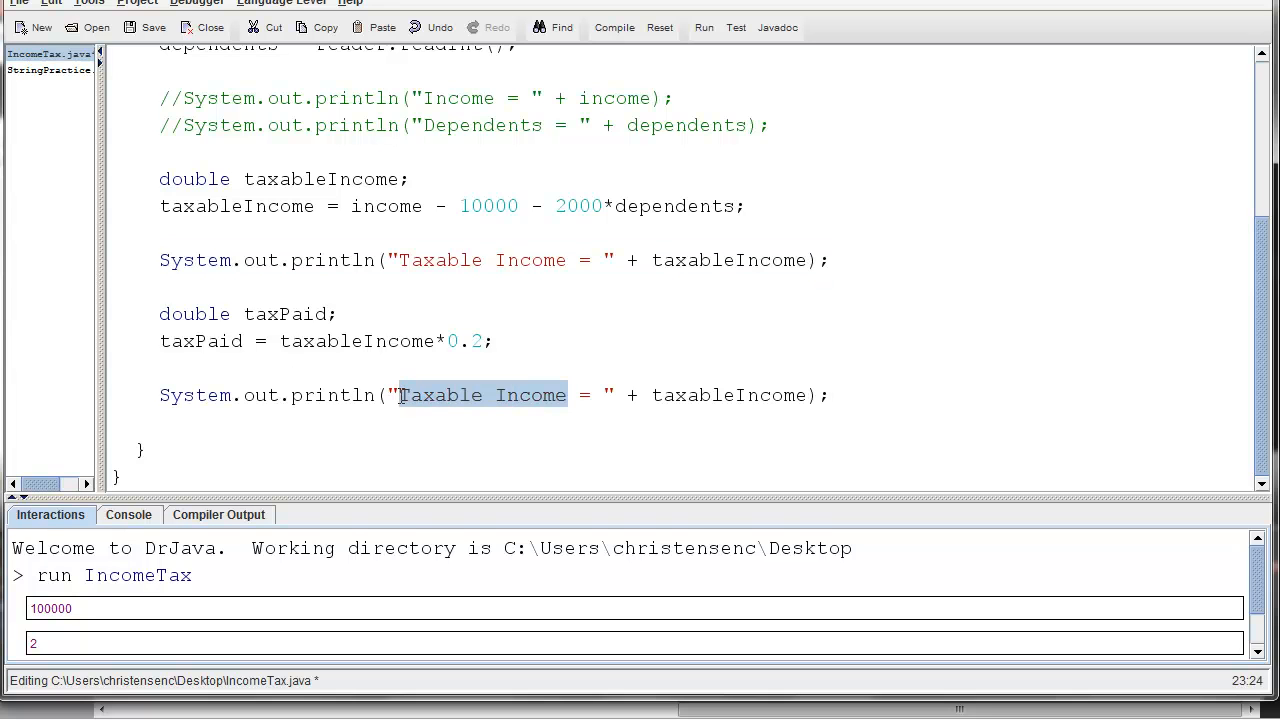
Relabel the copied print line to "Tax Paid = " with the taxPaid variable
type("Tax P")
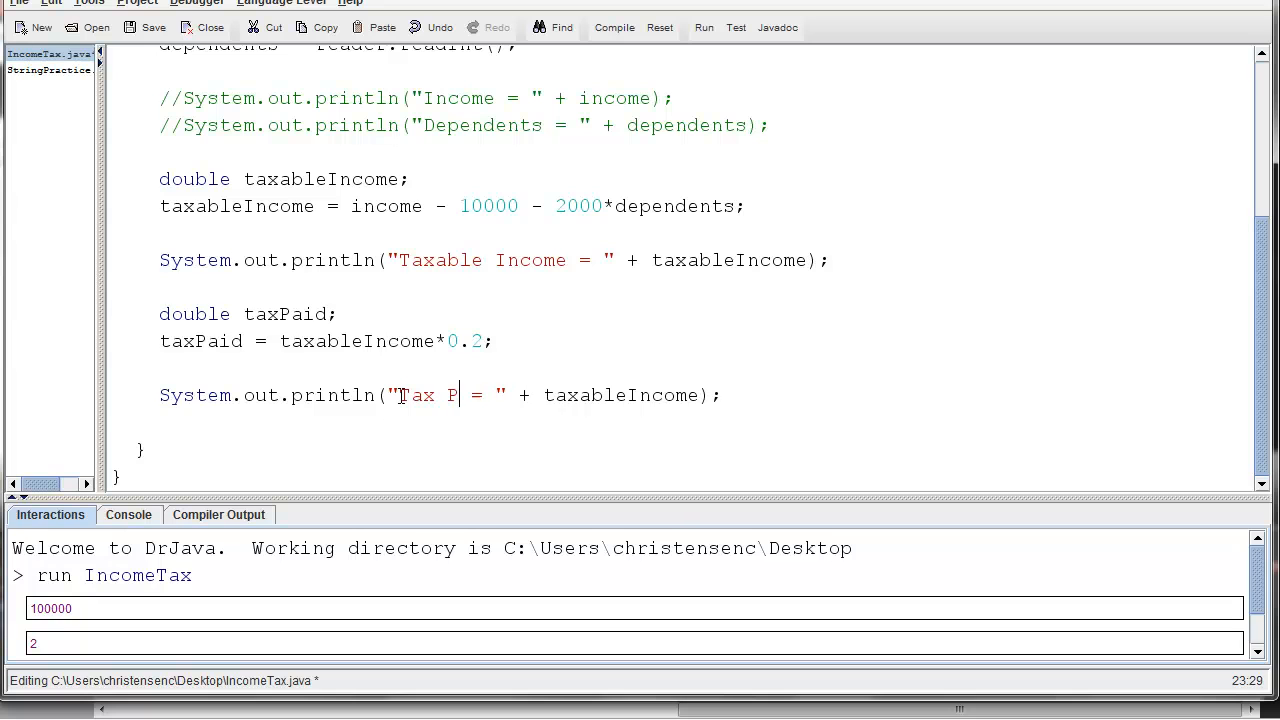
type("aid")
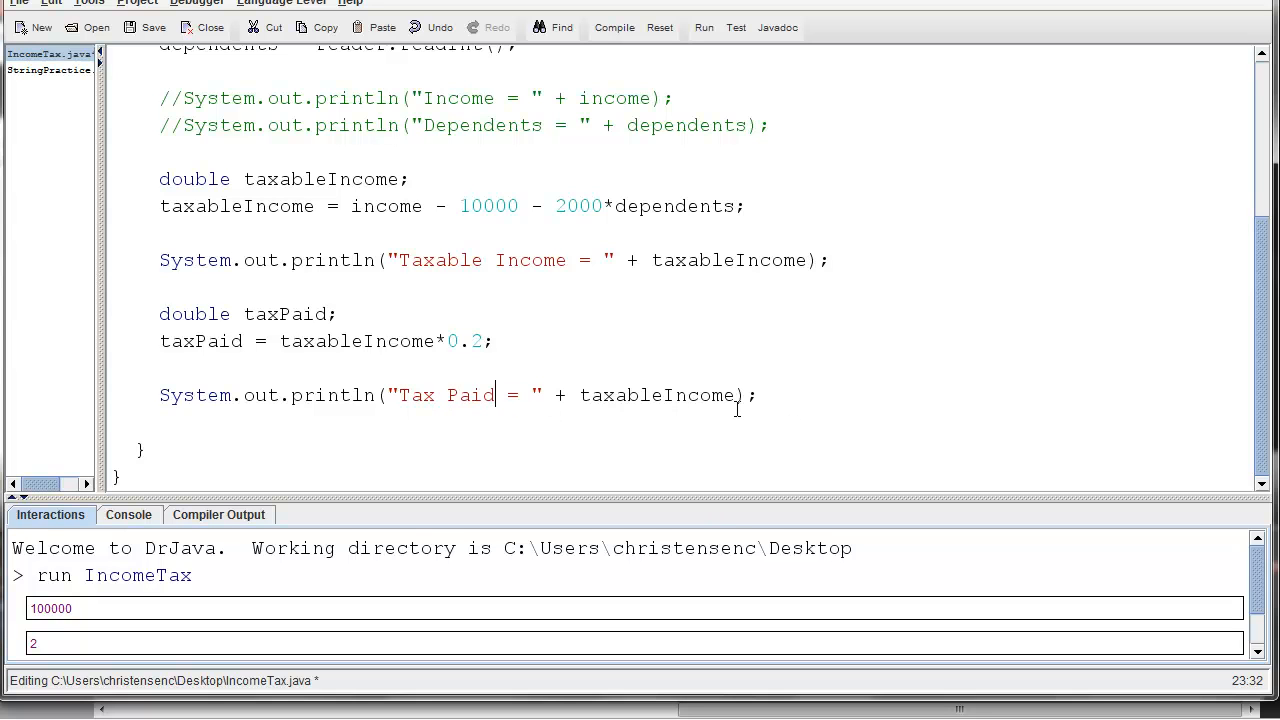
type("tax")
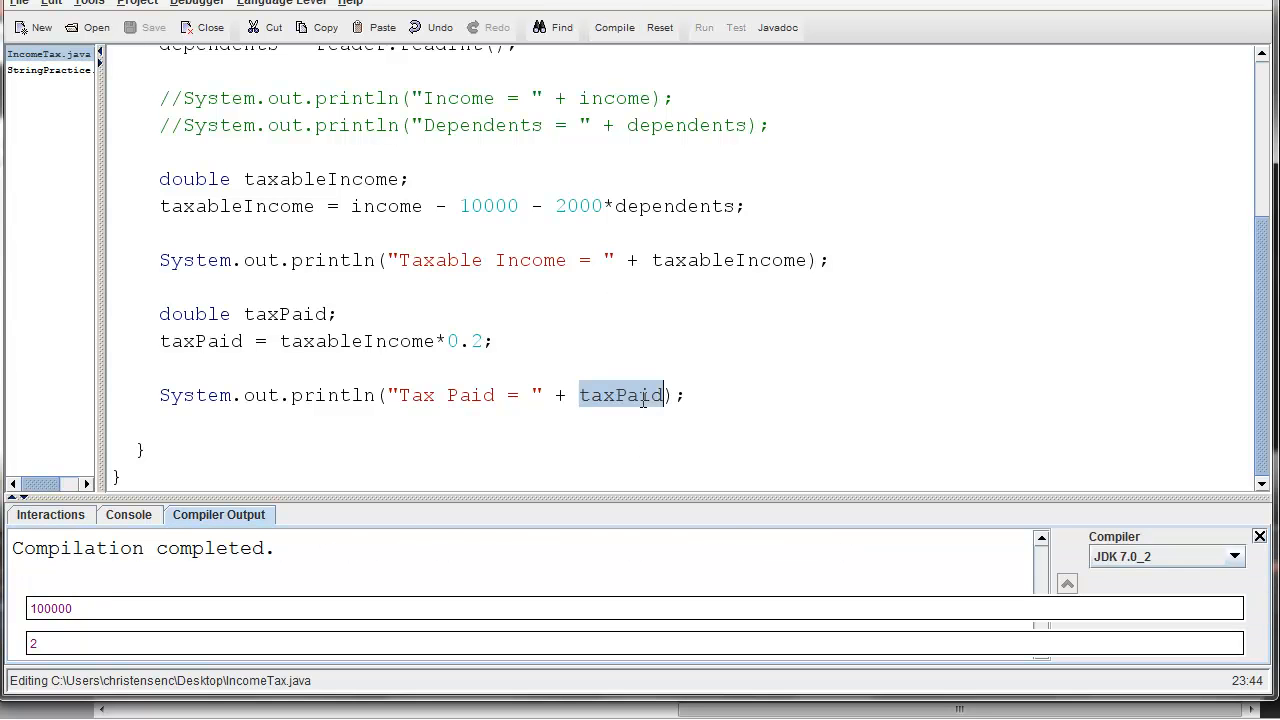
double_click(728, 260)
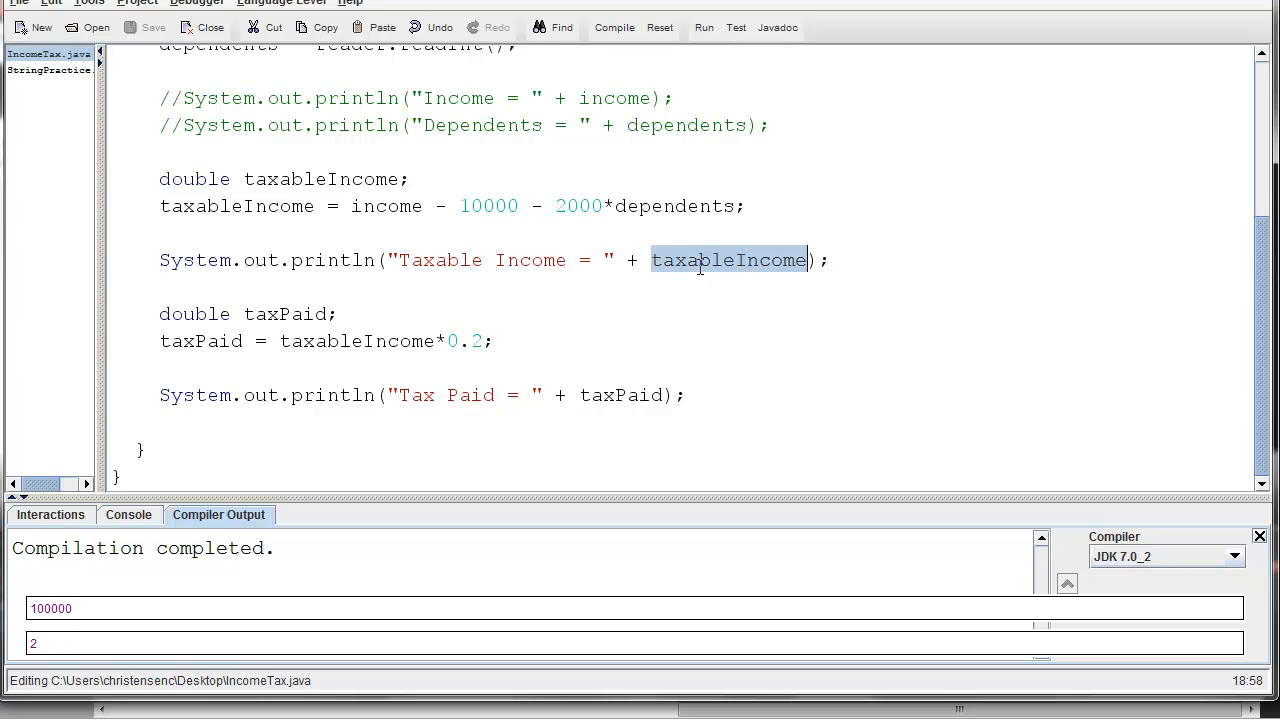
mouse_move(648, 368)
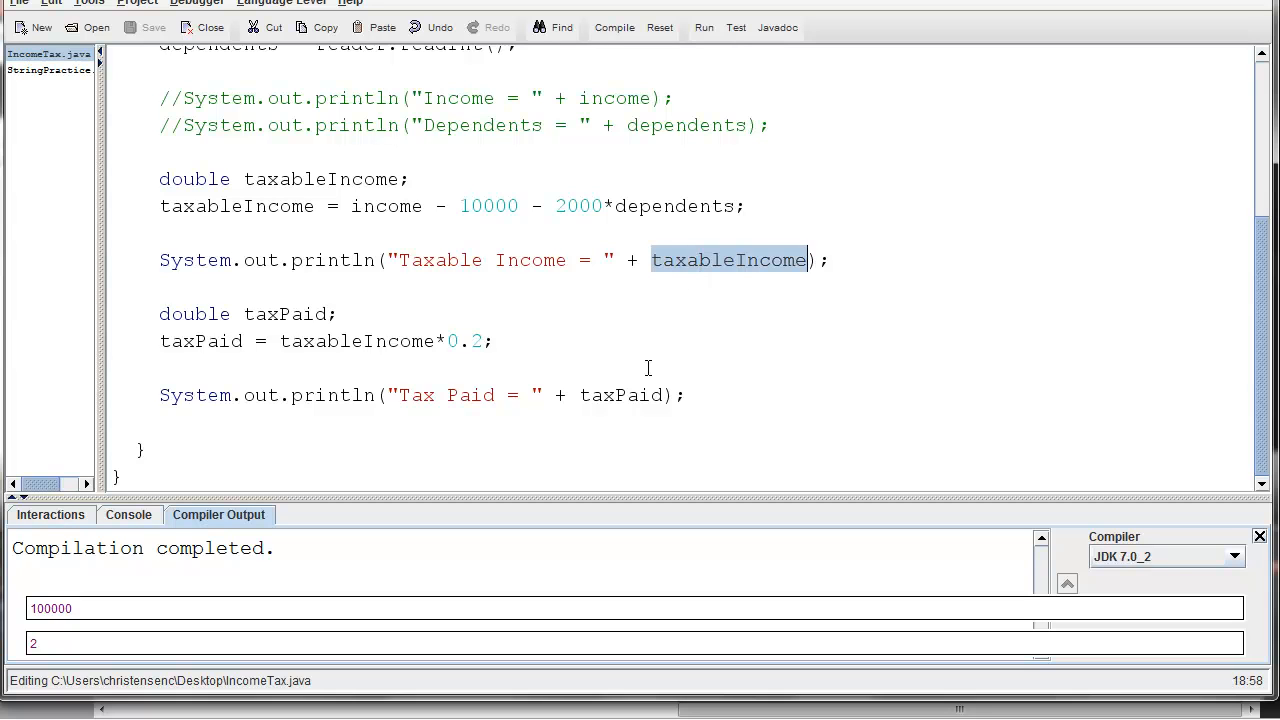
double_click(621, 395)
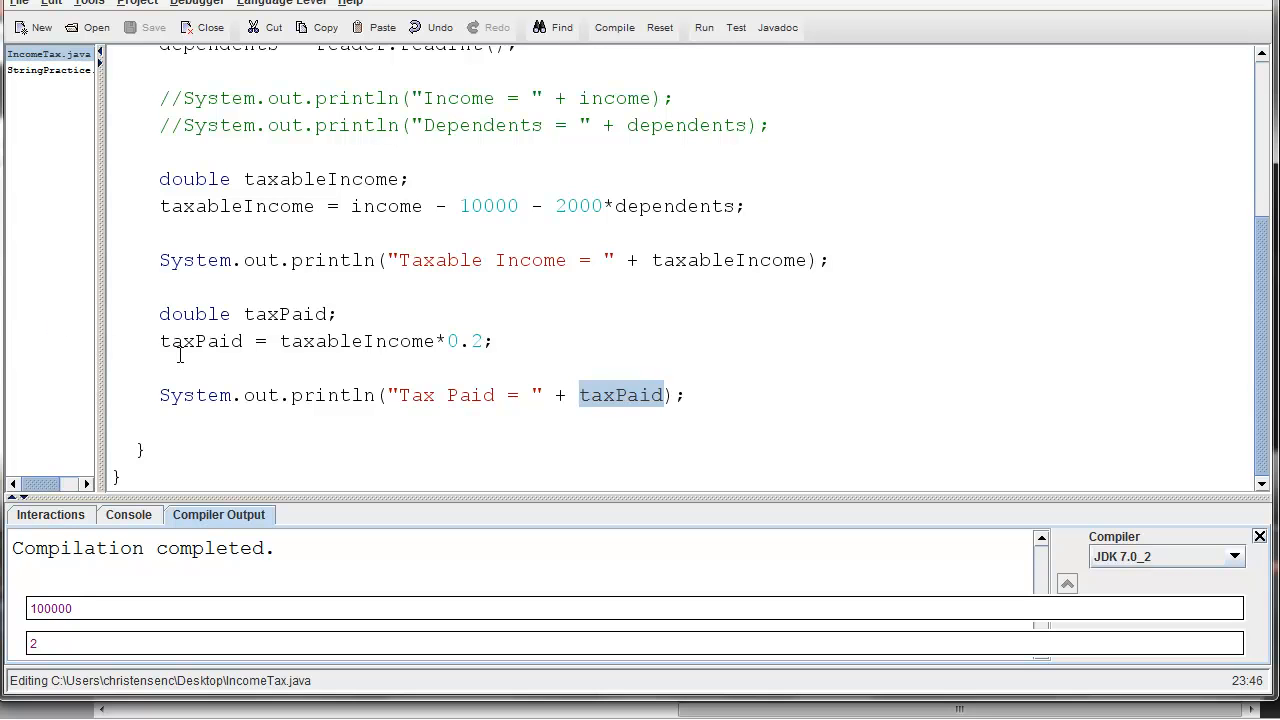
double_click(201, 341)
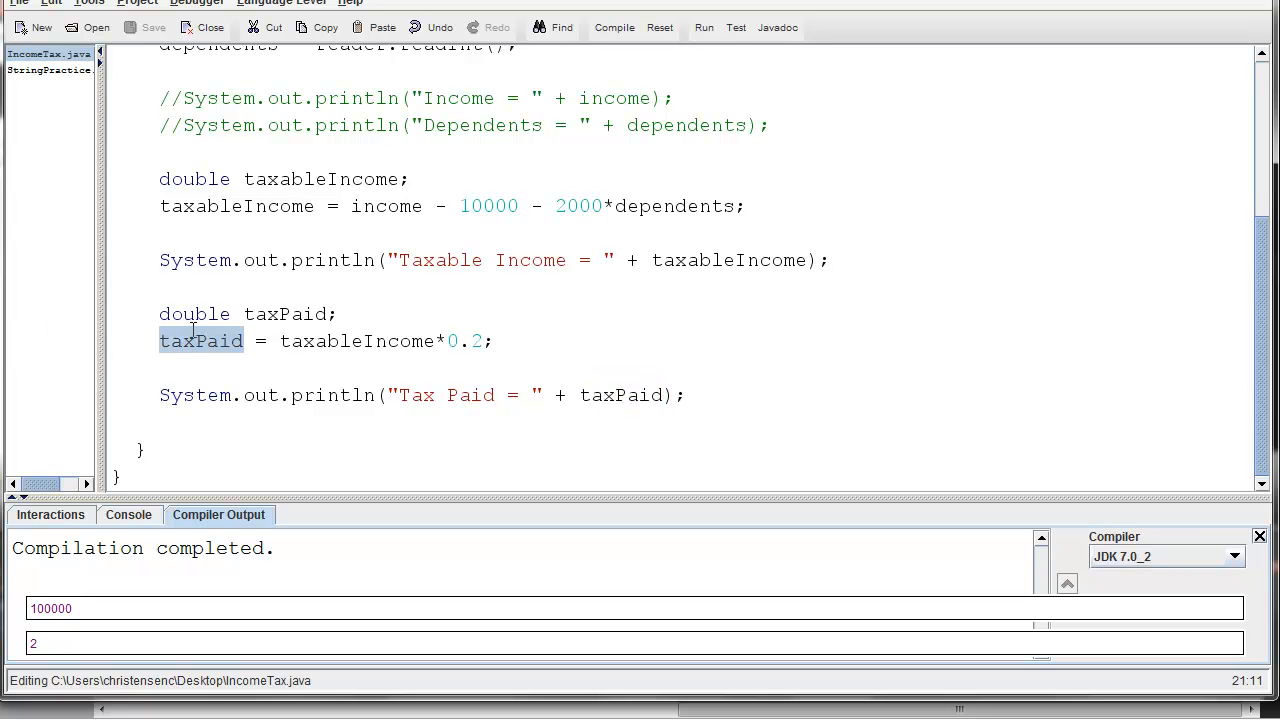
double_click(729, 260)
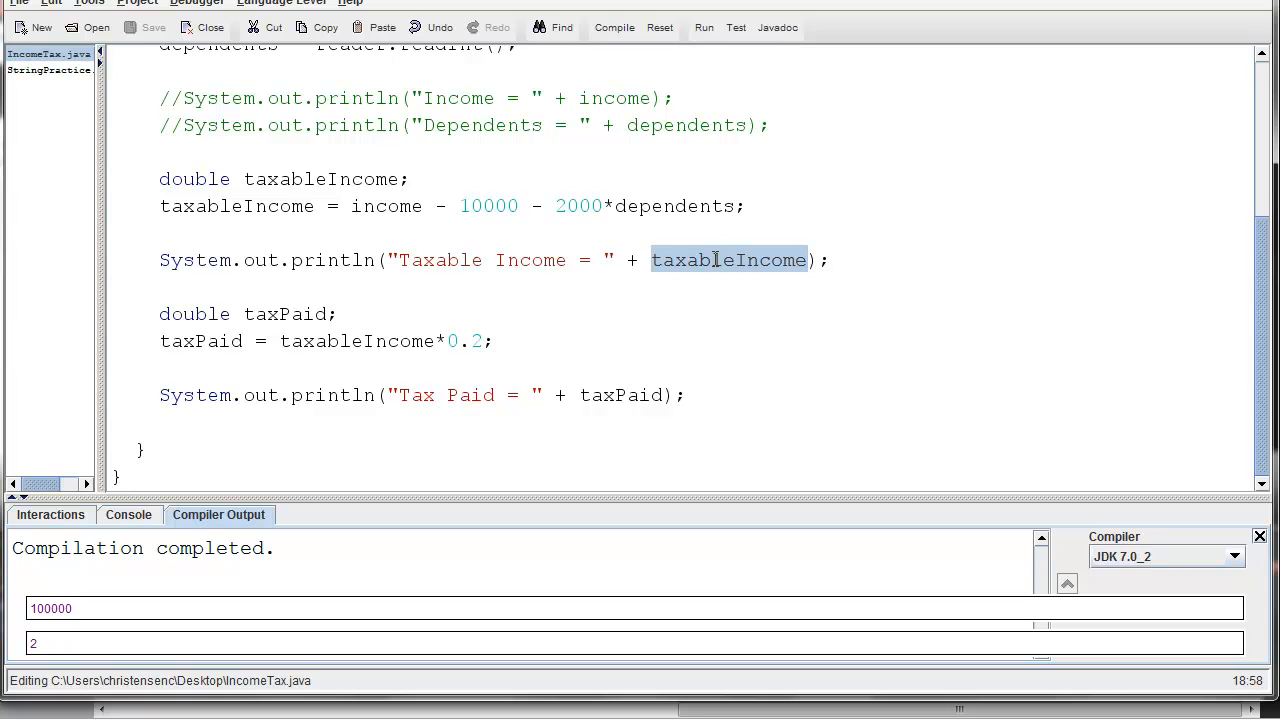
mouse_move(283, 178)
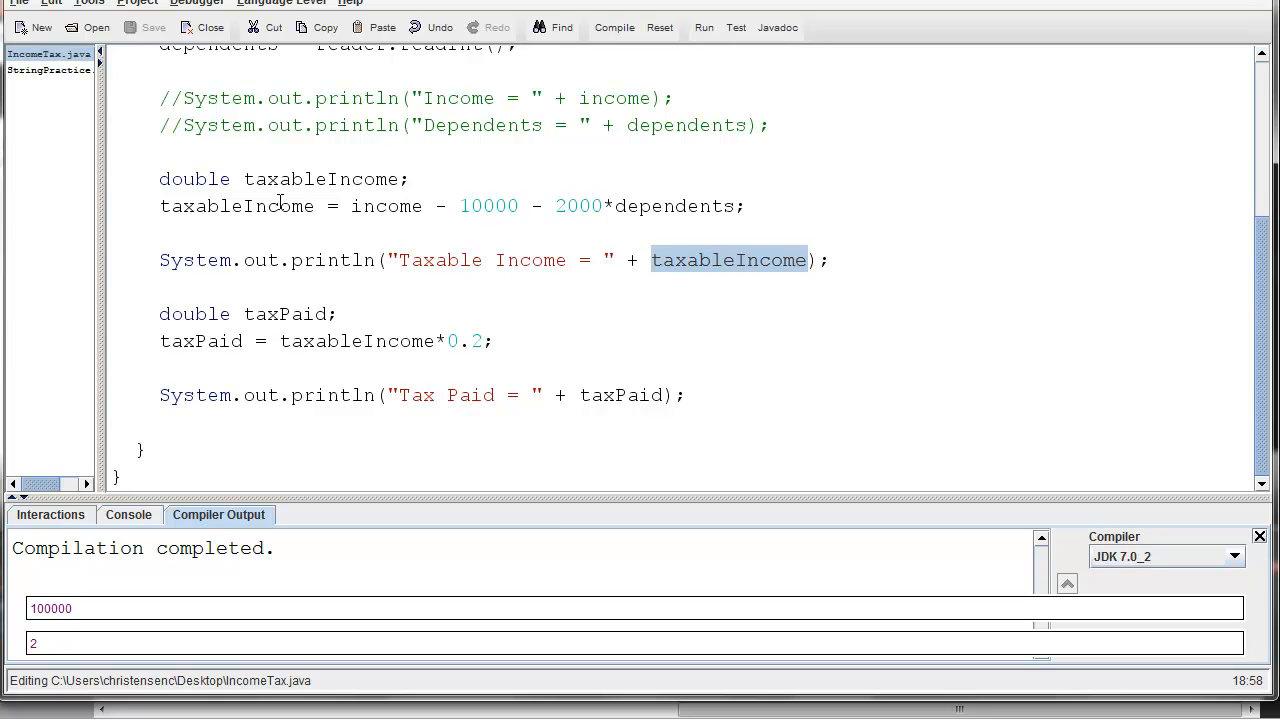
Run IncomeTax, entering income 100000 and 2 dependents to get tax paid 17200.0
left_click(703, 27)
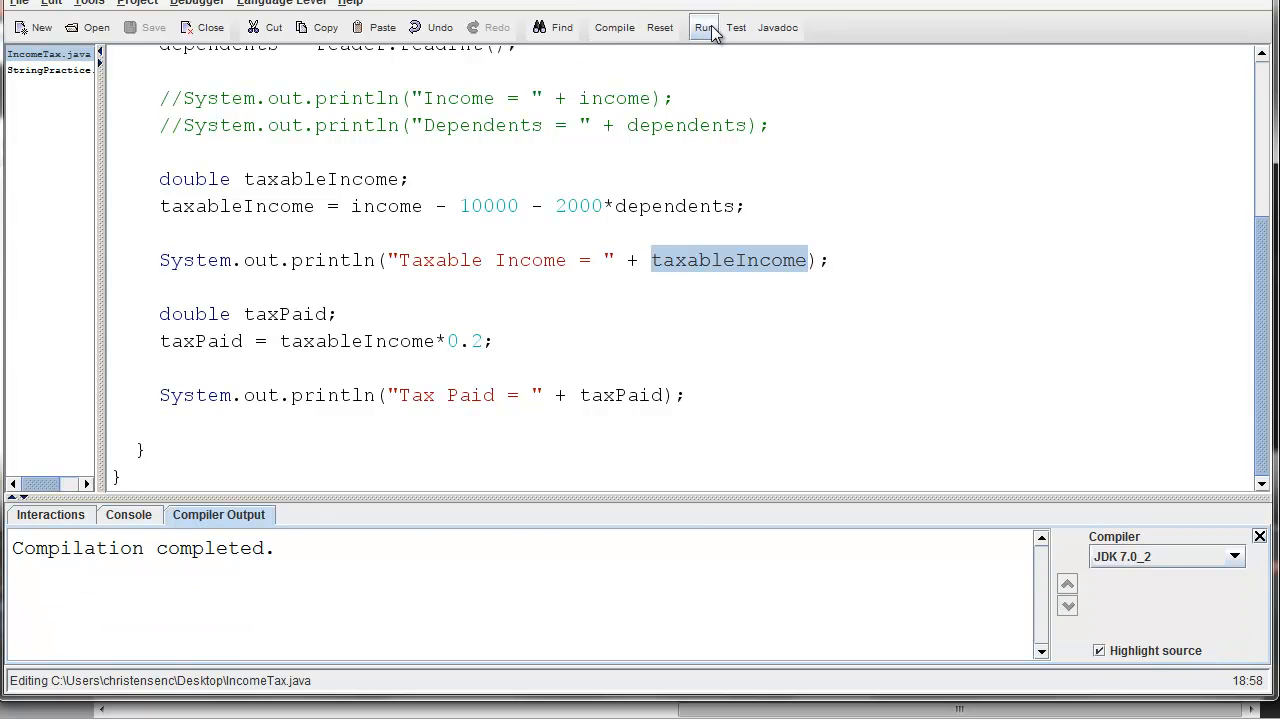
left_click(703, 27)
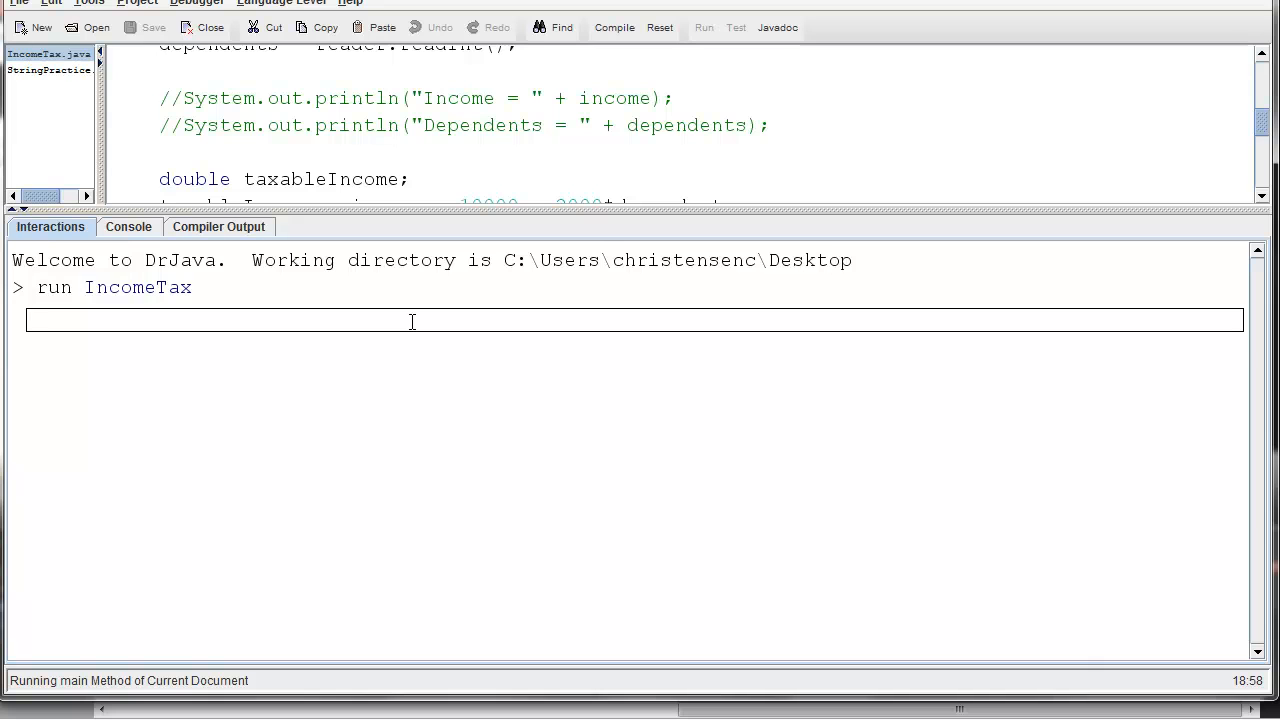
type("100000")
type("2")
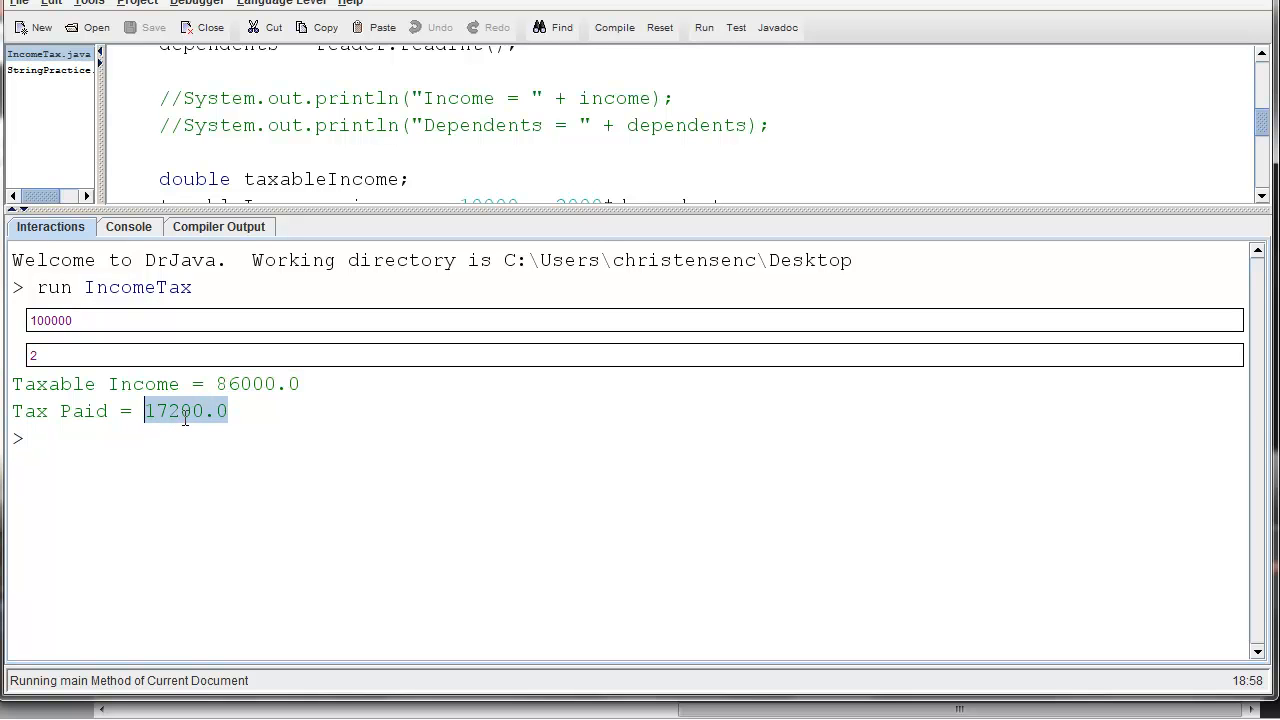
mouse_move(255, 310)
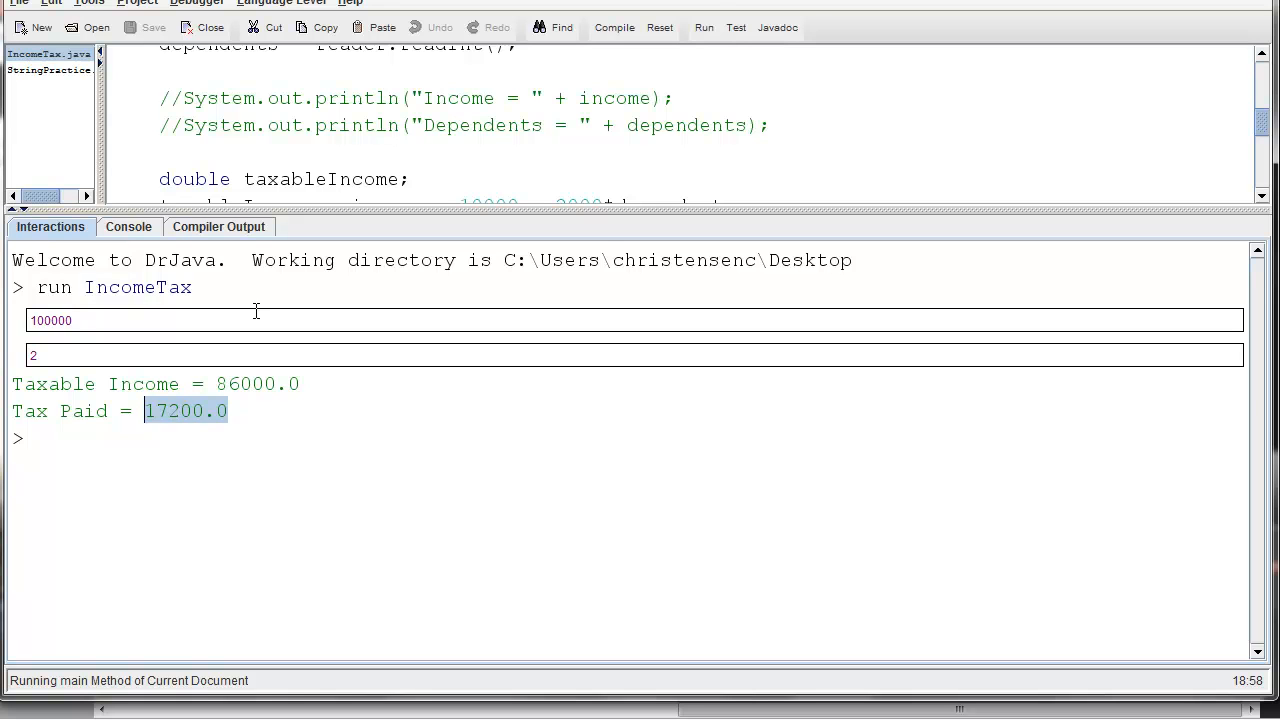
Rerun IncomeTax with 50000 and 10 dependents and select the Tax Paid result 4000.0
left_click(658, 27)
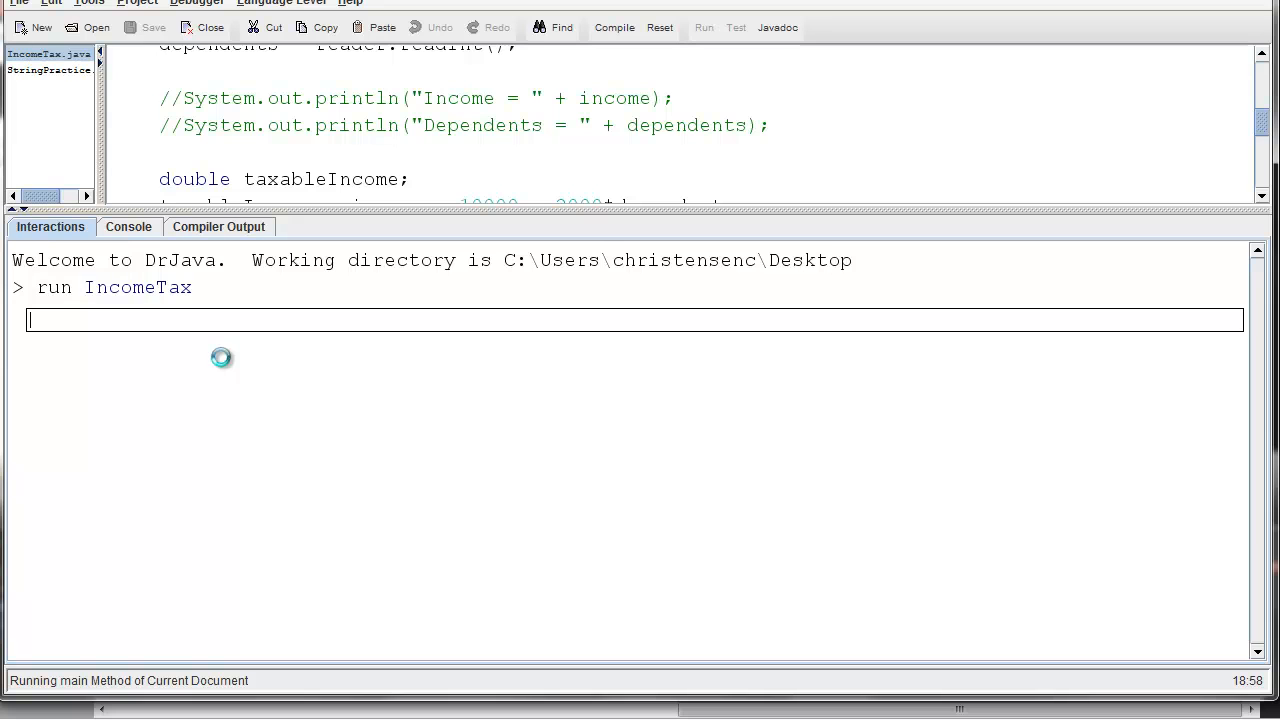
type("50")
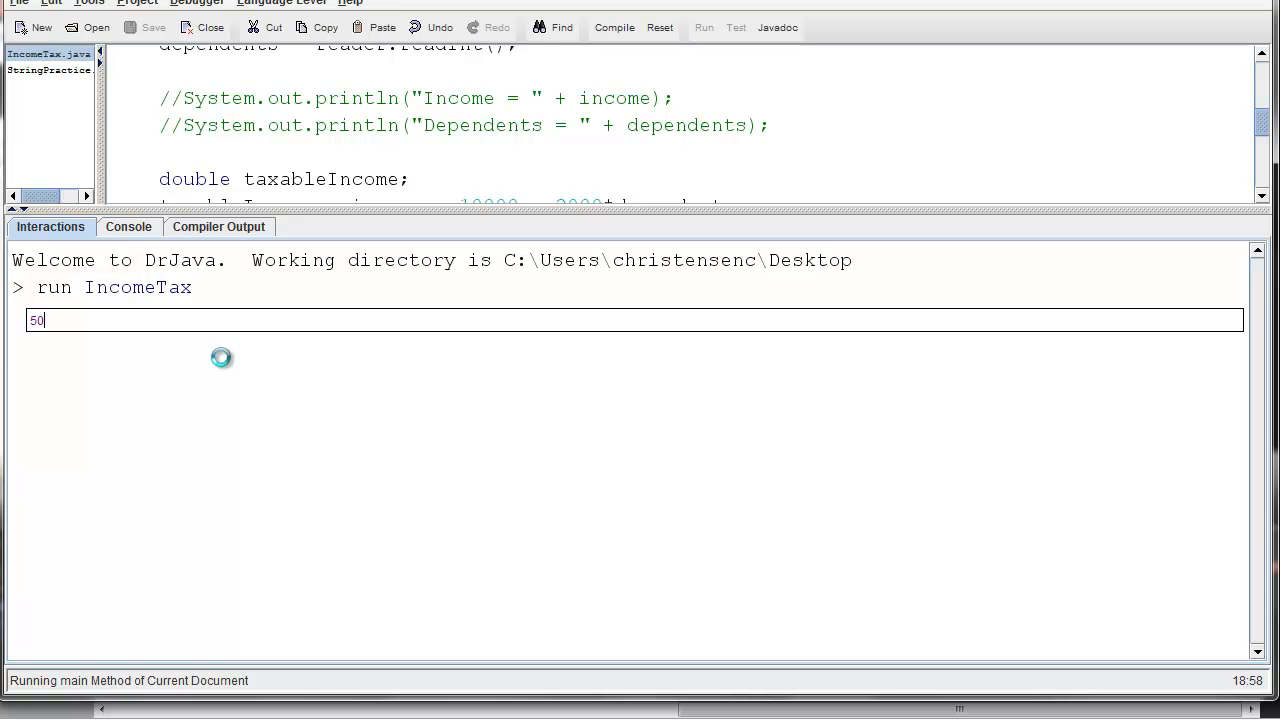
type("000")
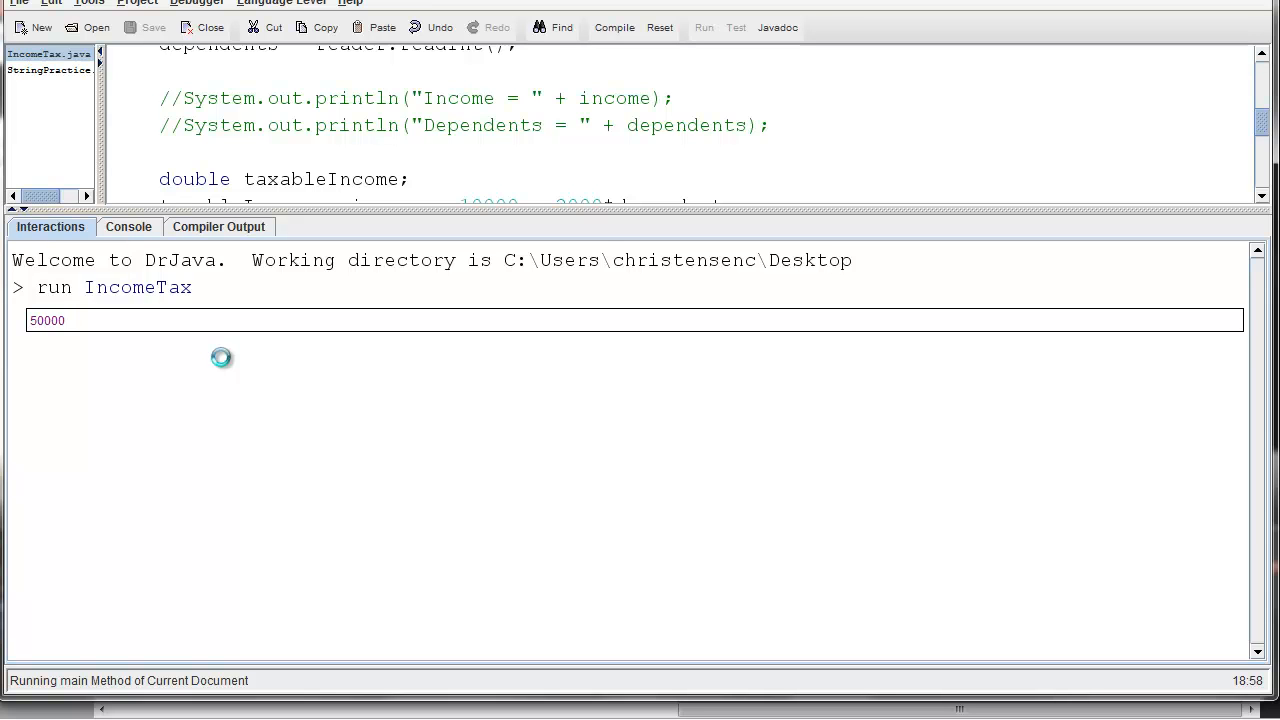
key("Return")
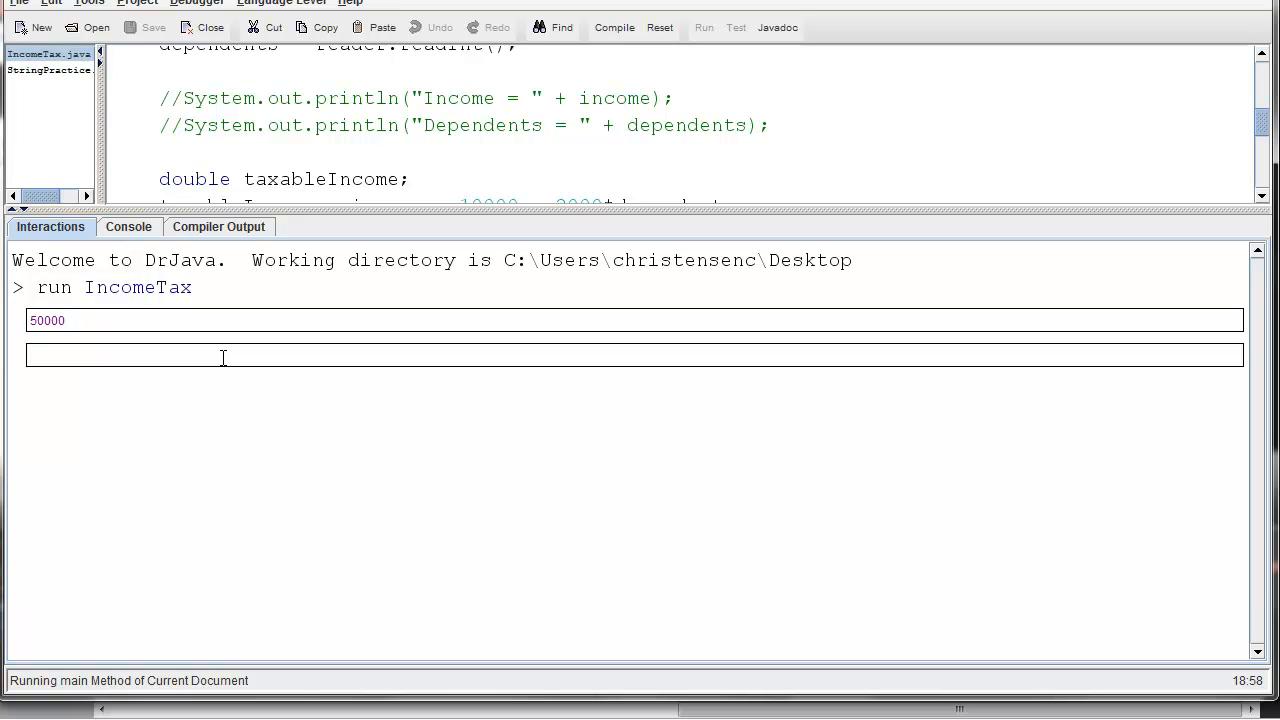
type("10")
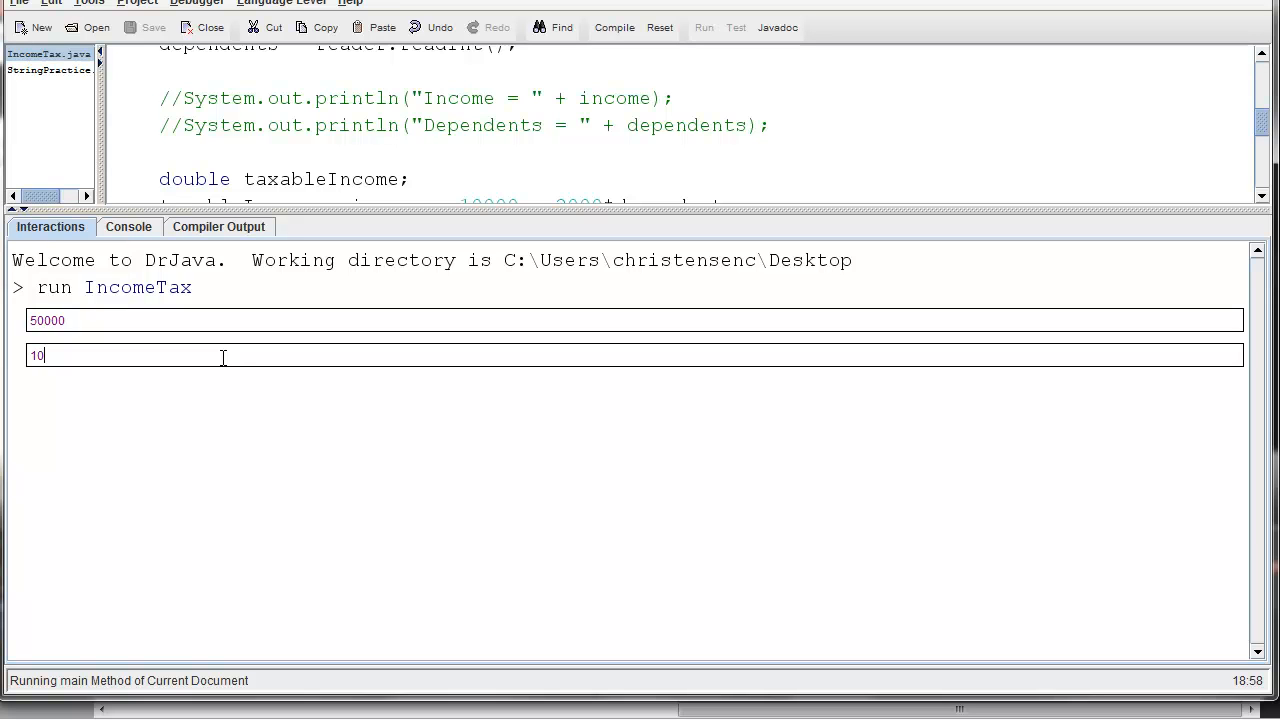
key("Return")
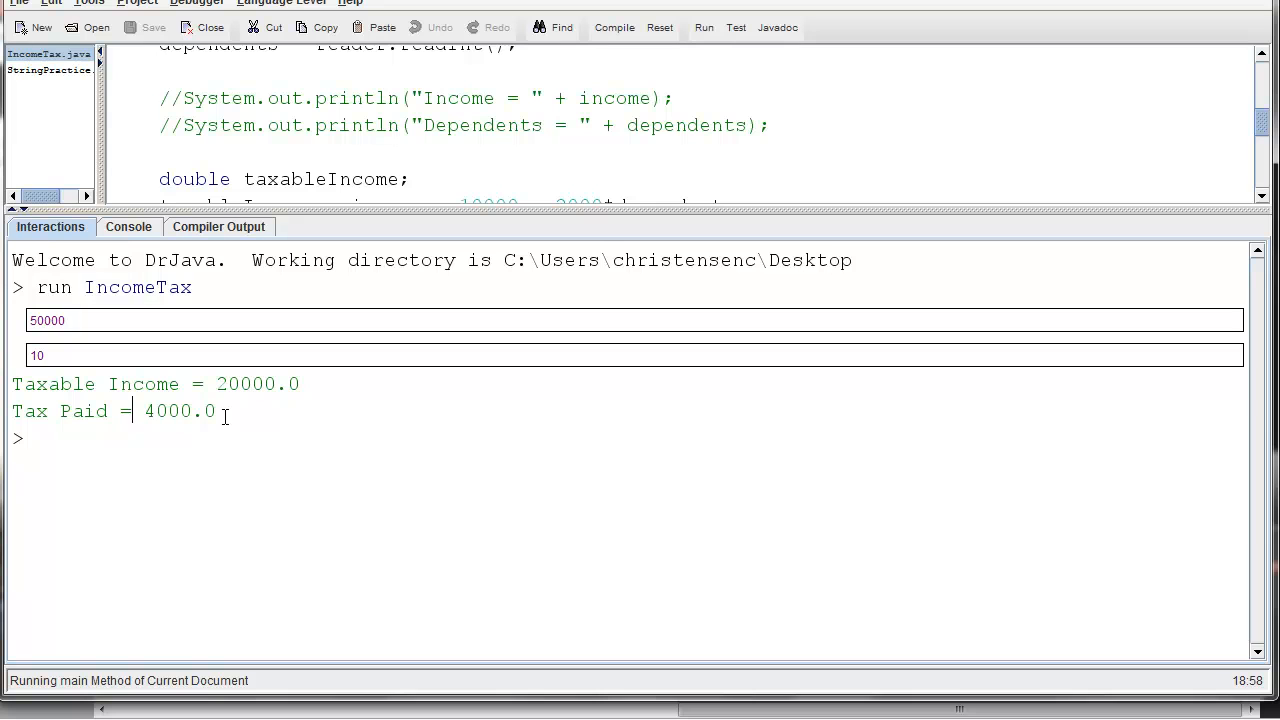
double_click(180, 411)
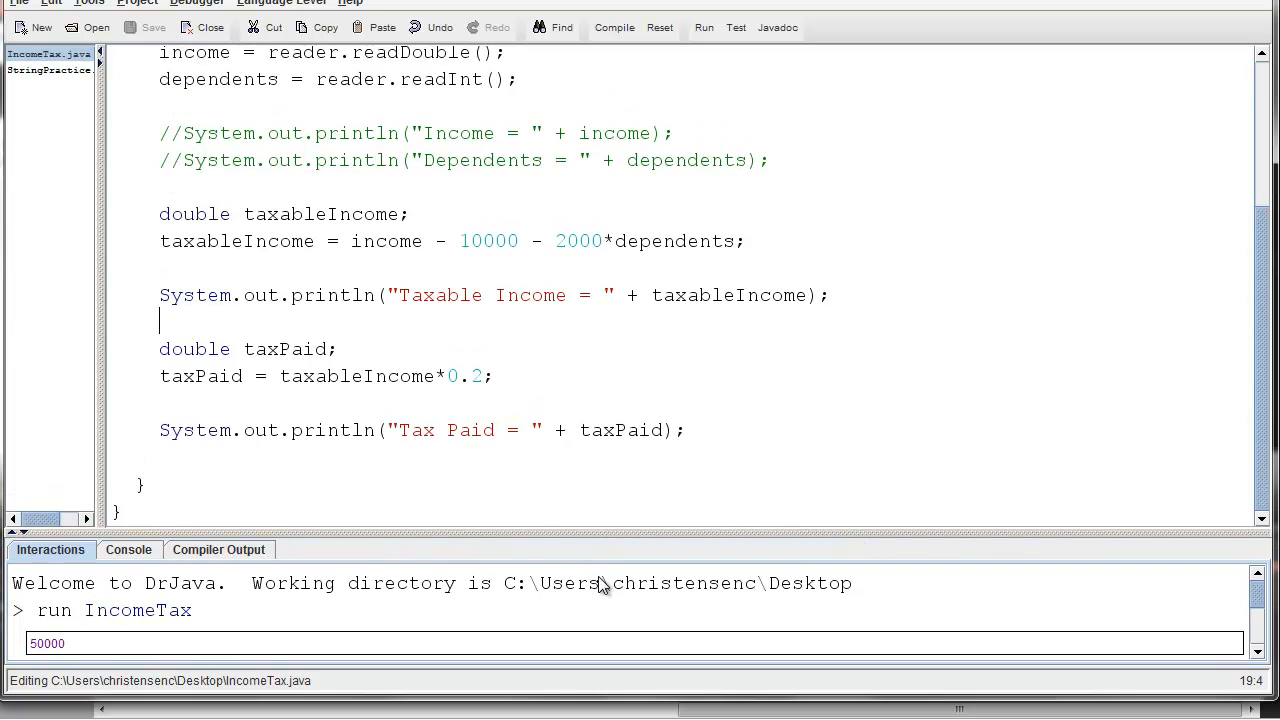
Scroll up and drag the Definitions/Interactions divider down to enlarge the code editor
scroll("up", 3)
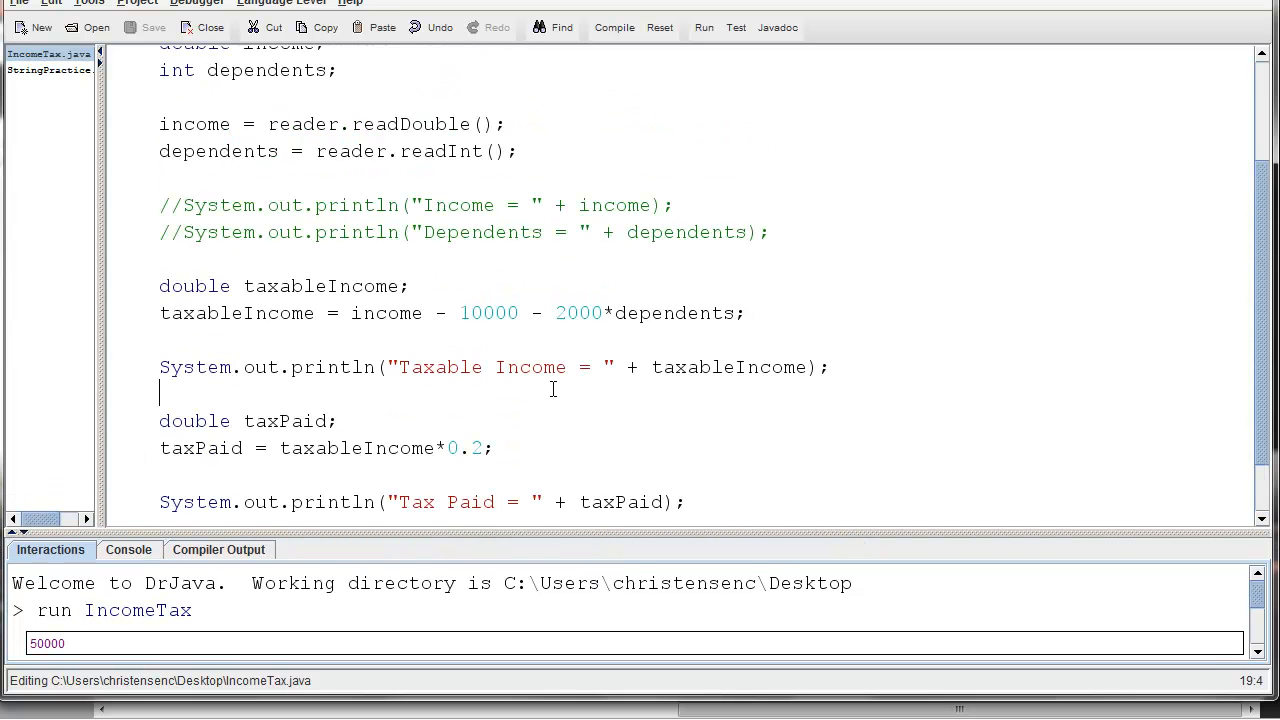
scroll("up", 3)
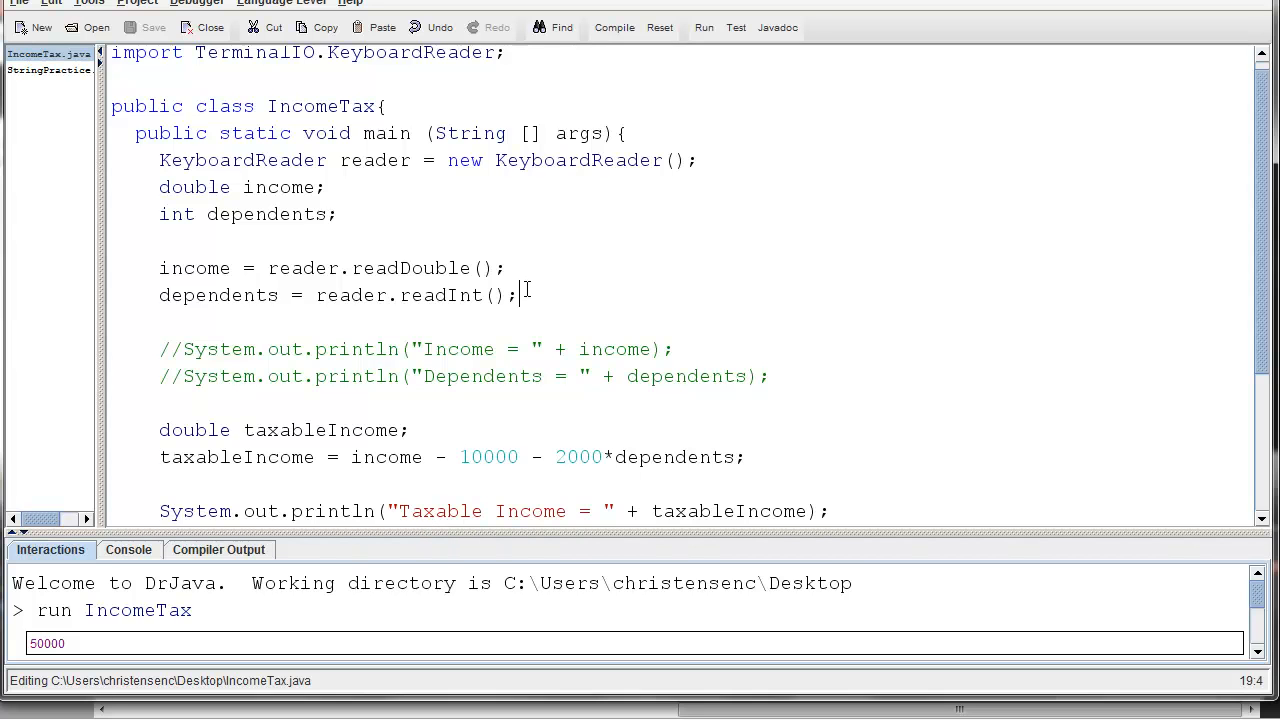
left_click_drag(159, 268, 518, 294)
type("10")
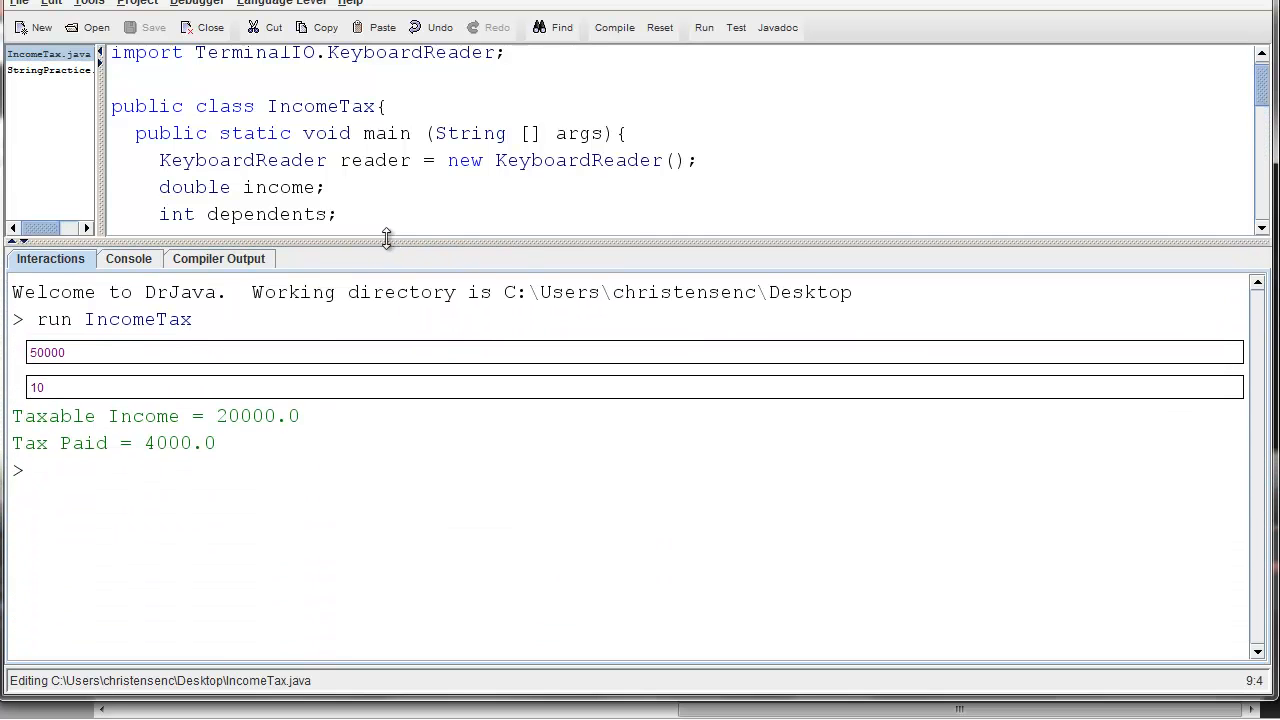
left_click_drag(386, 240, 386, 232)
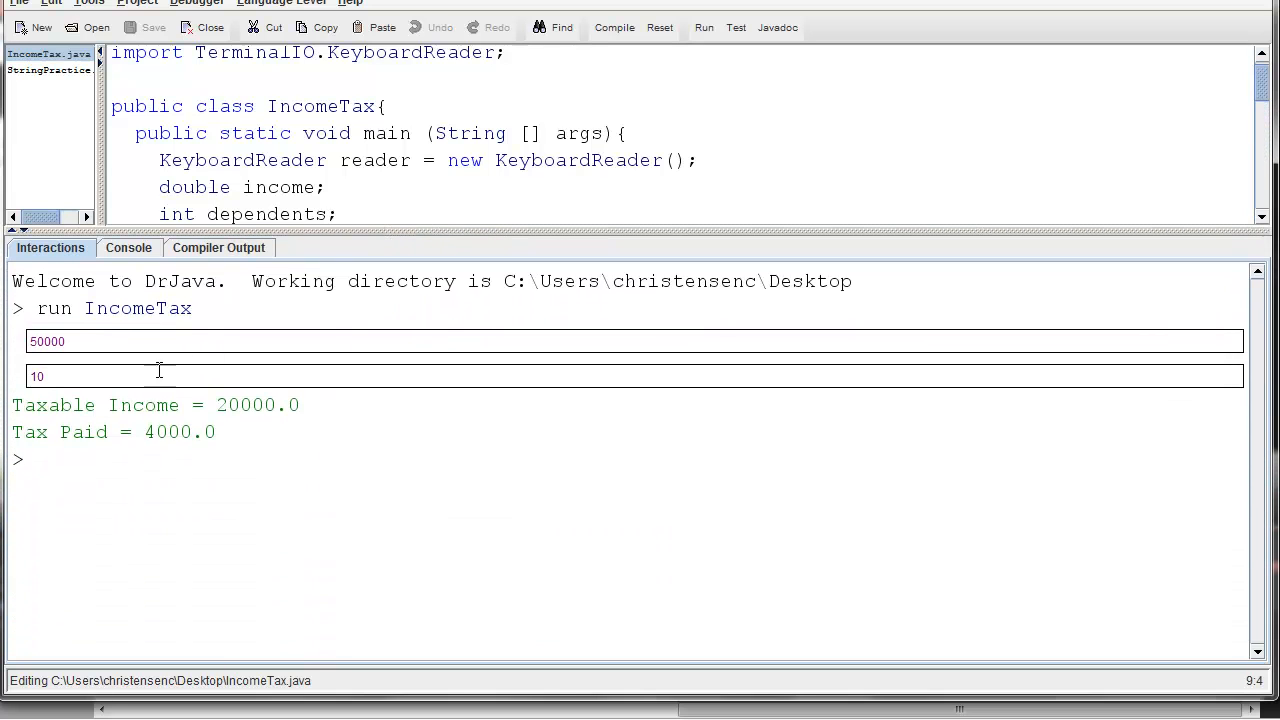
left_click_drag(270, 233, 270, 296)
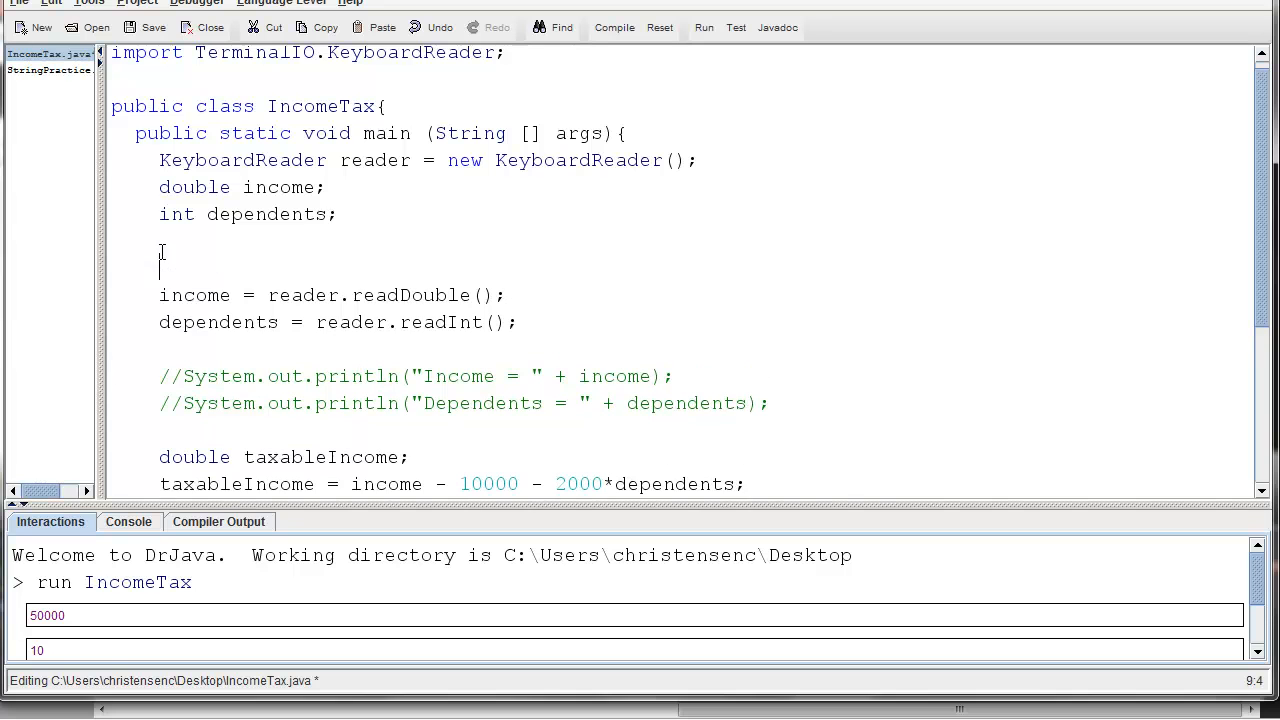
Type the prompt System.out.println("Please enter your gross income:") before reading income
type("System")
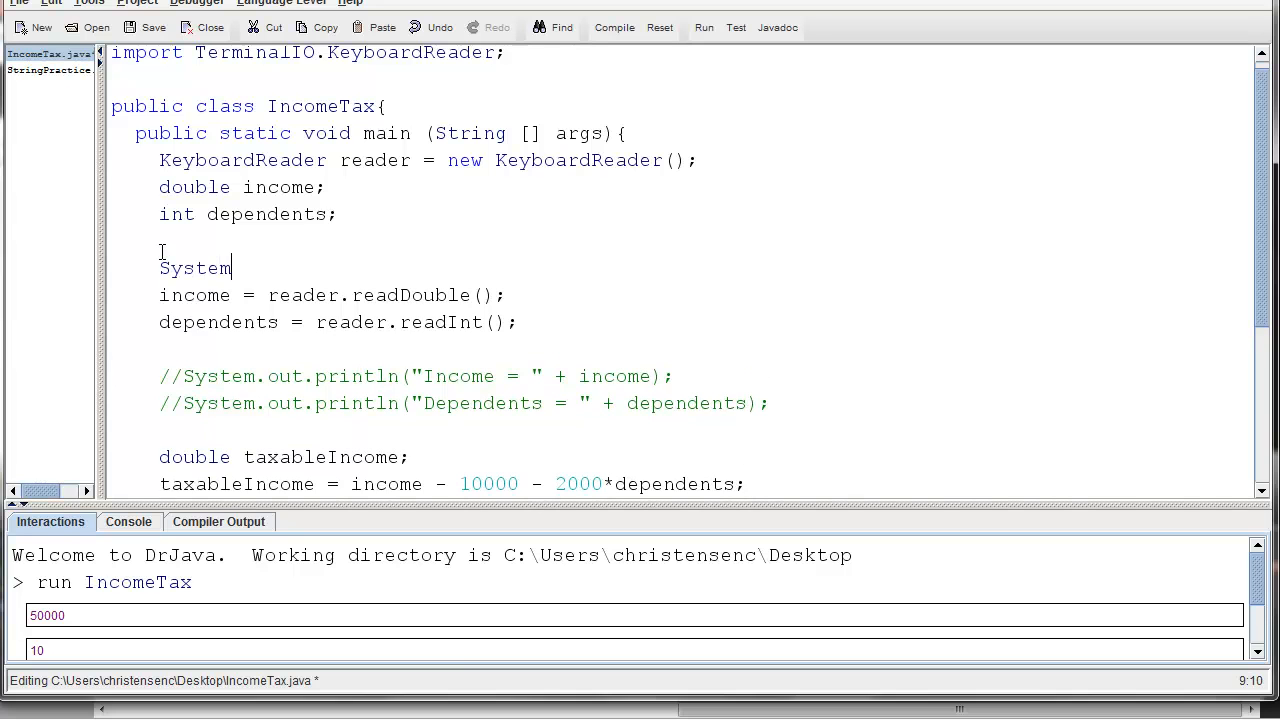
type(".out.printl")
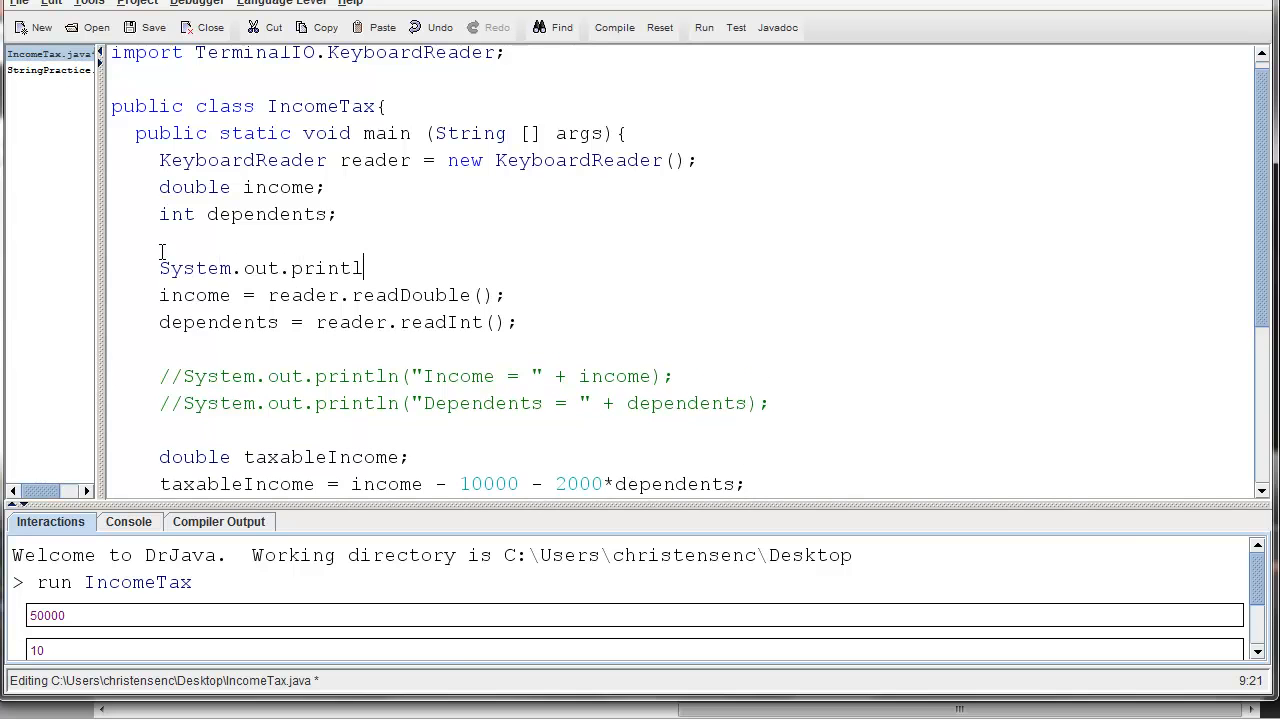
type("n(\"P")
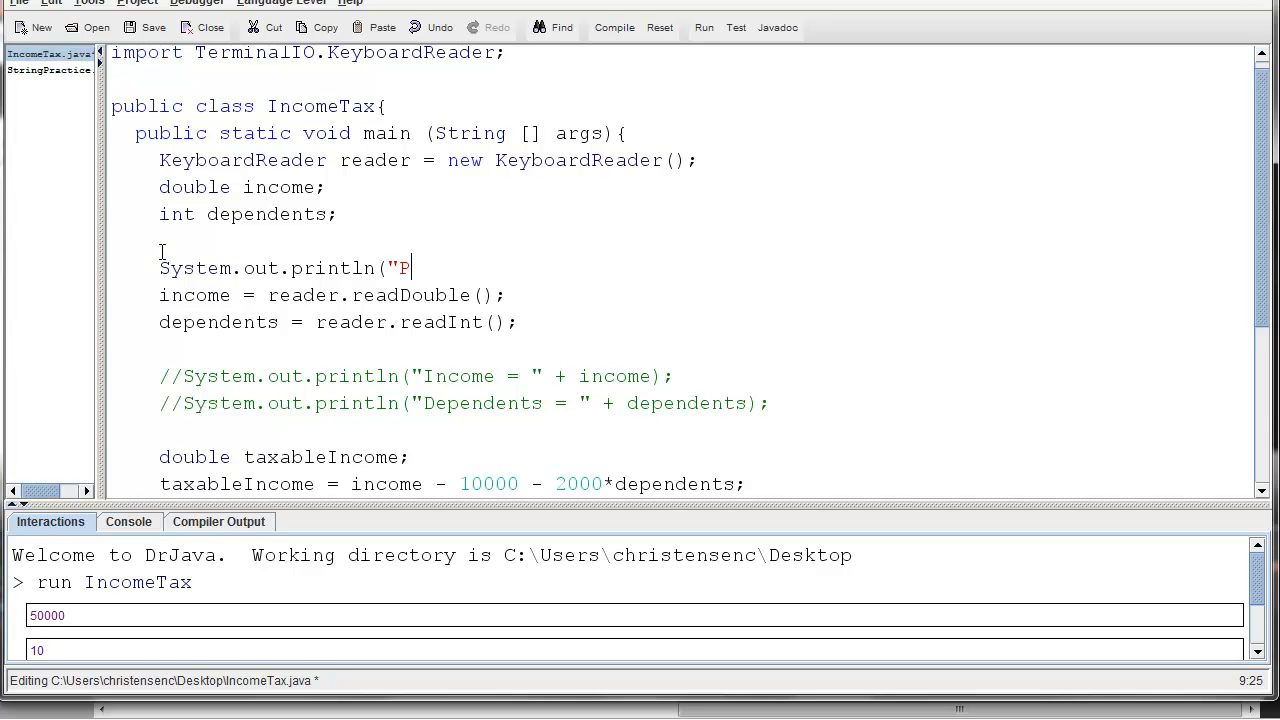
type("lease ente")
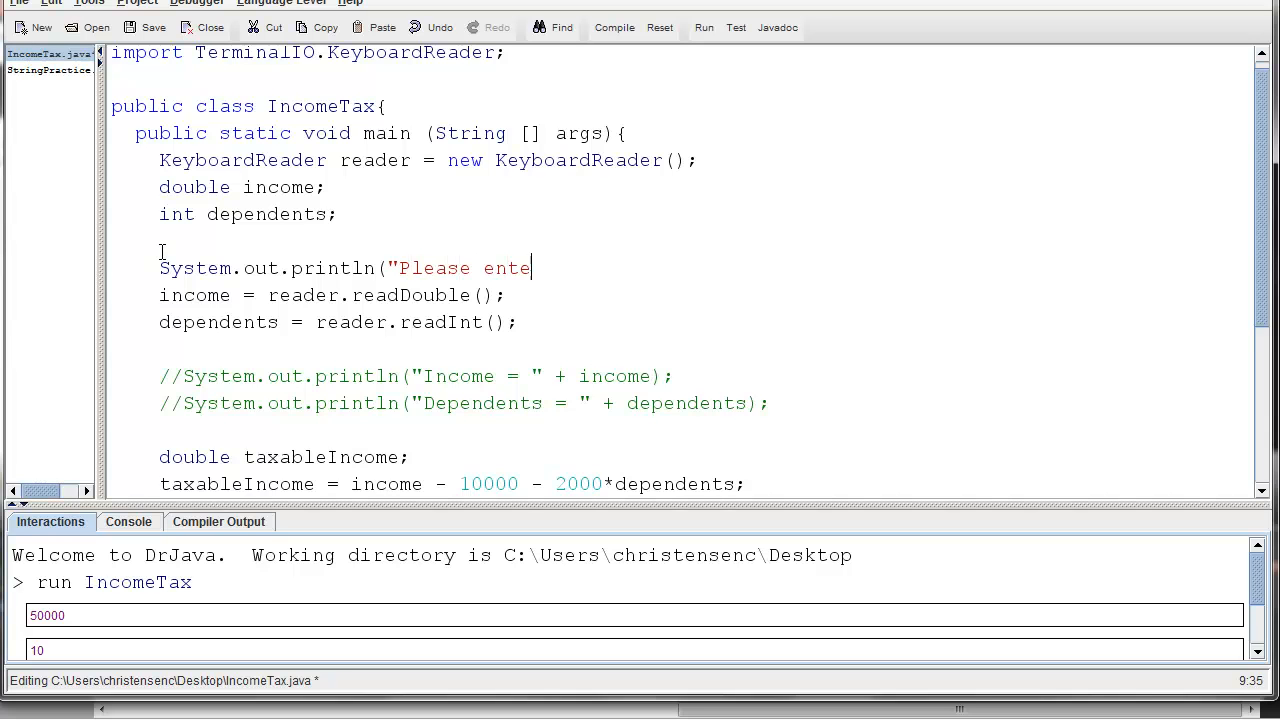
type("r your g")
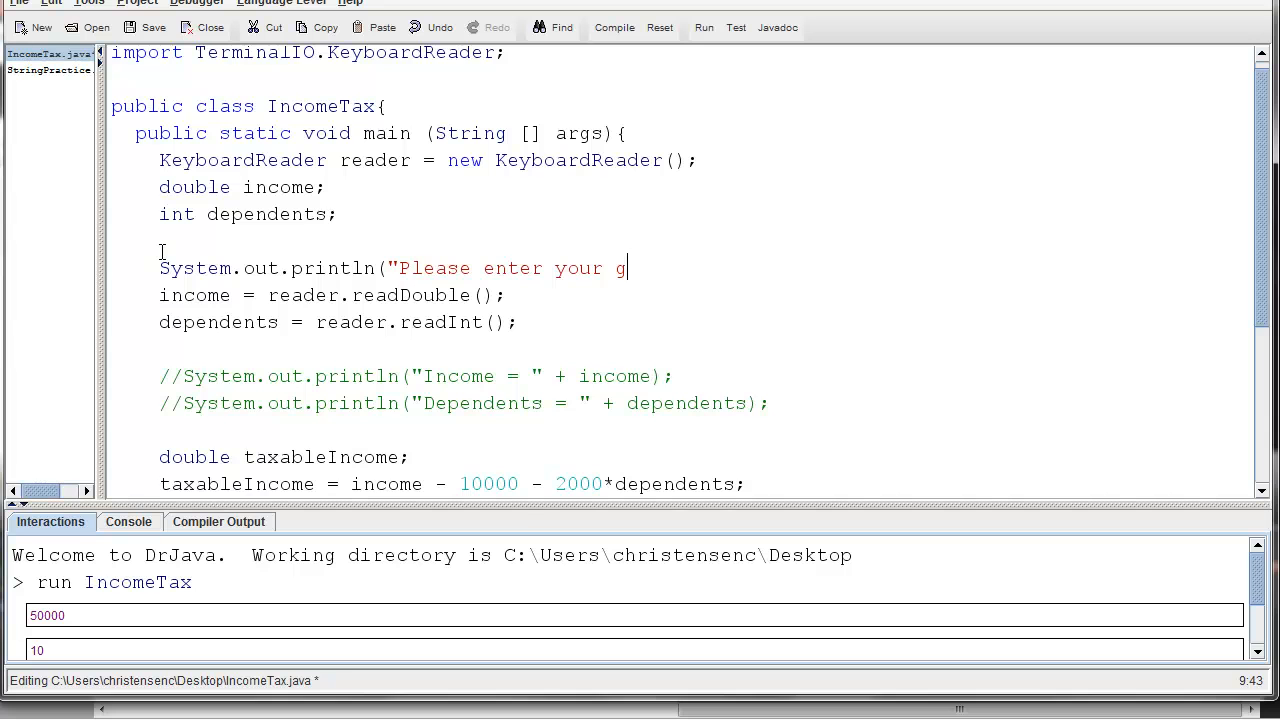
type("ross income:")
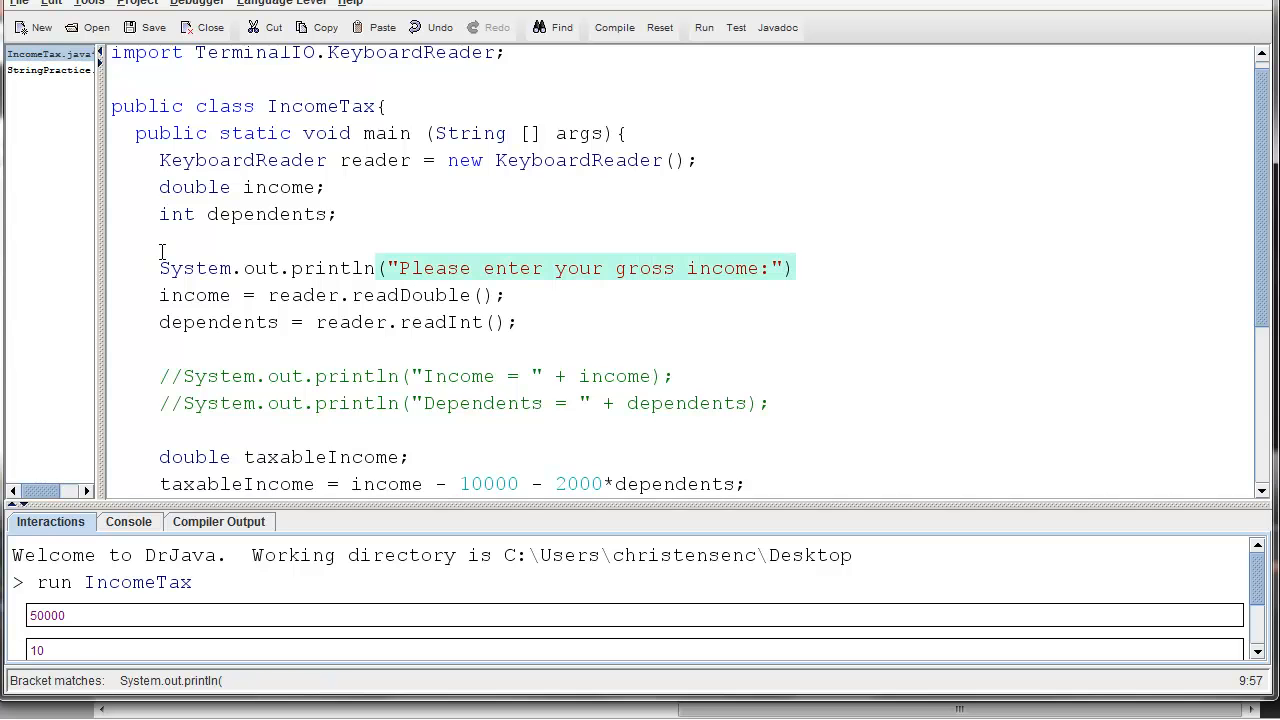
Add a copied prompt before reading dependents, reworded to 'Please enter your number of dependents:'
left_click(421, 224)
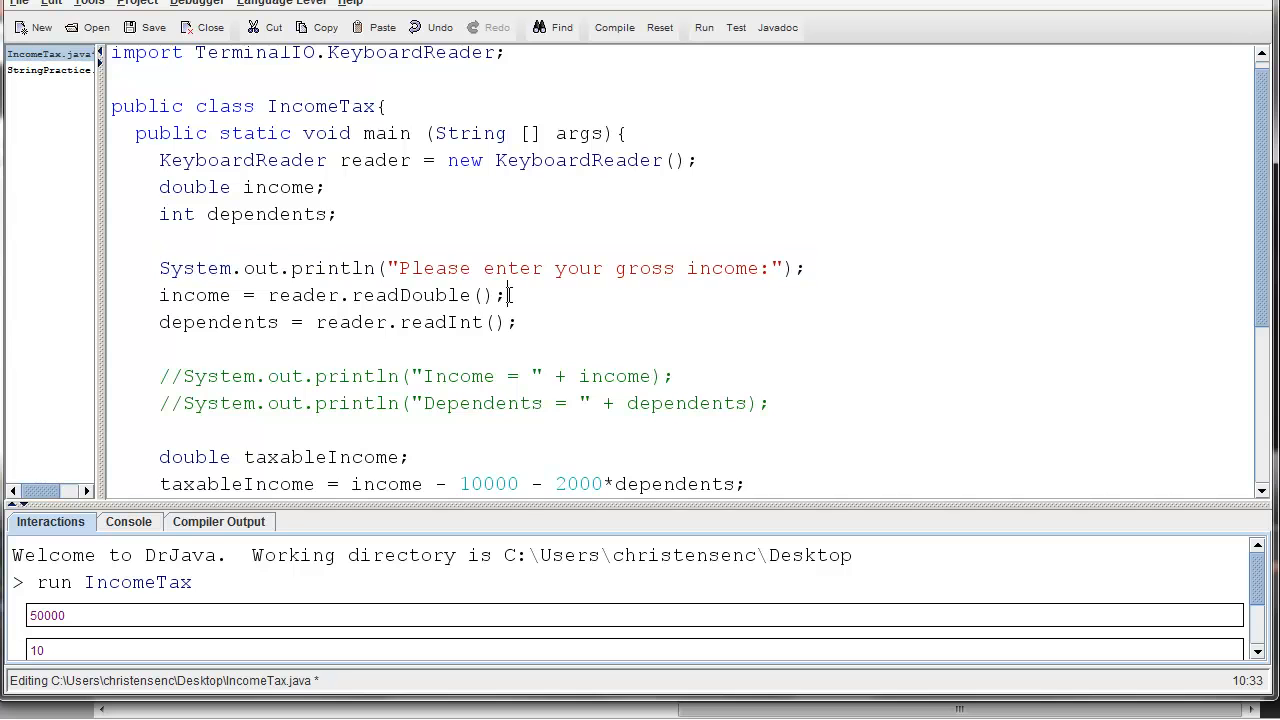
type("System.out.println(\"Please enter your gross income:\");")
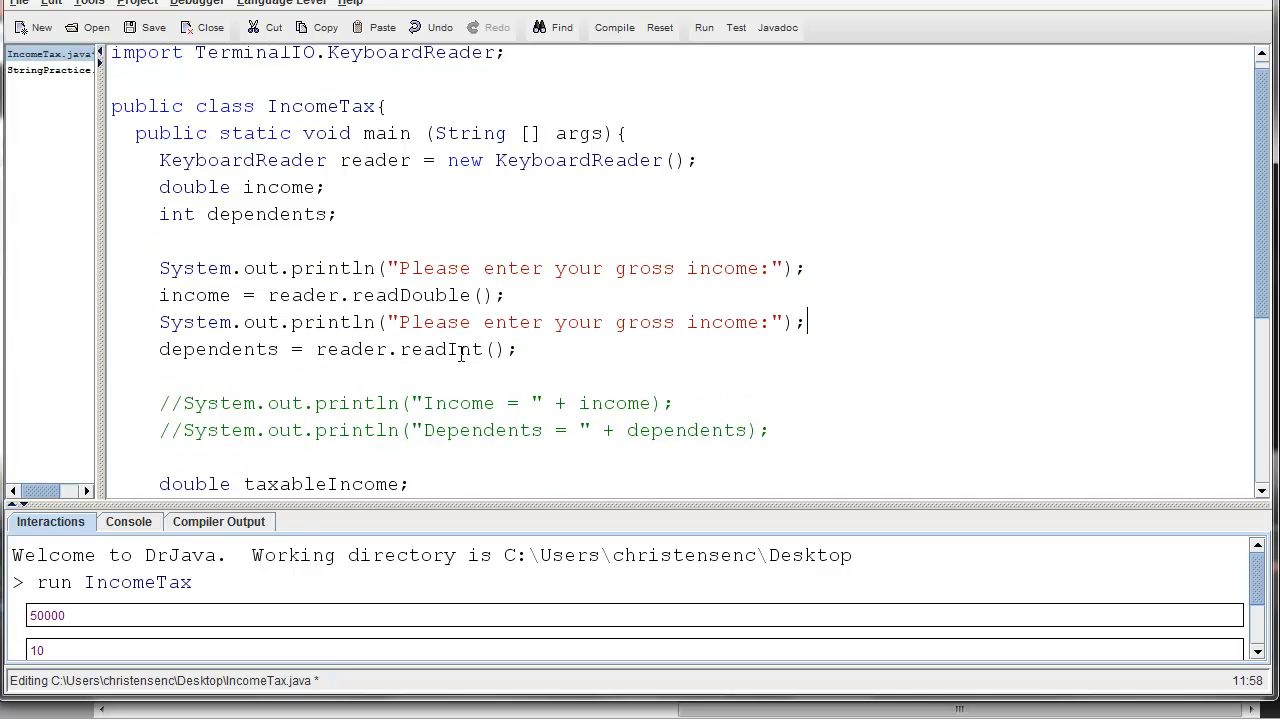
mouse_move(620, 322)
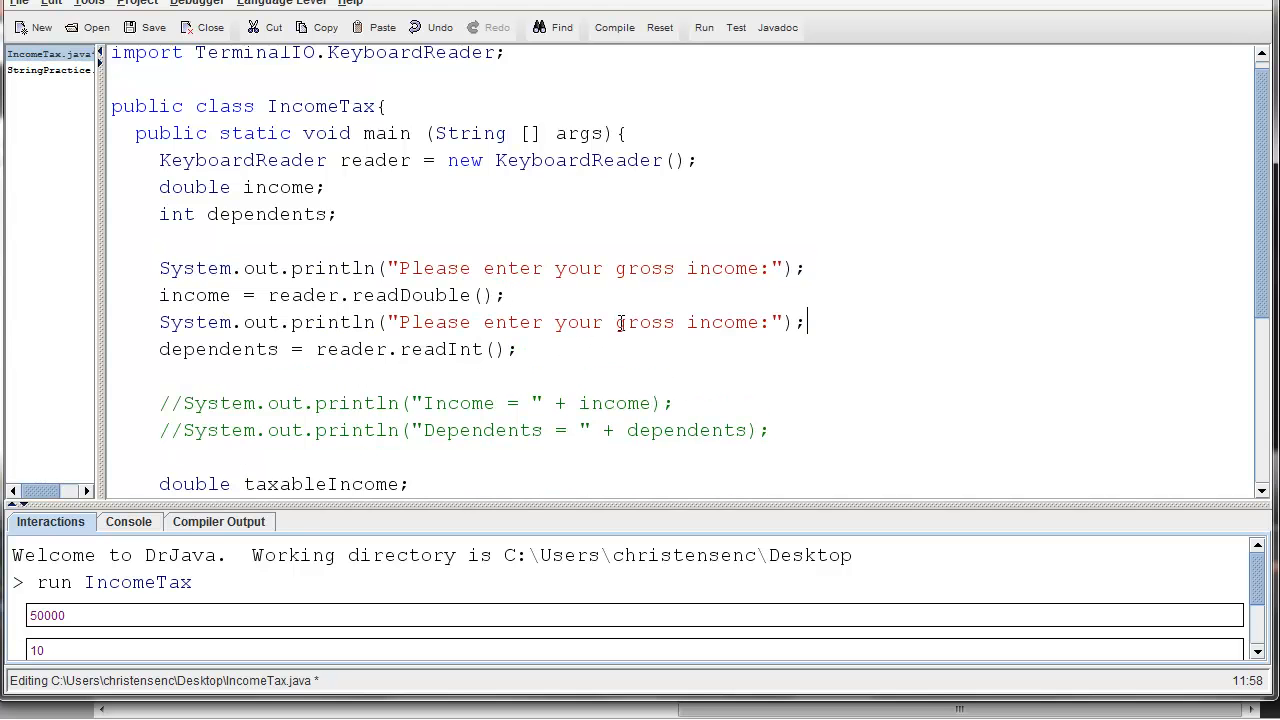
double_click(685, 322)
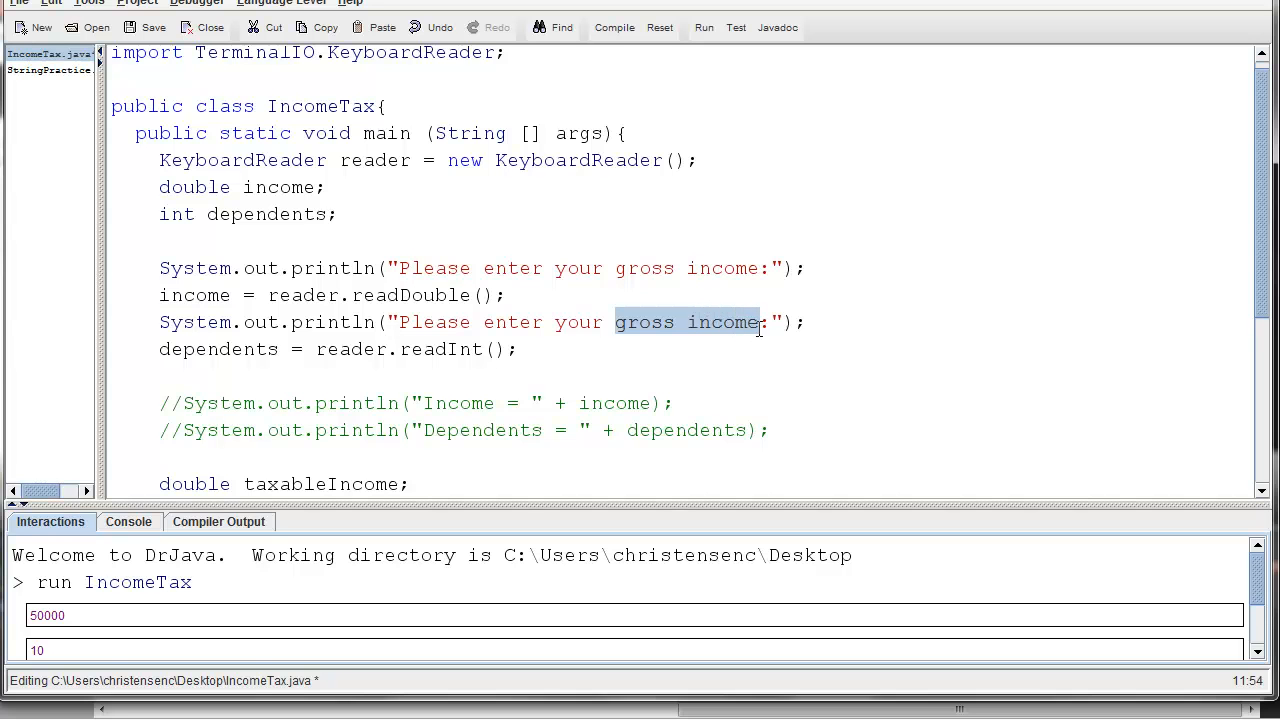
type("number of de")
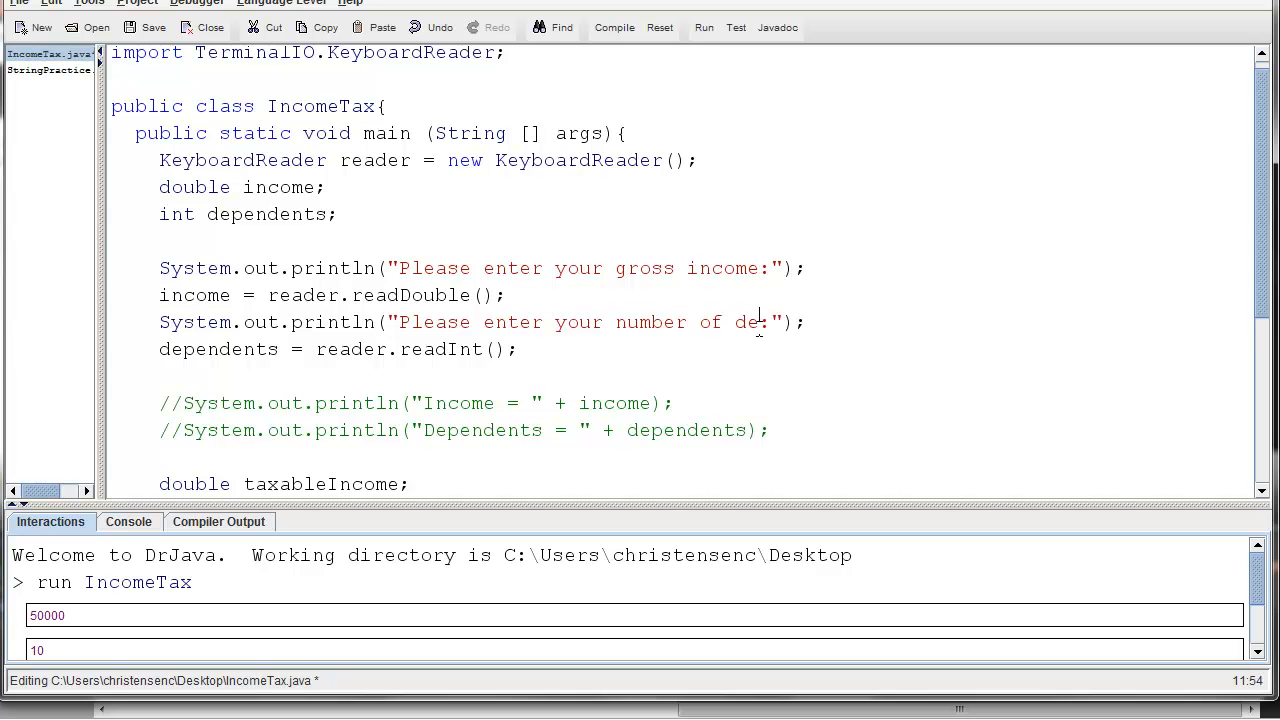
type("pendents")
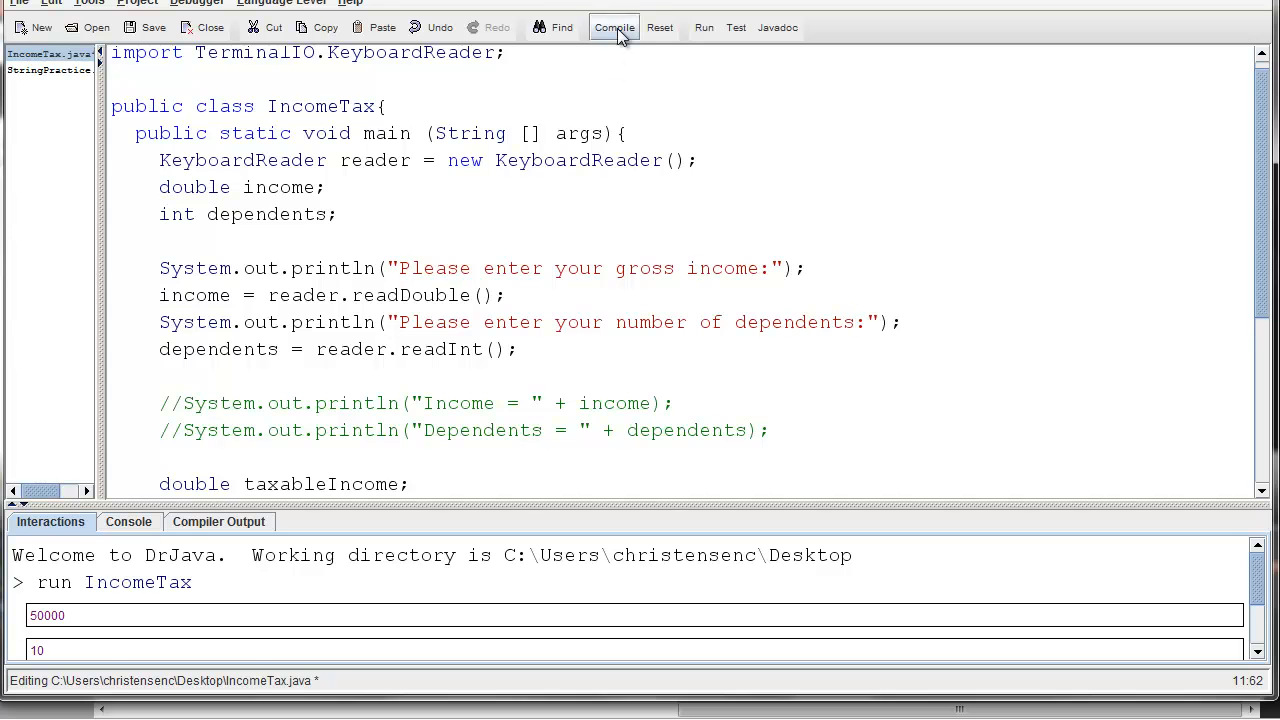
Compile and run IncomeTax, enlarging the Interactions pane
left_click(614, 27)
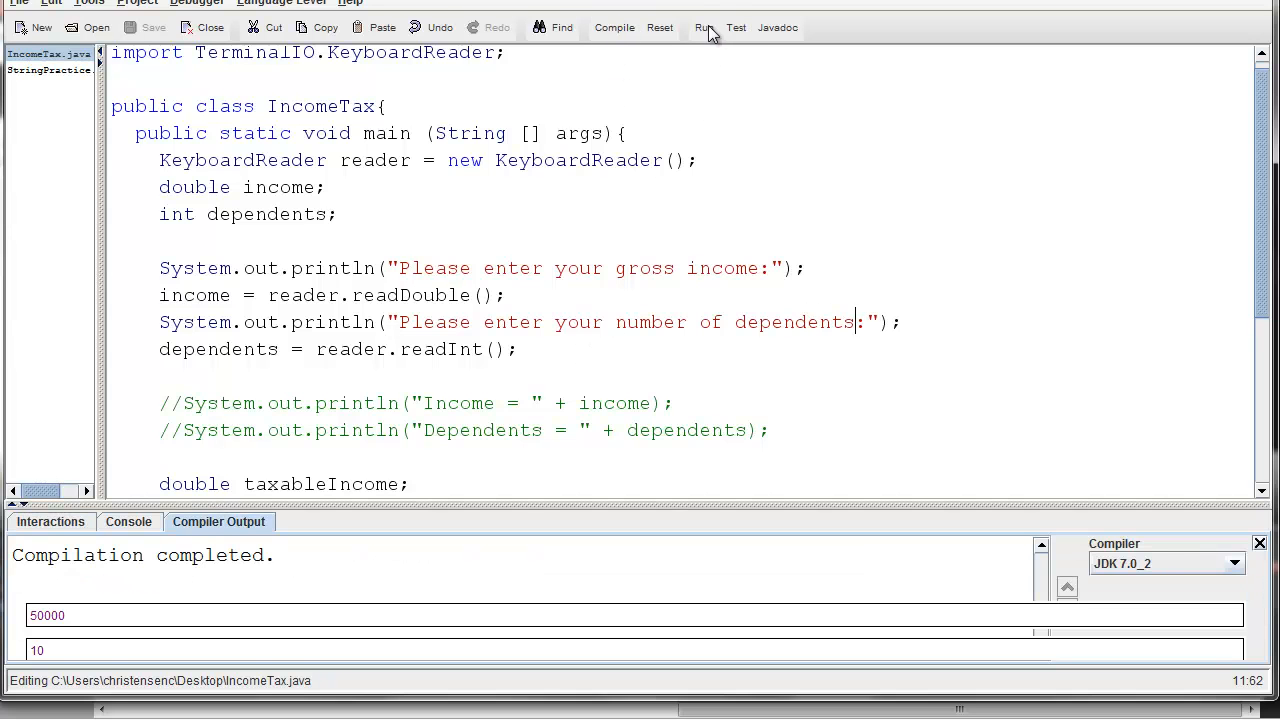
left_click(703, 27)
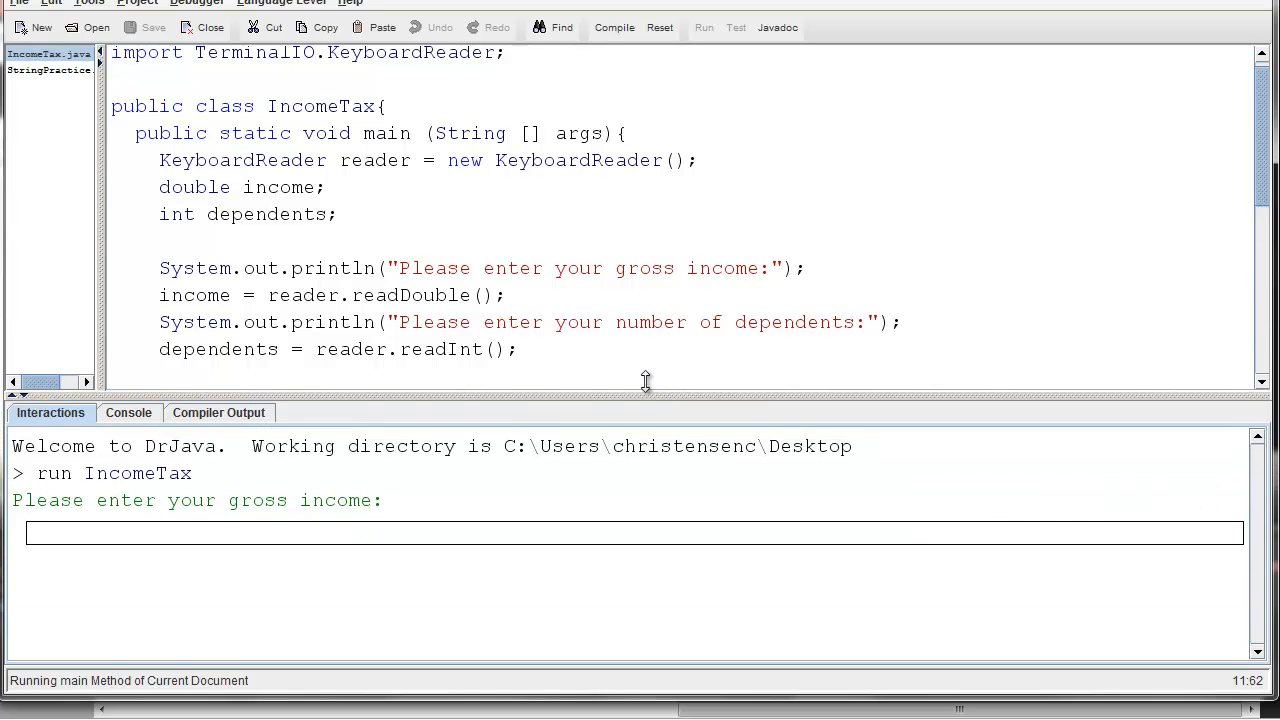
left_click_drag(645, 383, 645, 220)
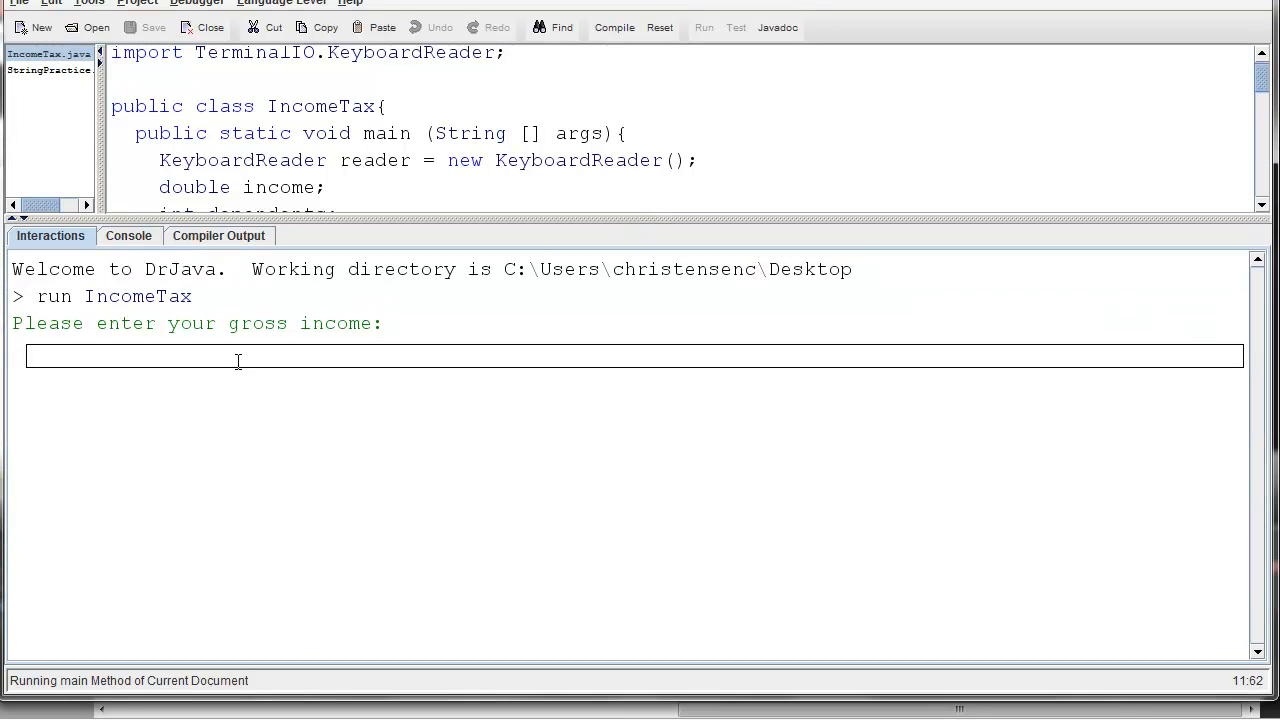
mouse_move(243, 357)
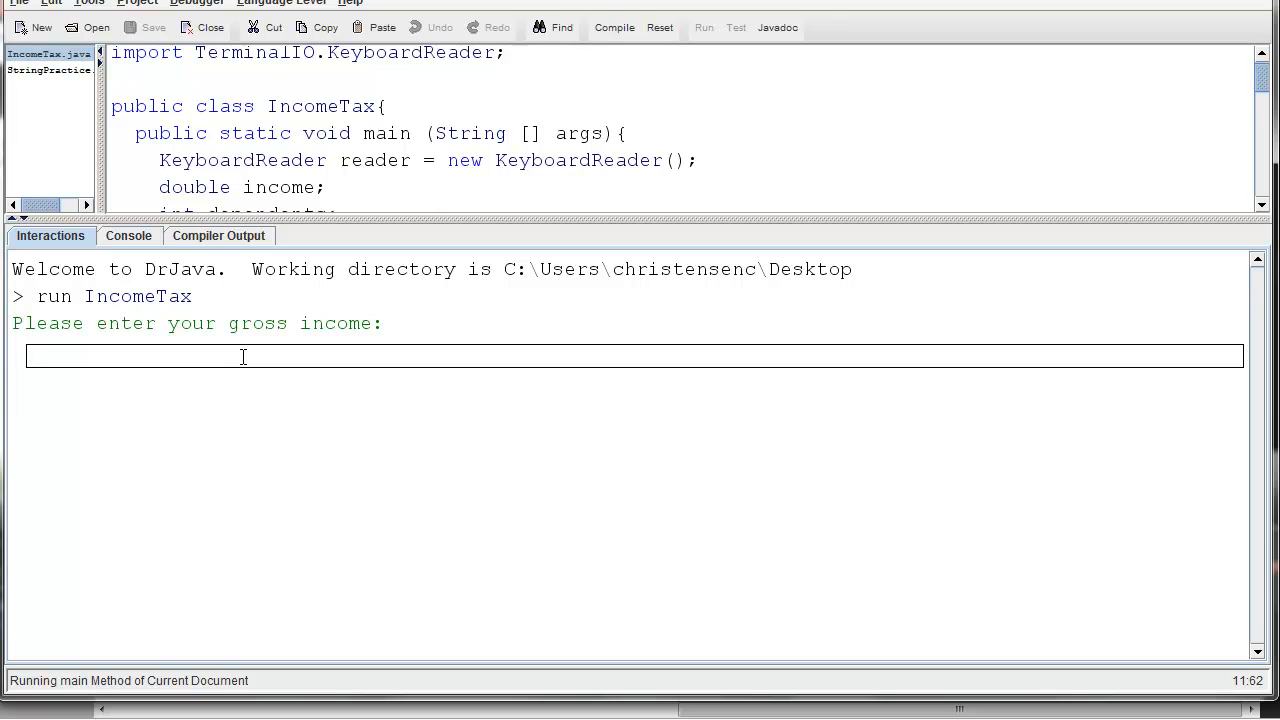
Enter income 80000 and 5 dependents, then select the Tax Paid result 12000.0
type("80")
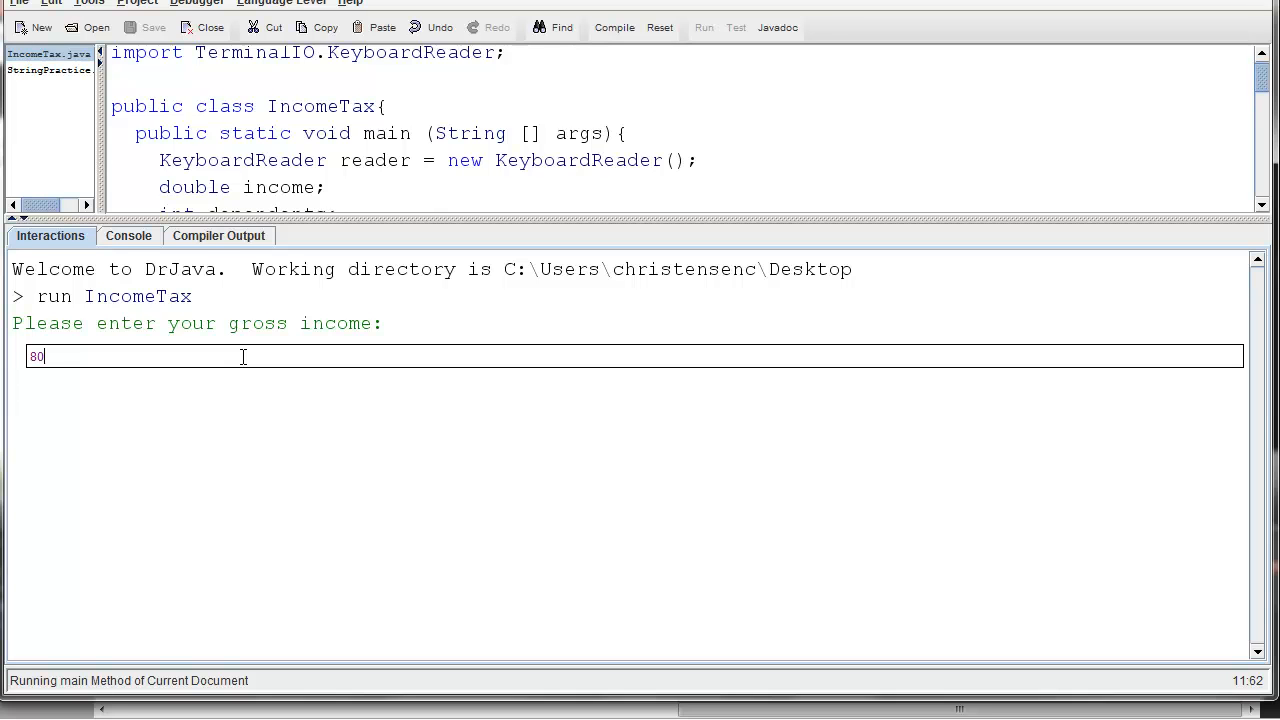
type("000")
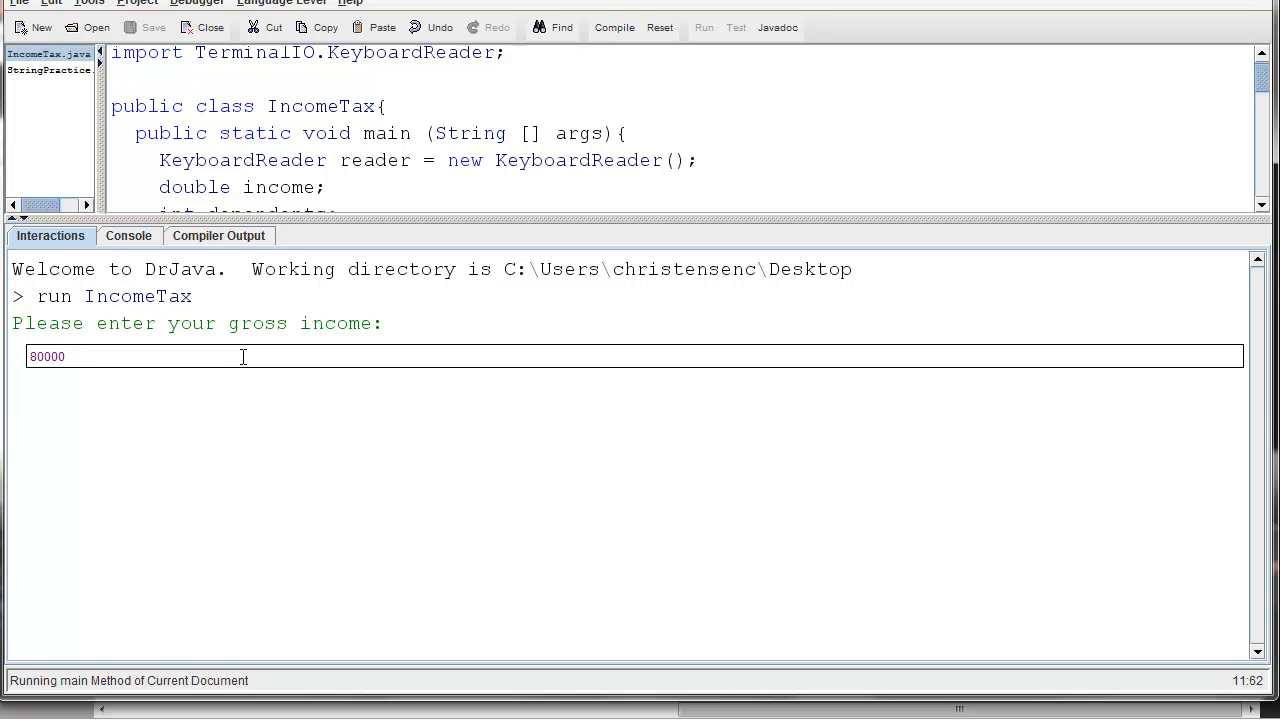
key("Return")
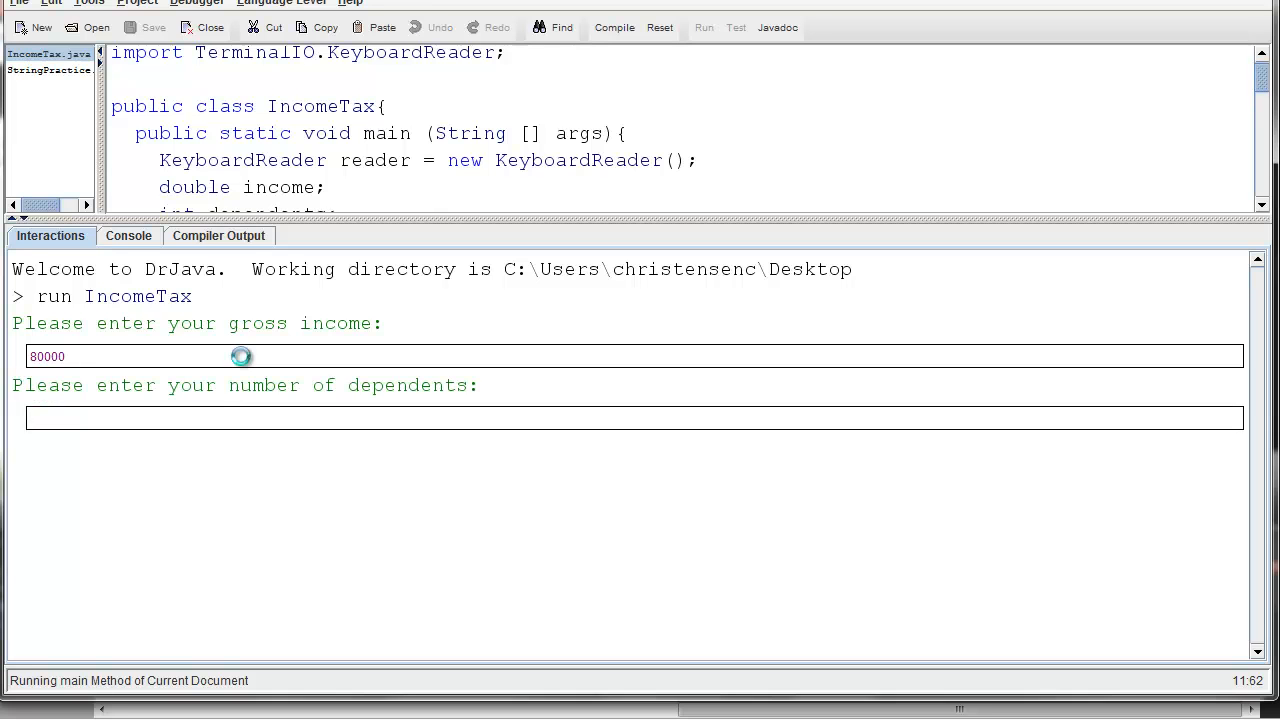
mouse_move(212, 402)
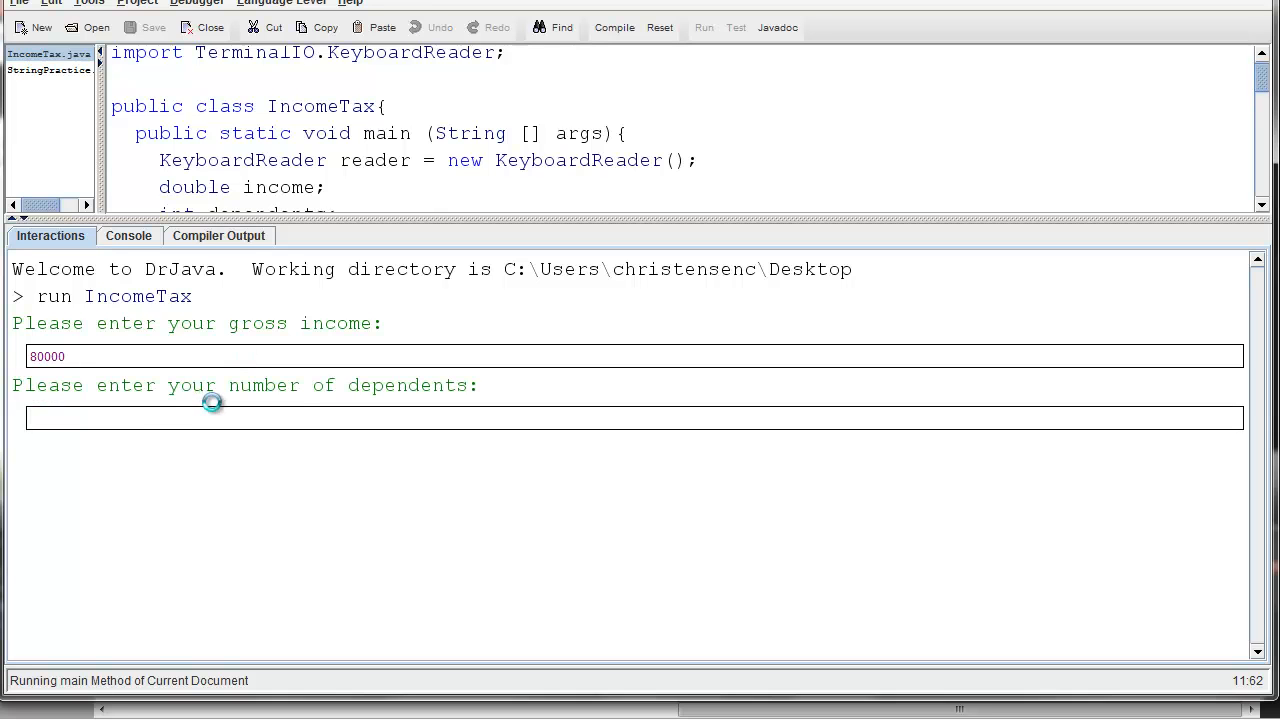
type("5")
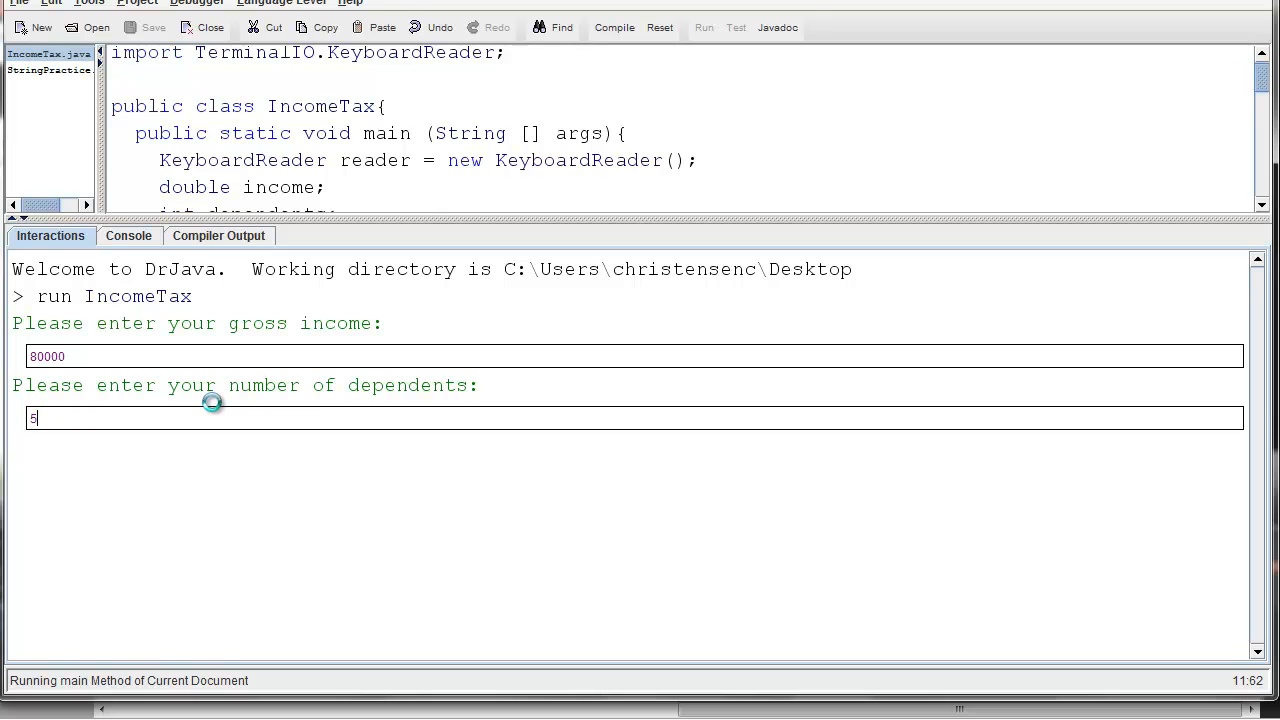
key("Return")
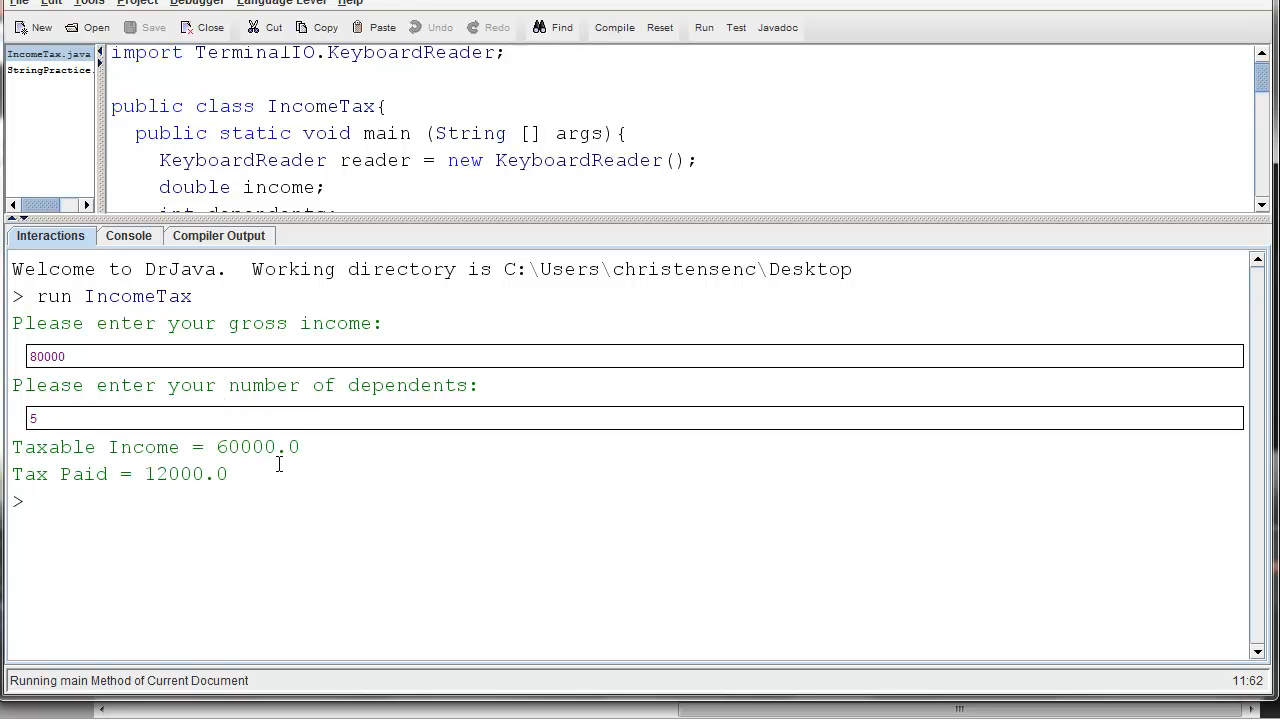
double_click(257, 447)
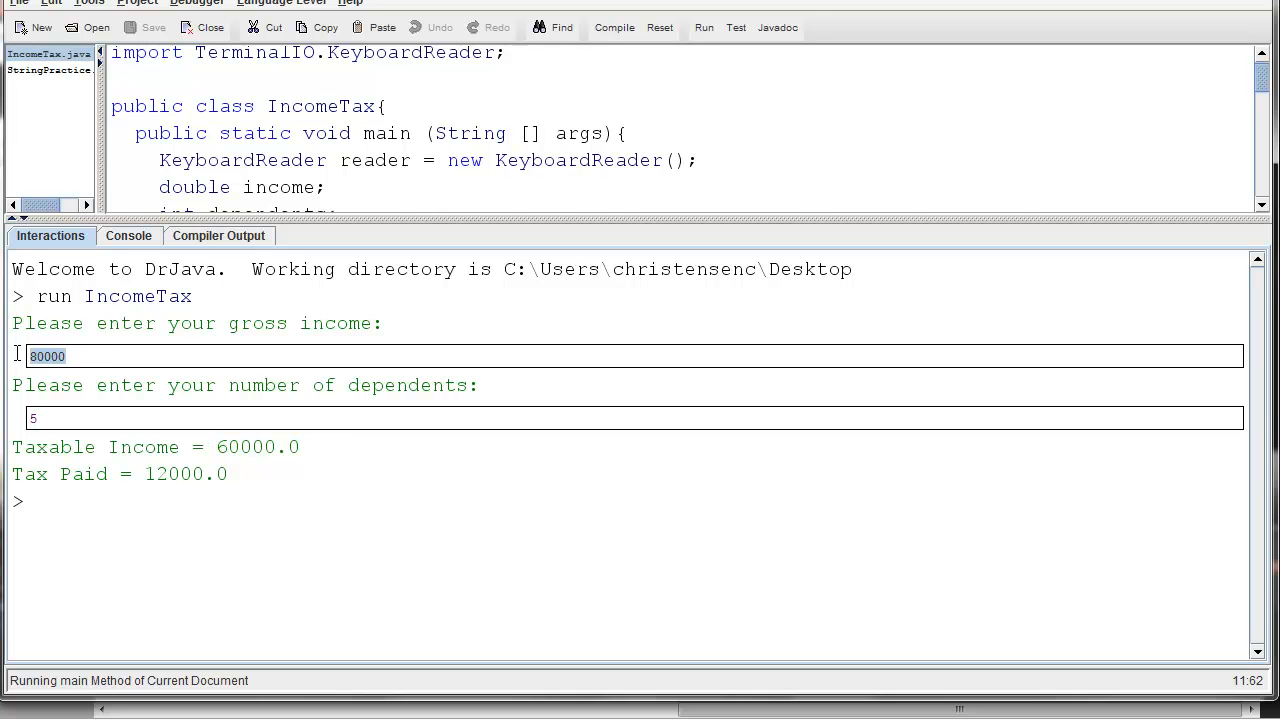
double_click(257, 447)
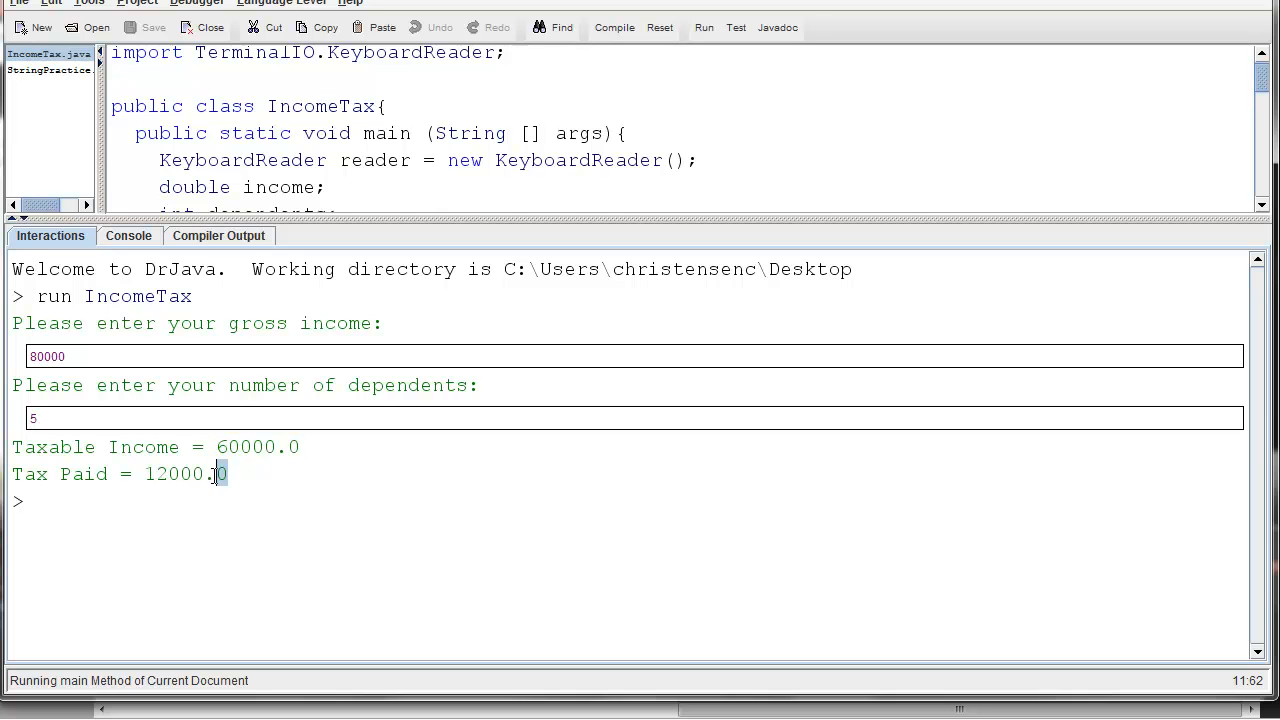
double_click(185, 474)
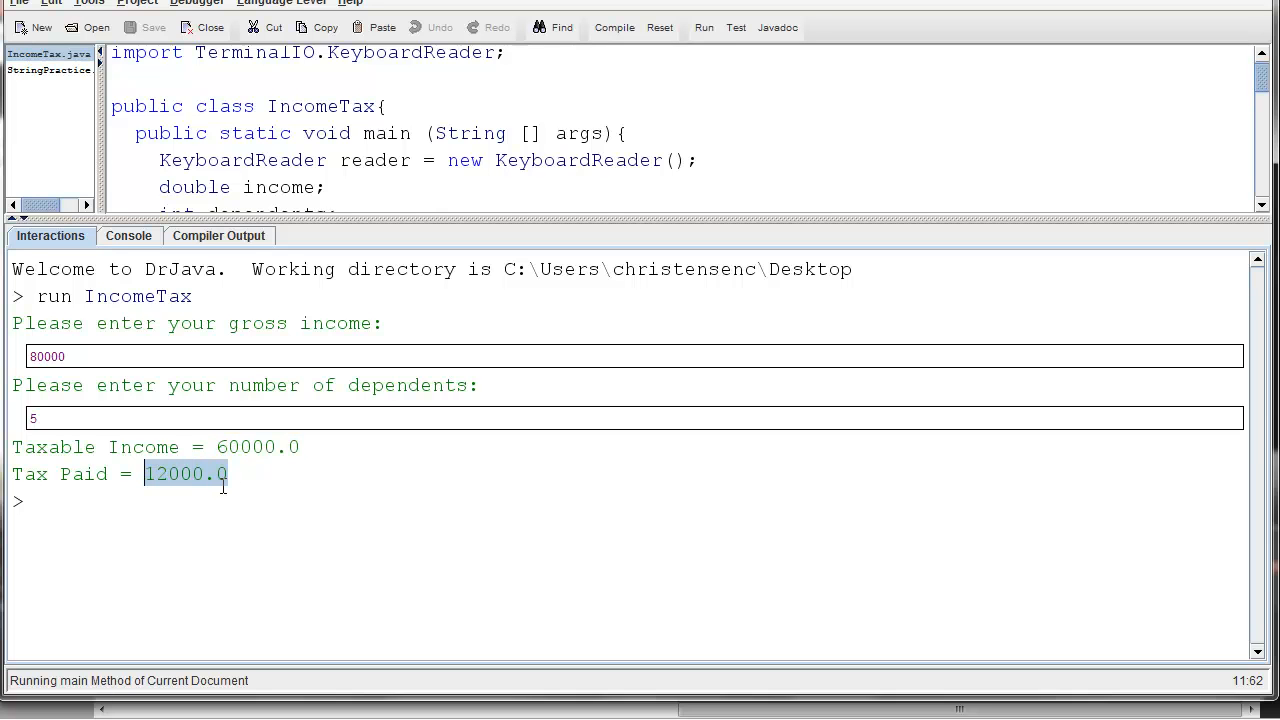